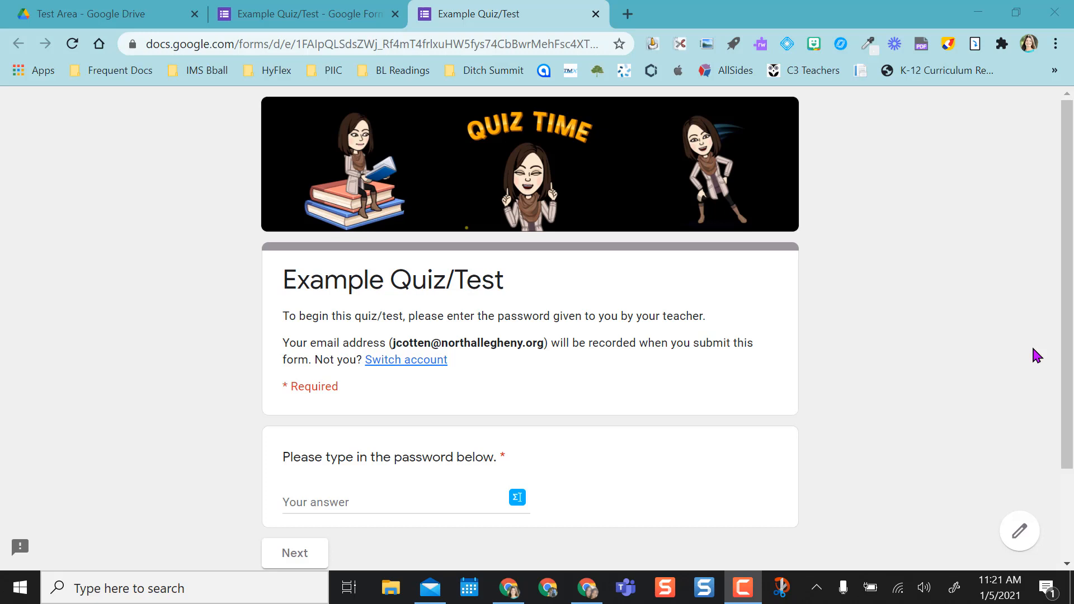
mouse_move(982, 341)
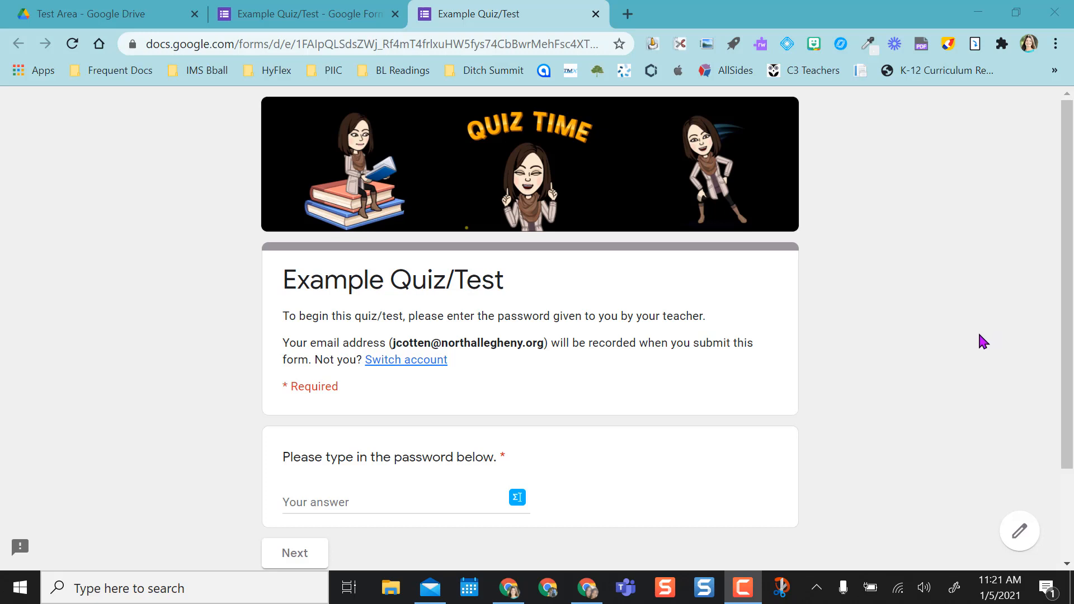
mouse_move(919, 270)
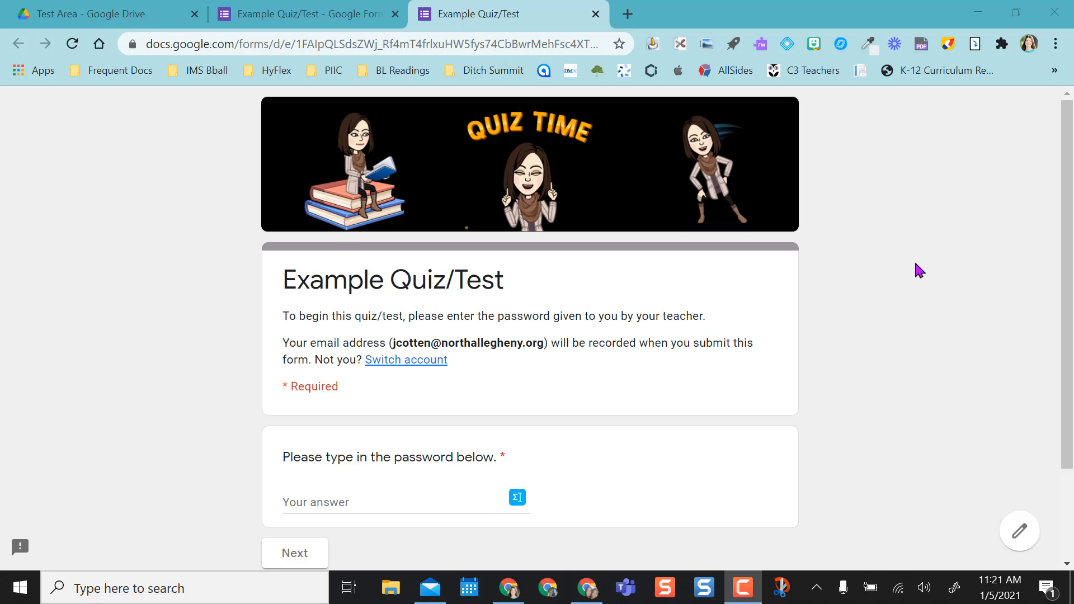
mouse_move(280, 464)
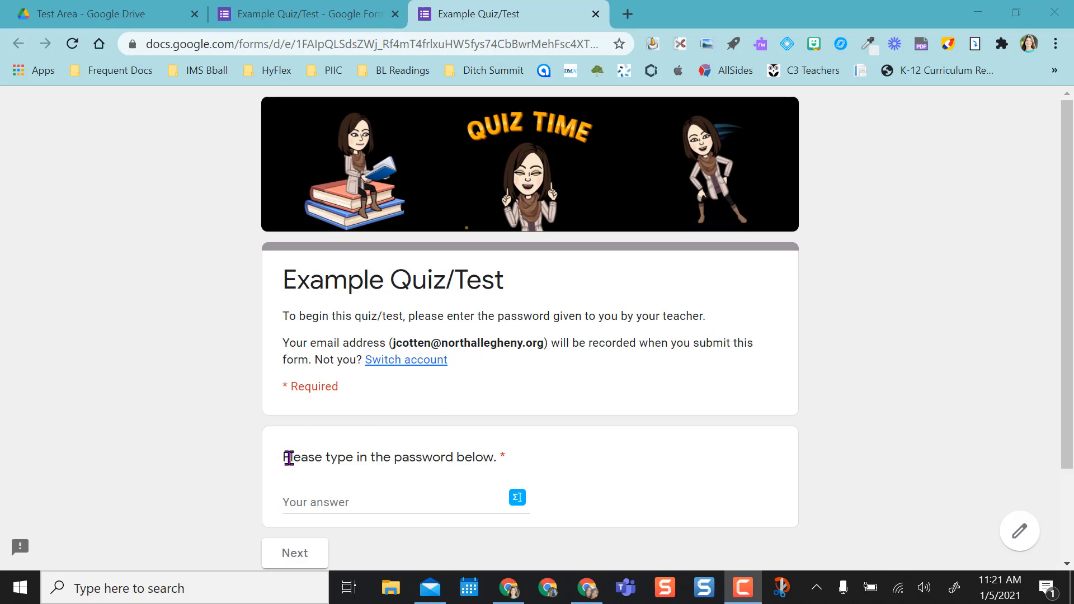
mouse_move(475, 458)
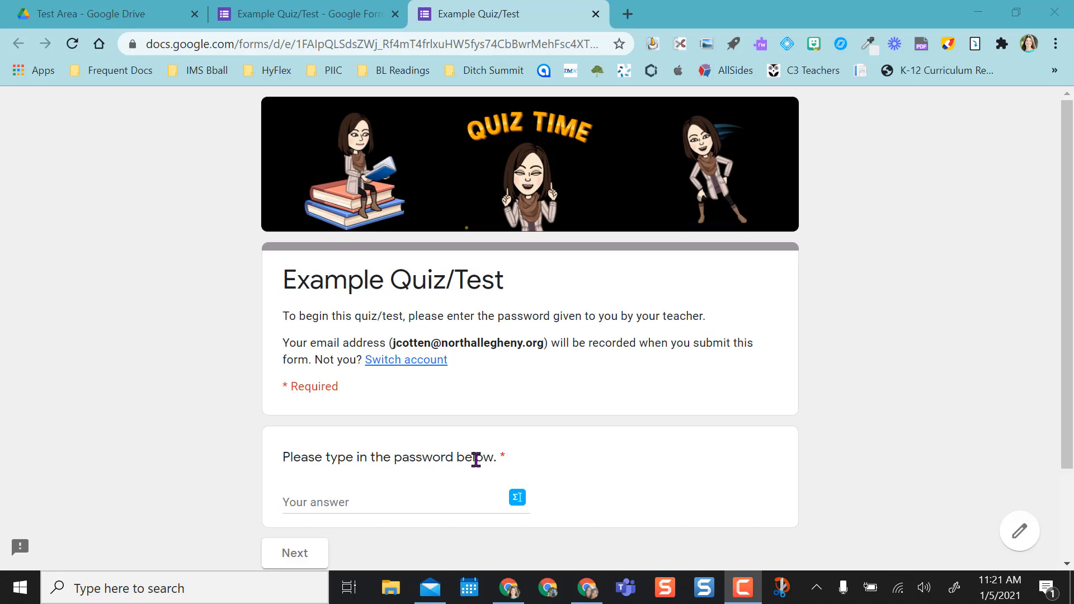
Submit the password page blank, then with 'bubbles', triggering the required and case-sensitive errors
click(294, 553)
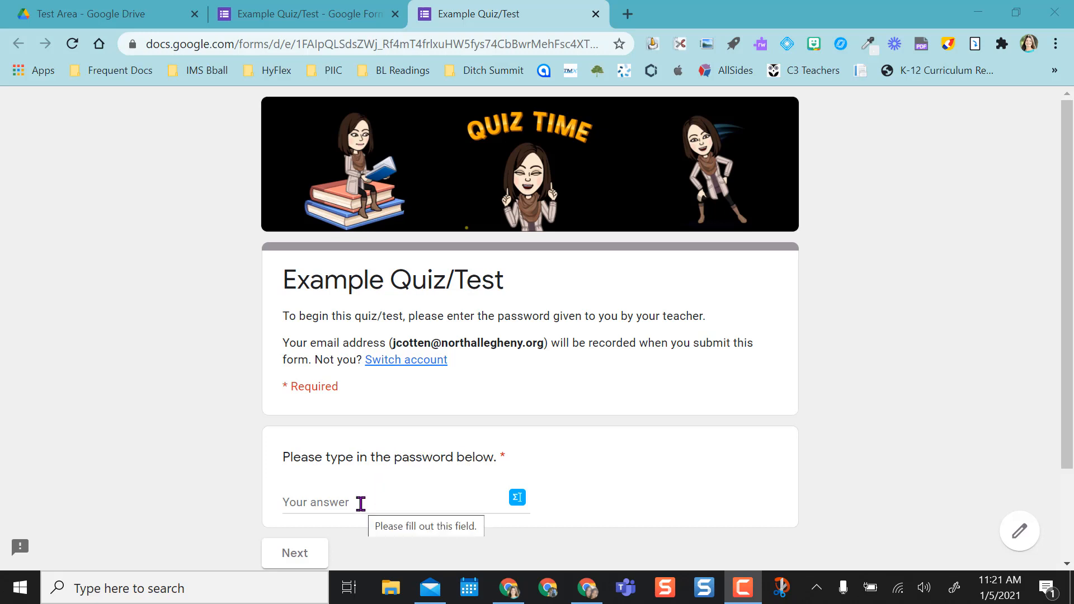
mouse_move(884, 477)
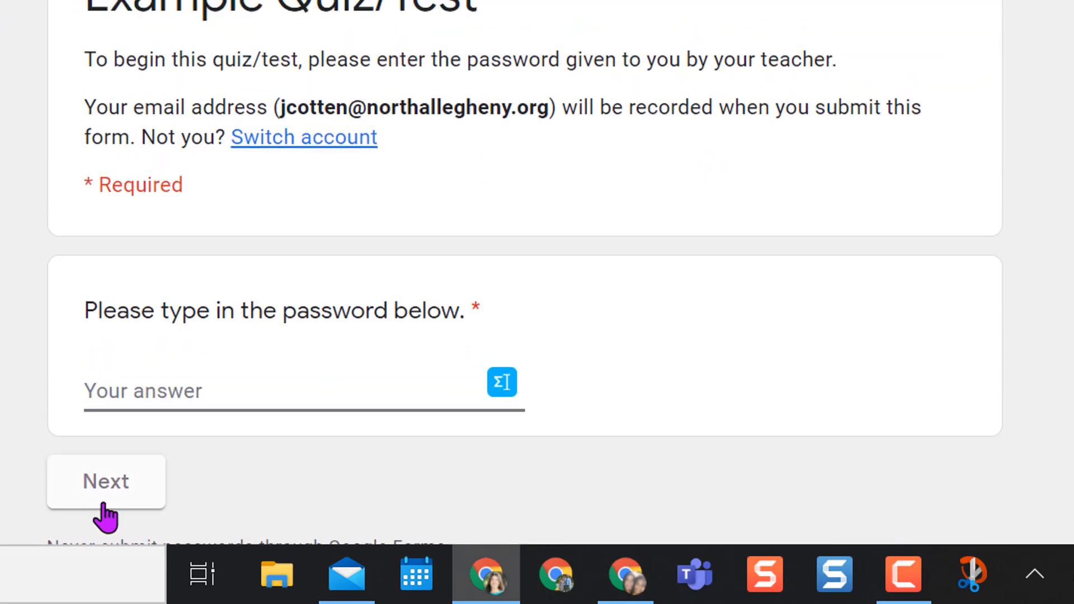
click(105, 481)
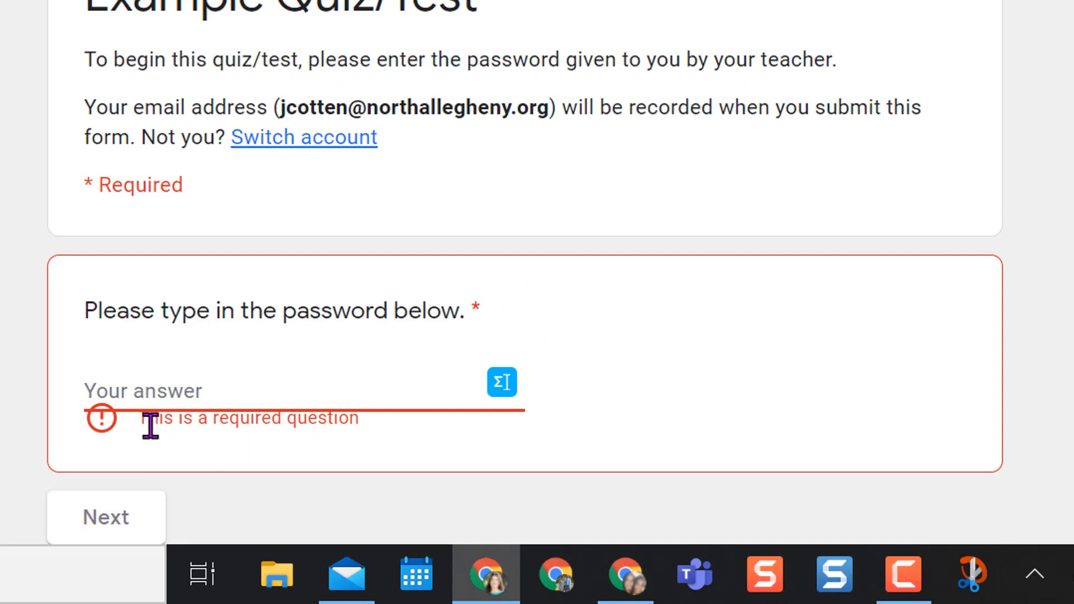
mouse_move(444, 443)
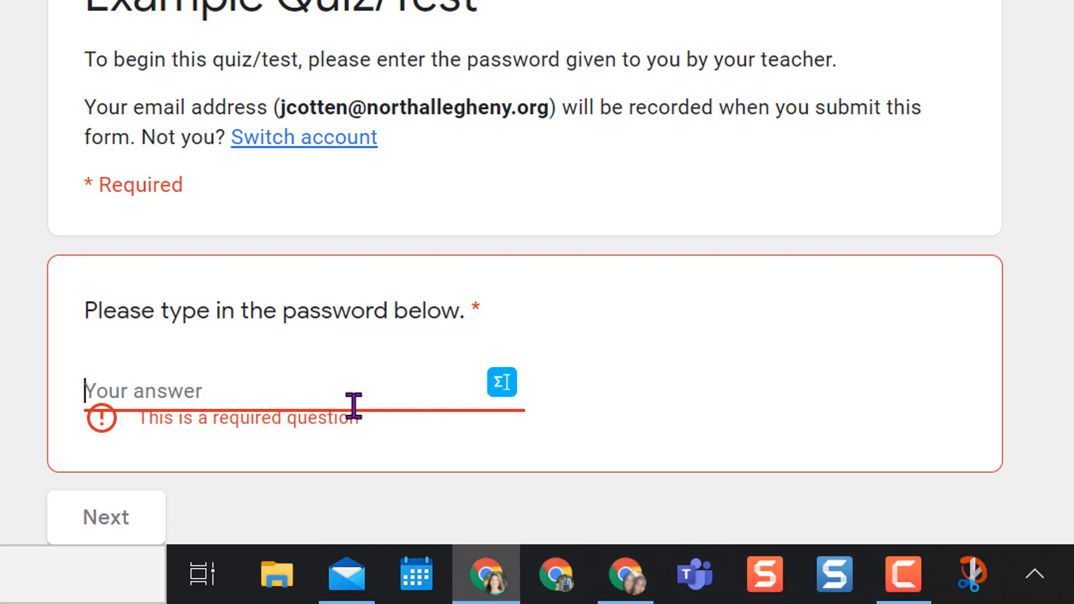
mouse_move(345, 394)
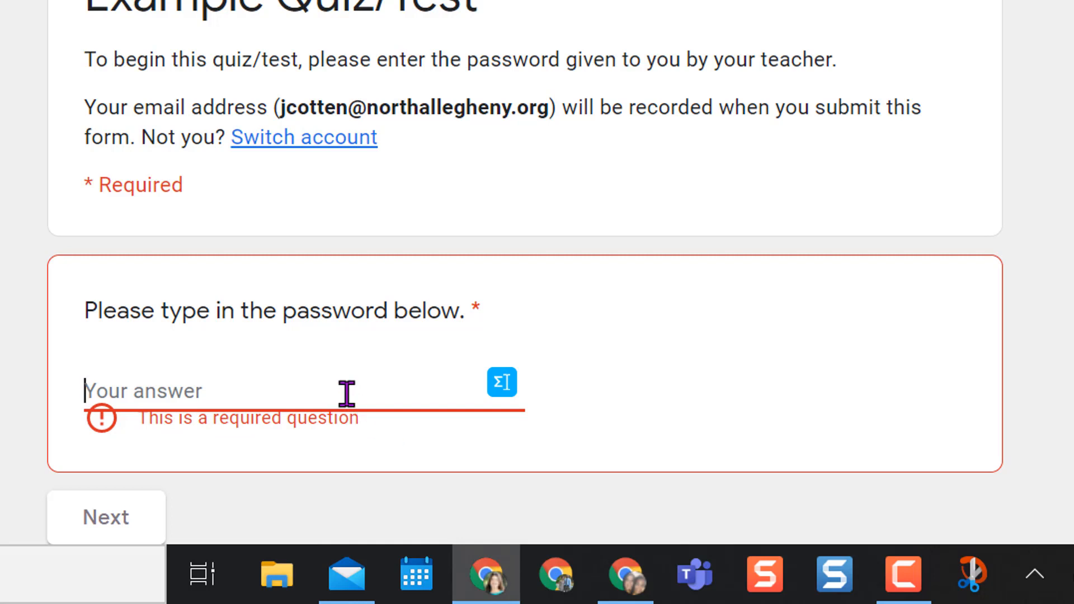
text(bubbles)
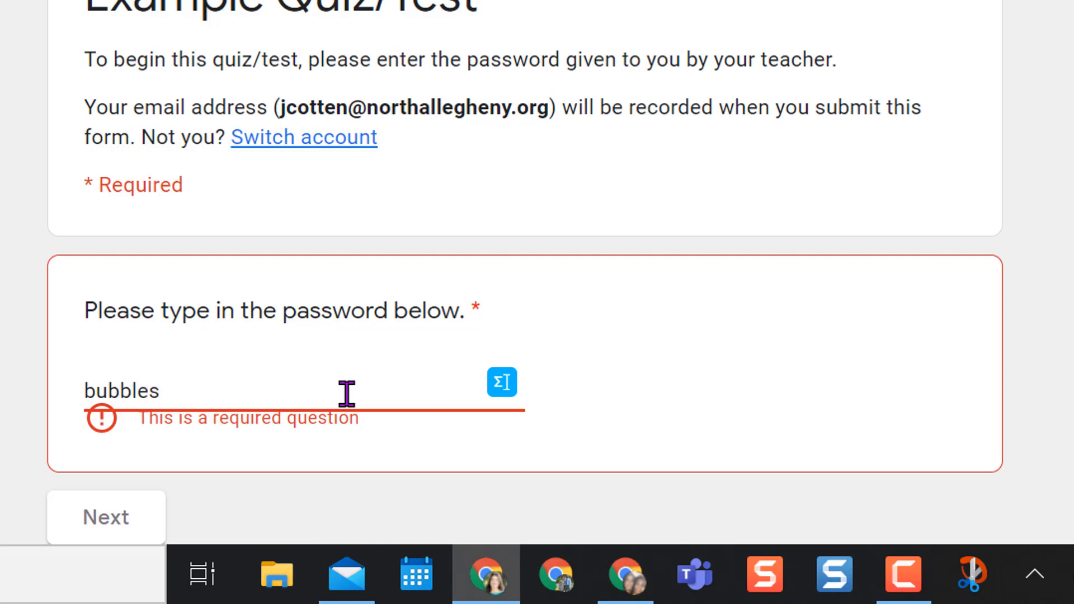
mouse_move(106, 517)
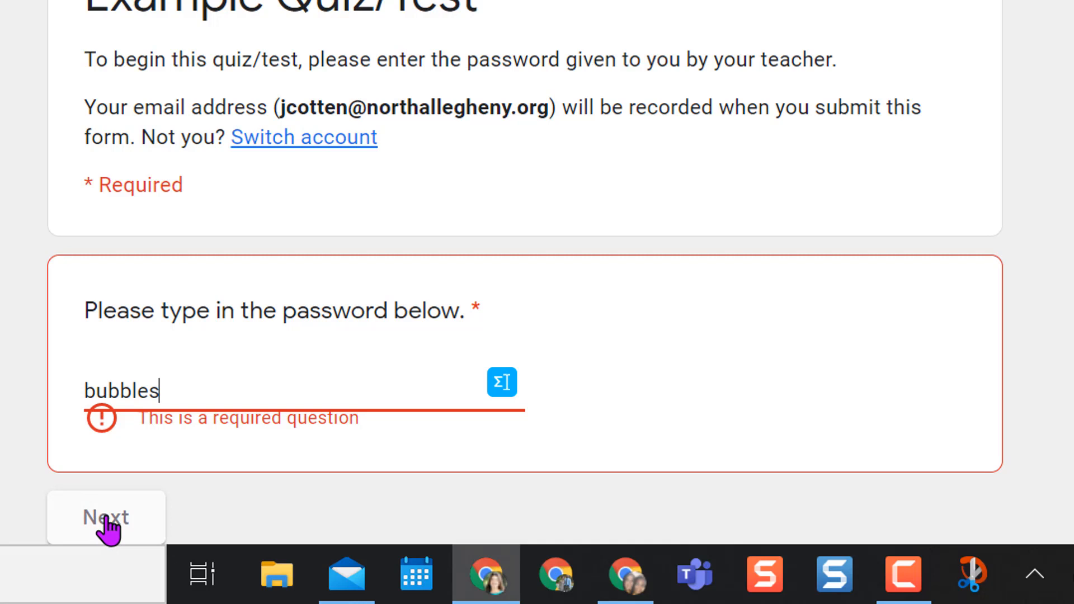
click(106, 517)
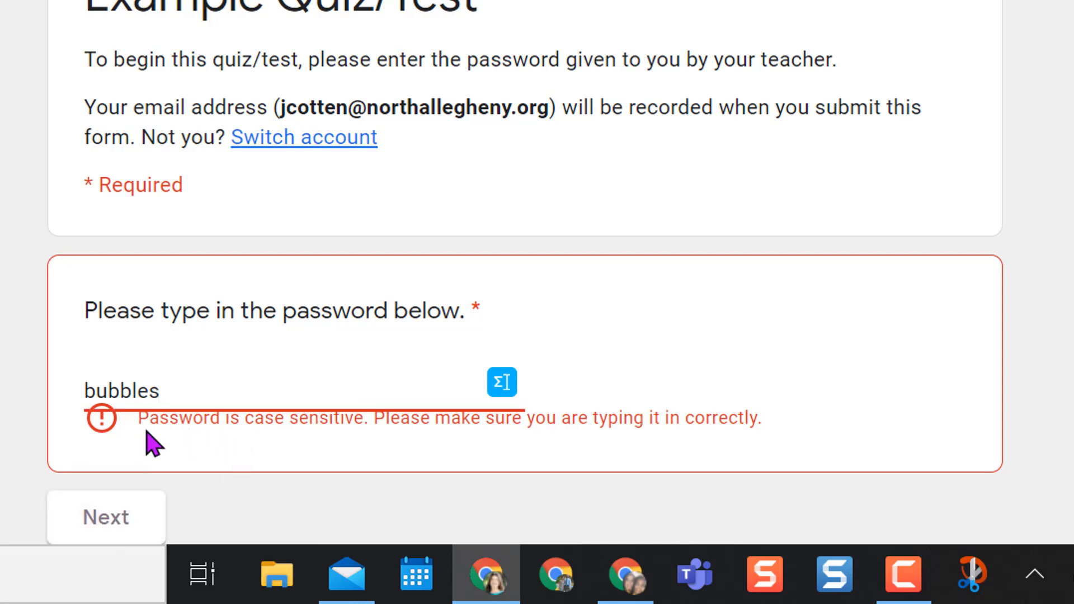
mouse_move(307, 448)
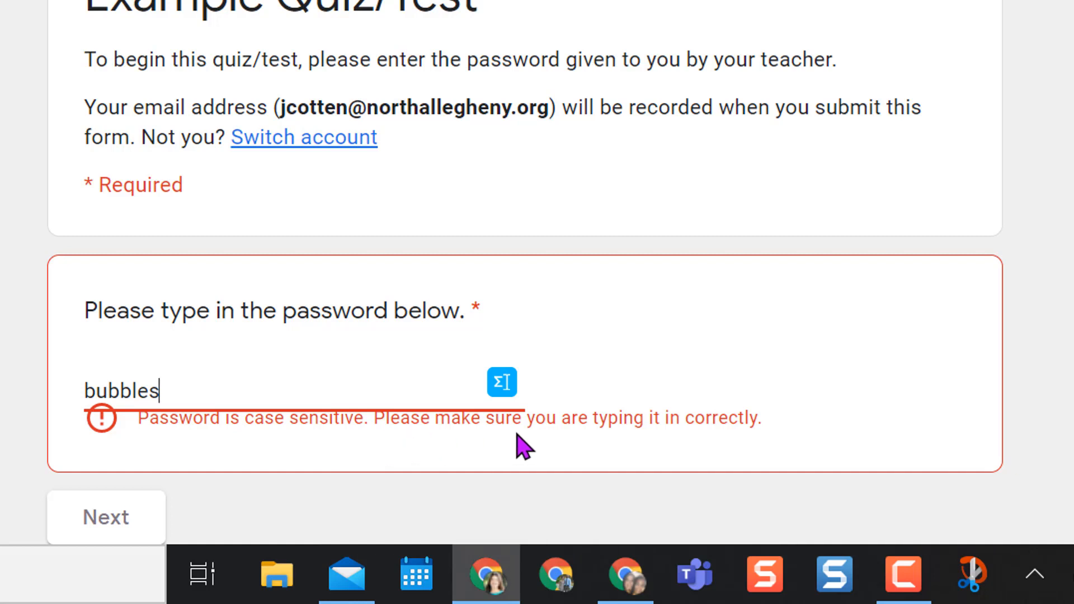
mouse_move(101, 390)
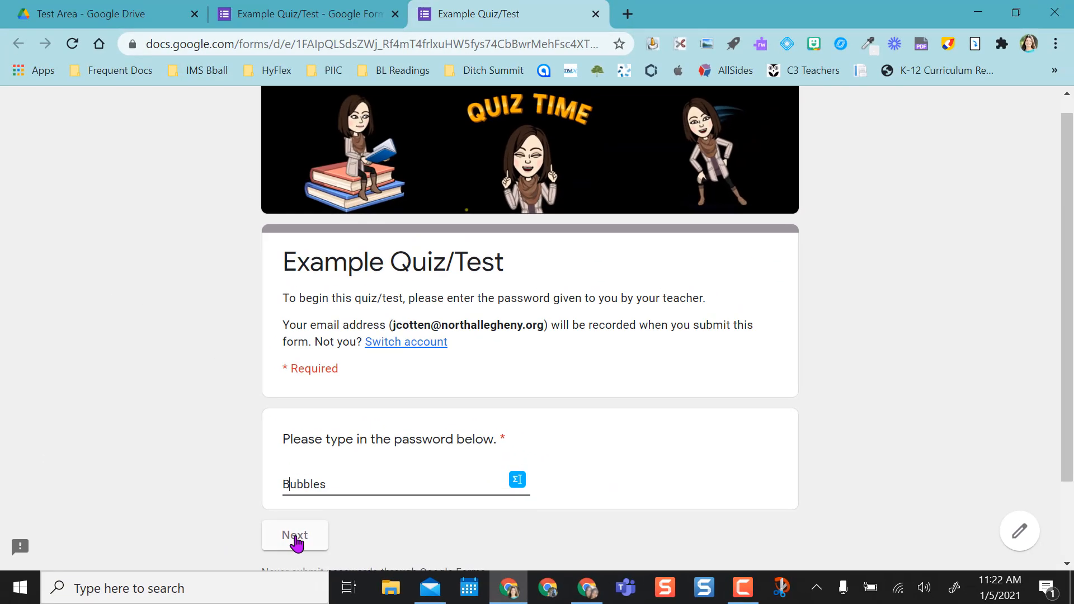
click(294, 536)
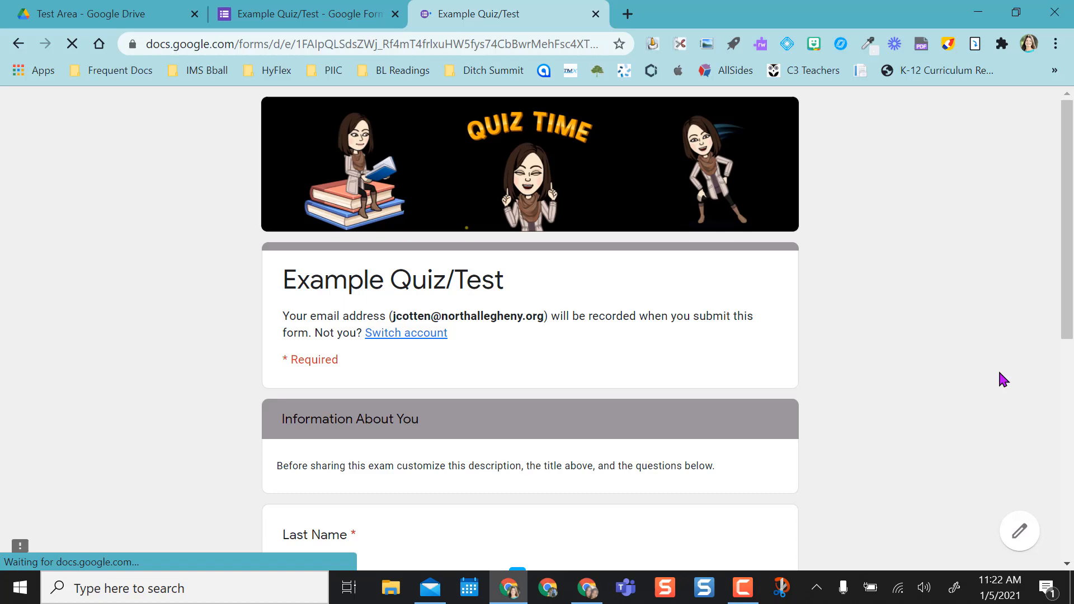
scroll(down, 3)
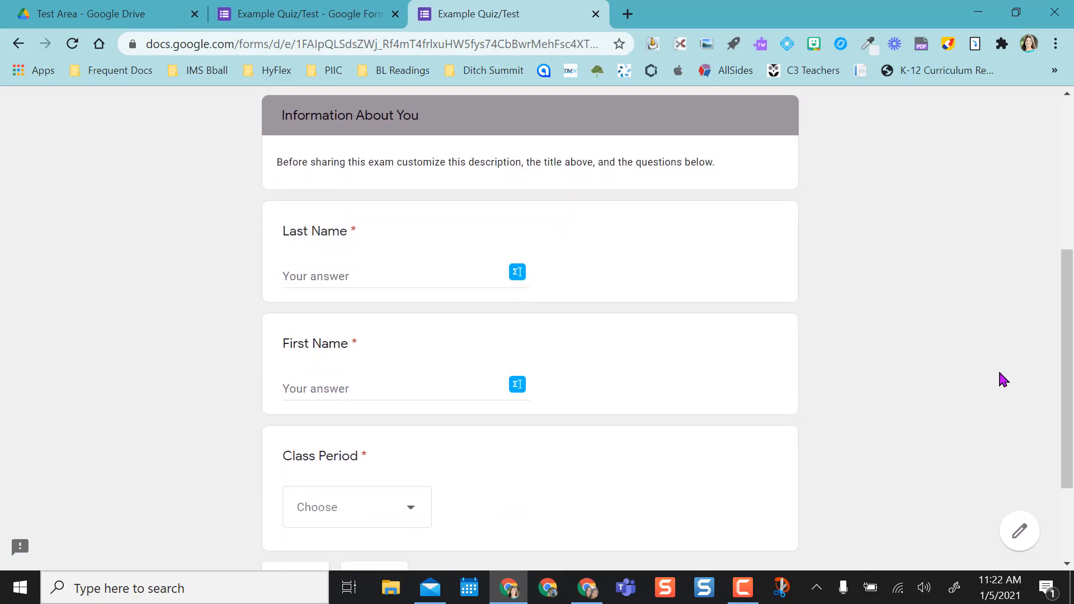
scroll(up, 3)
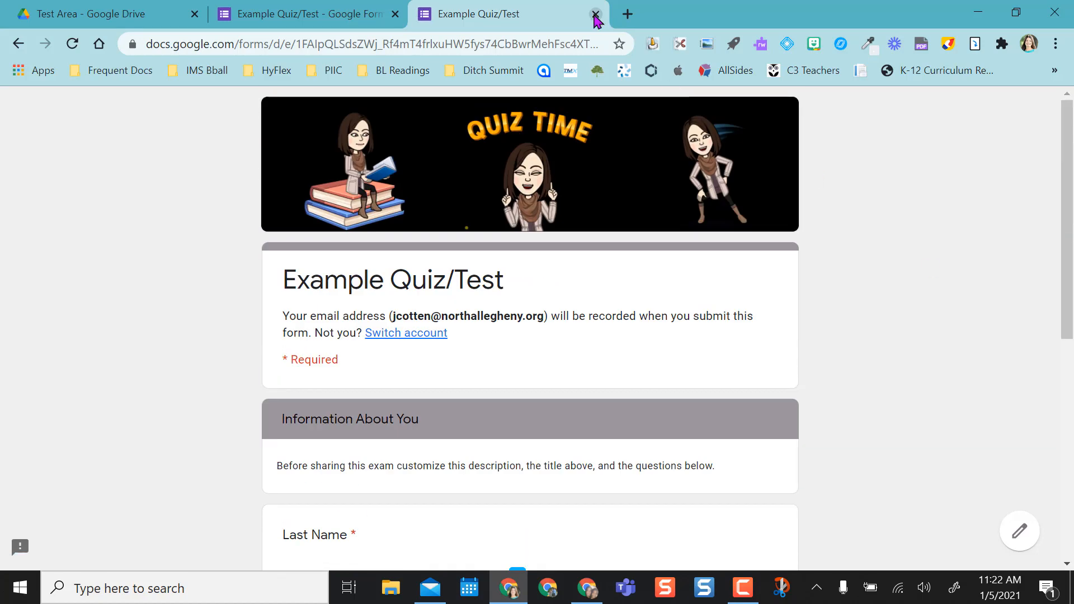
Leave the preview and review the password question's Text, Contains 'Bubbles' validation
click(595, 14)
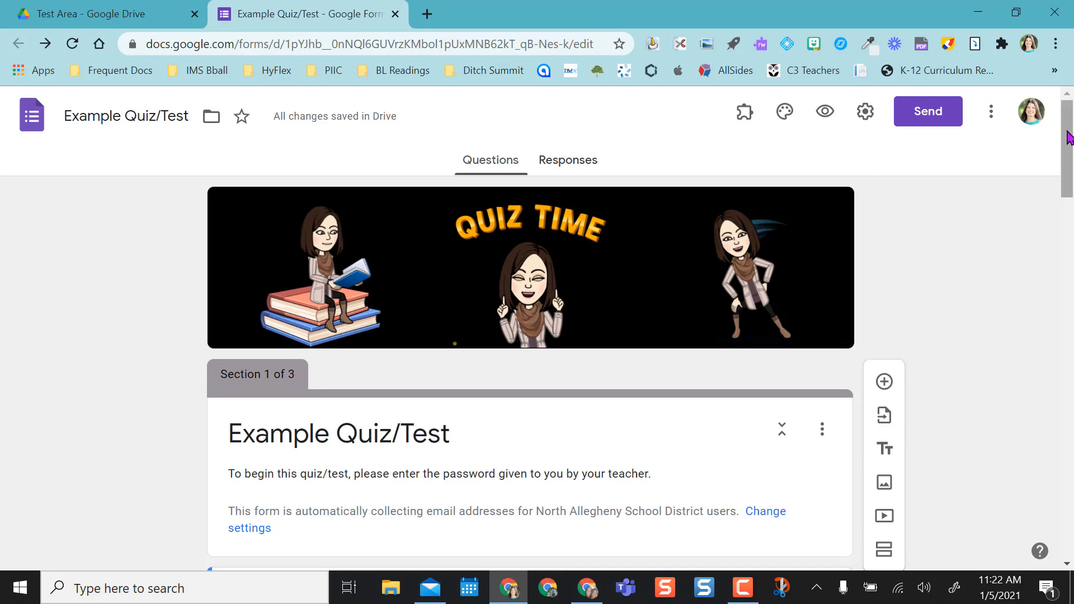
scroll(down, 3)
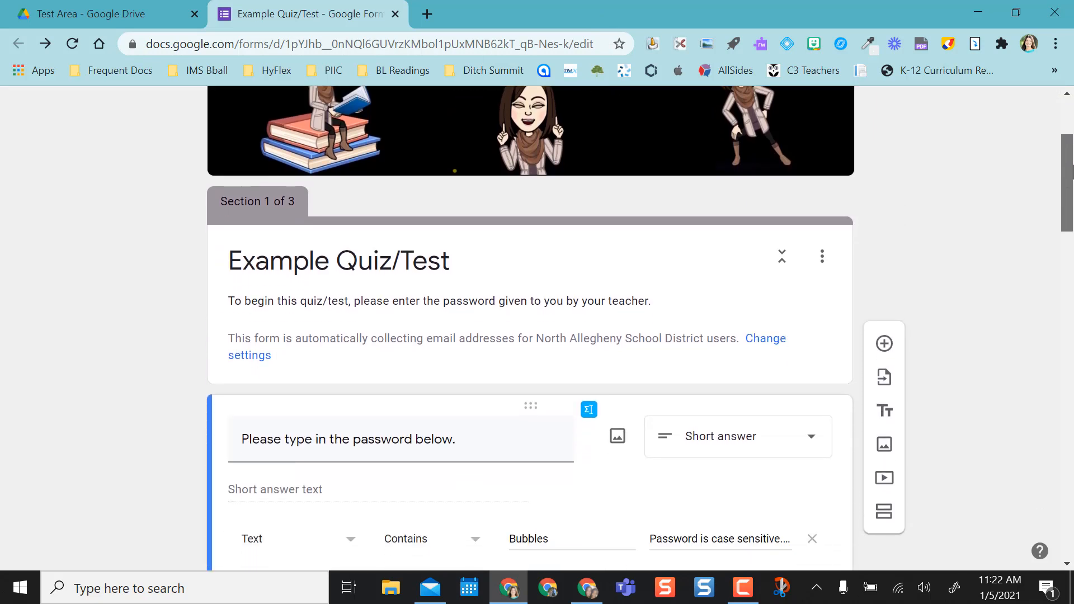
scroll(down, 3)
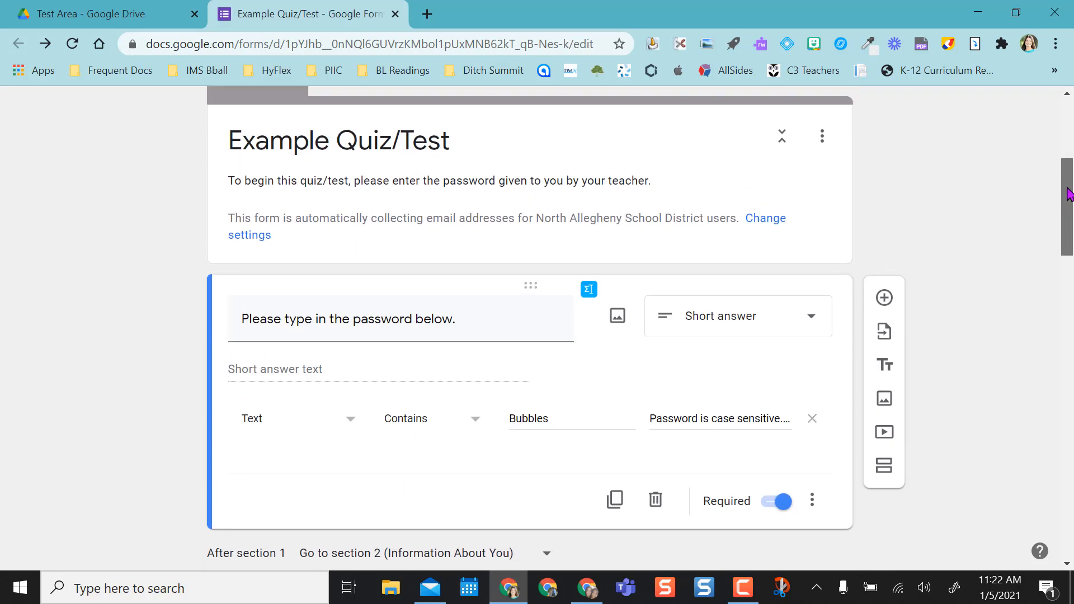
scroll(up, 3)
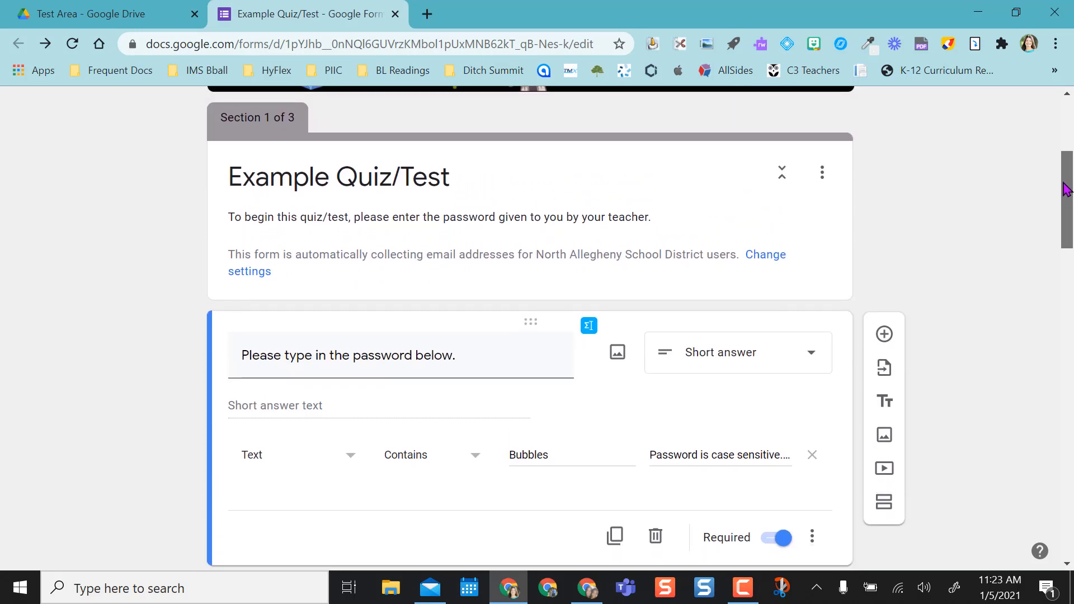
scroll(down, 3)
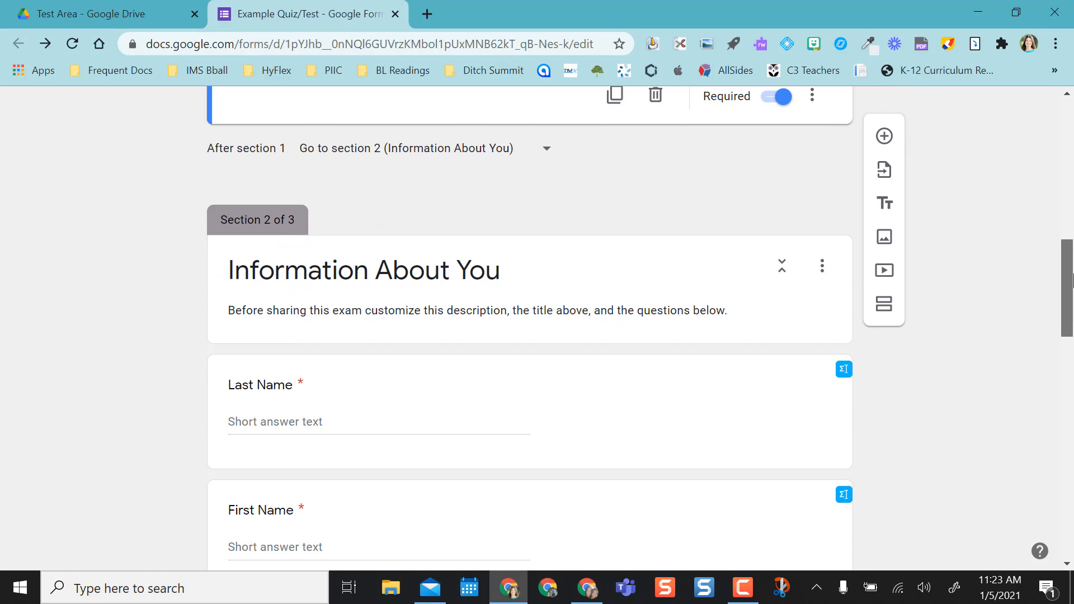
scroll(down, 3)
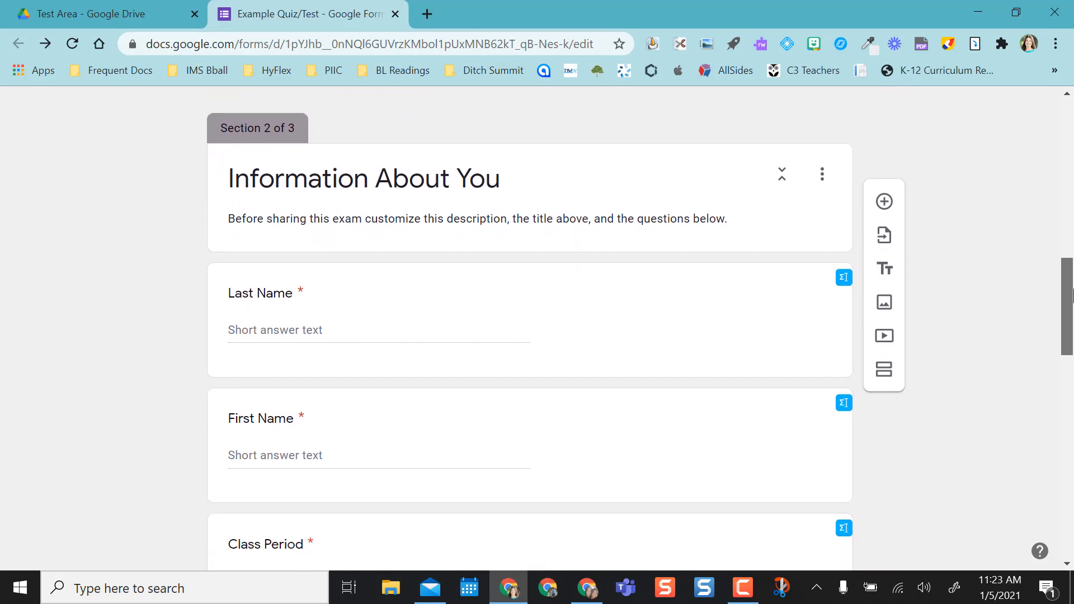
scroll(down, 3)
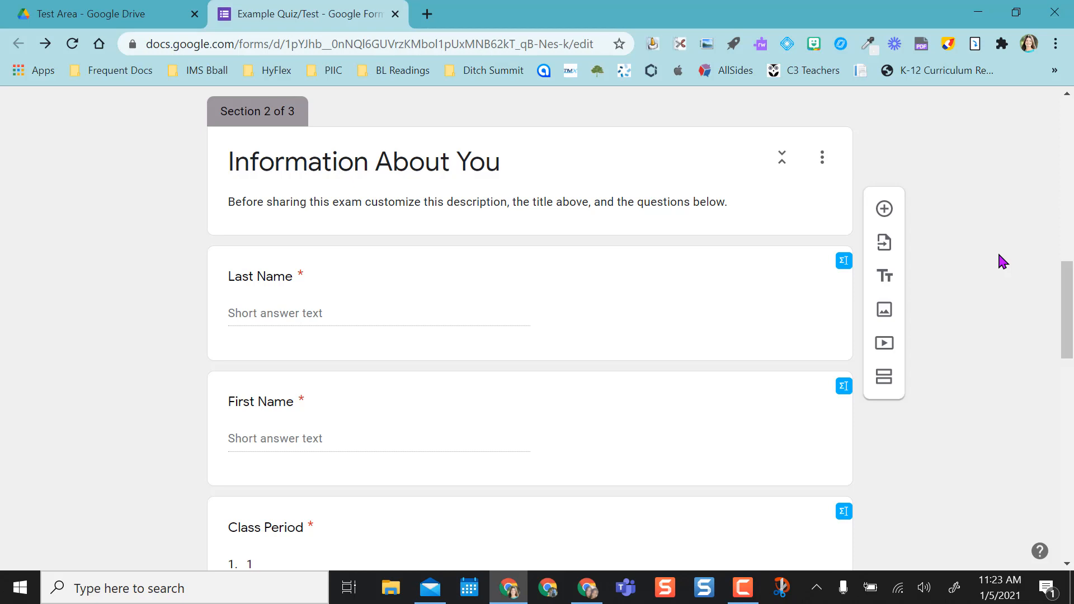
mouse_move(995, 272)
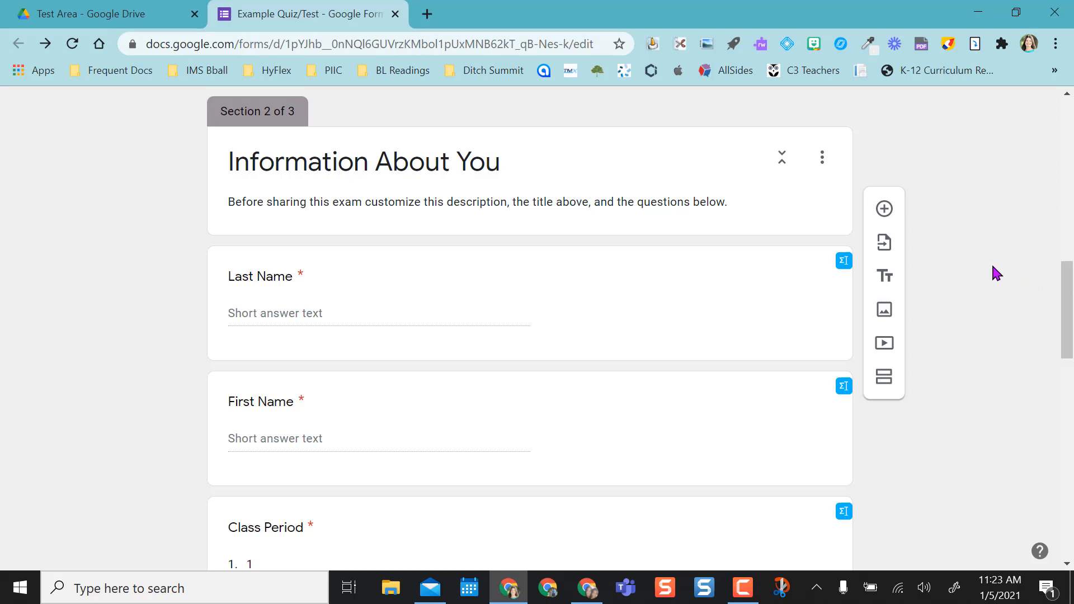
mouse_move(1004, 276)
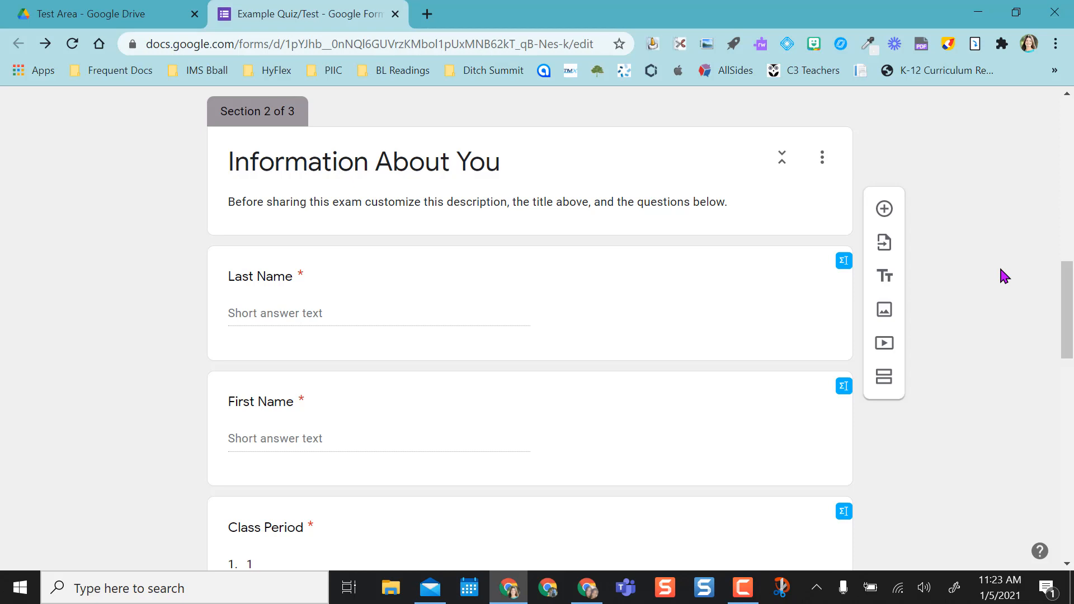
mouse_move(1067, 305)
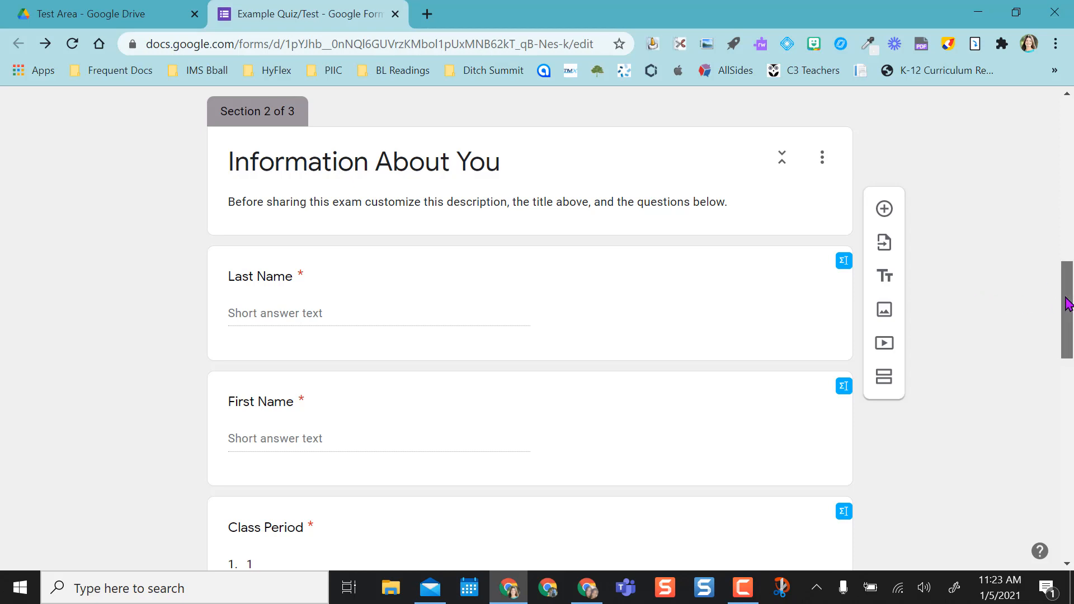
scroll(down, 3)
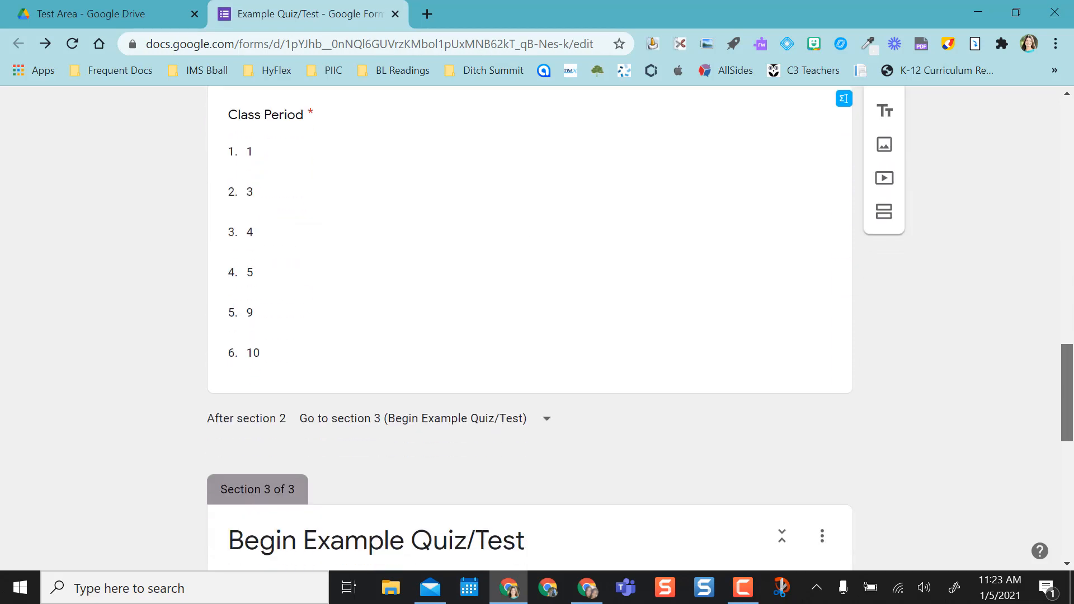
scroll(down, 3)
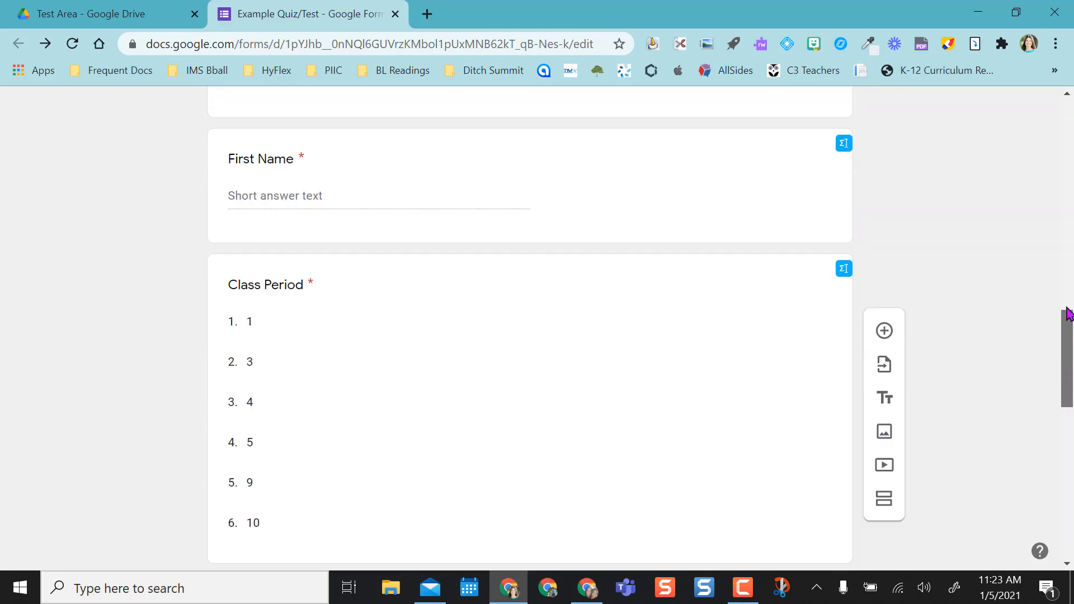
scroll(up, 3)
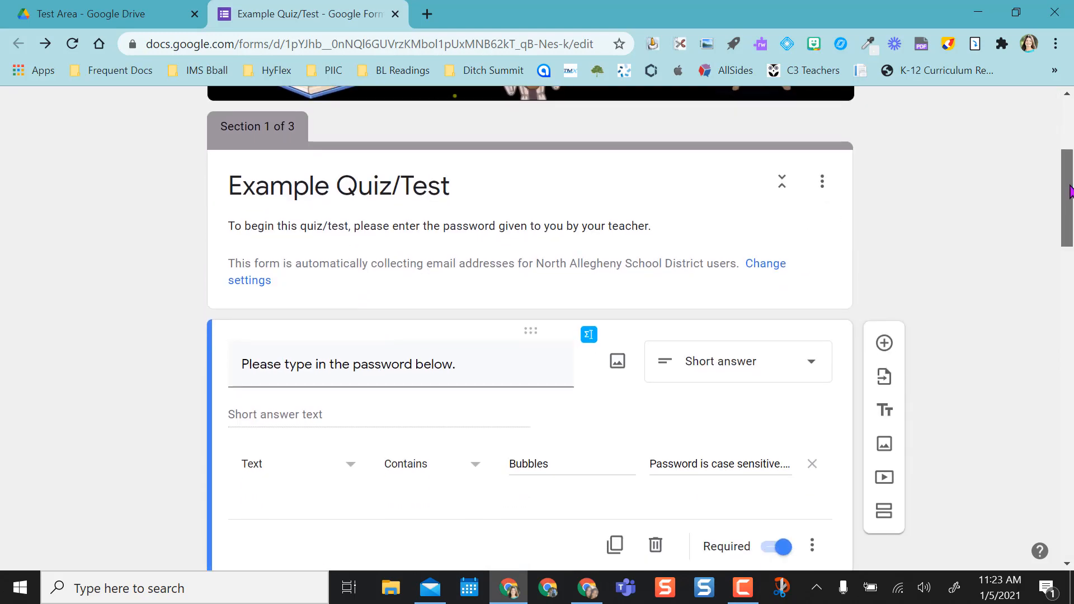
scroll(down, 3)
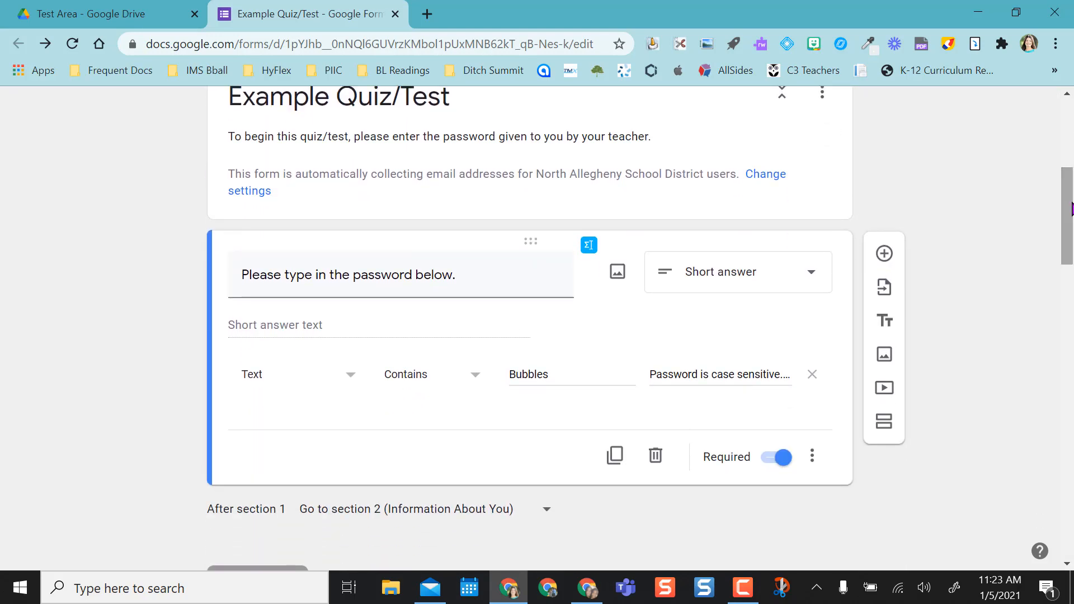
mouse_move(885, 421)
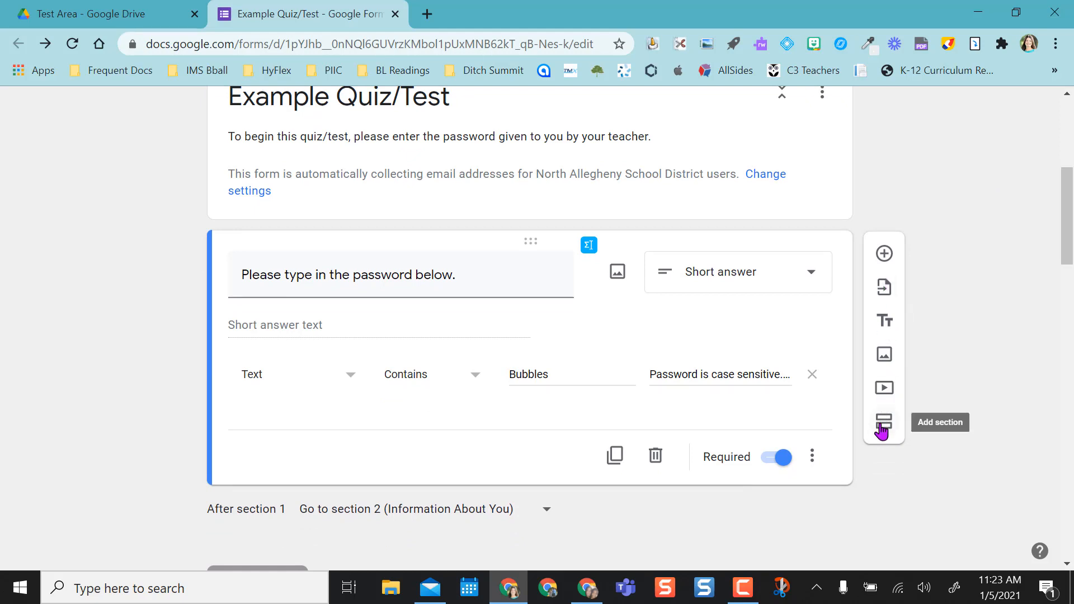
Insert Untitled Section 2 right after the password page
click(883, 422)
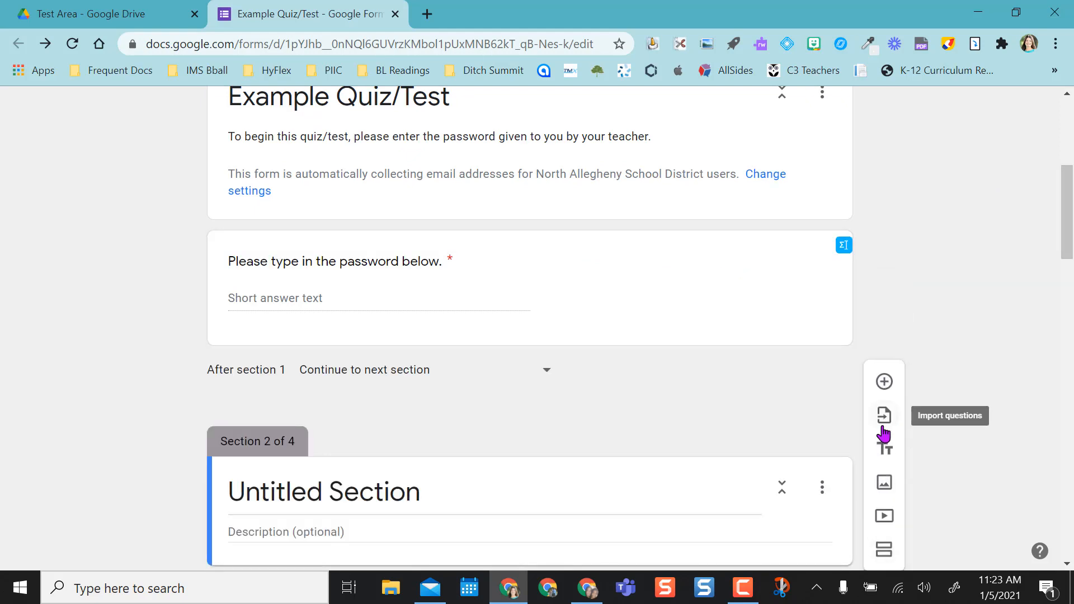
scroll(up, 3)
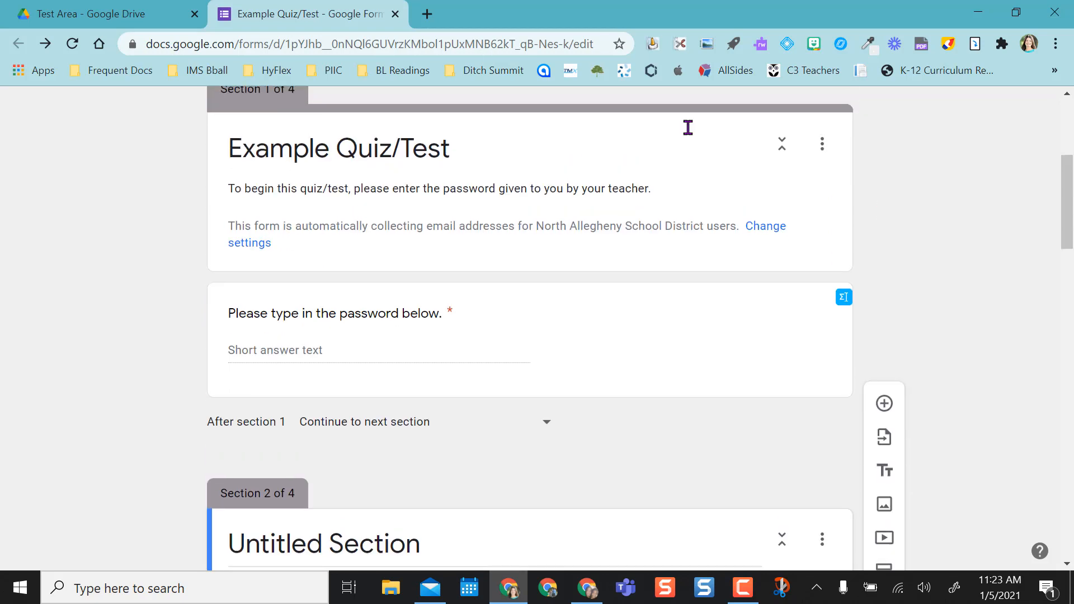
scroll(down, 3)
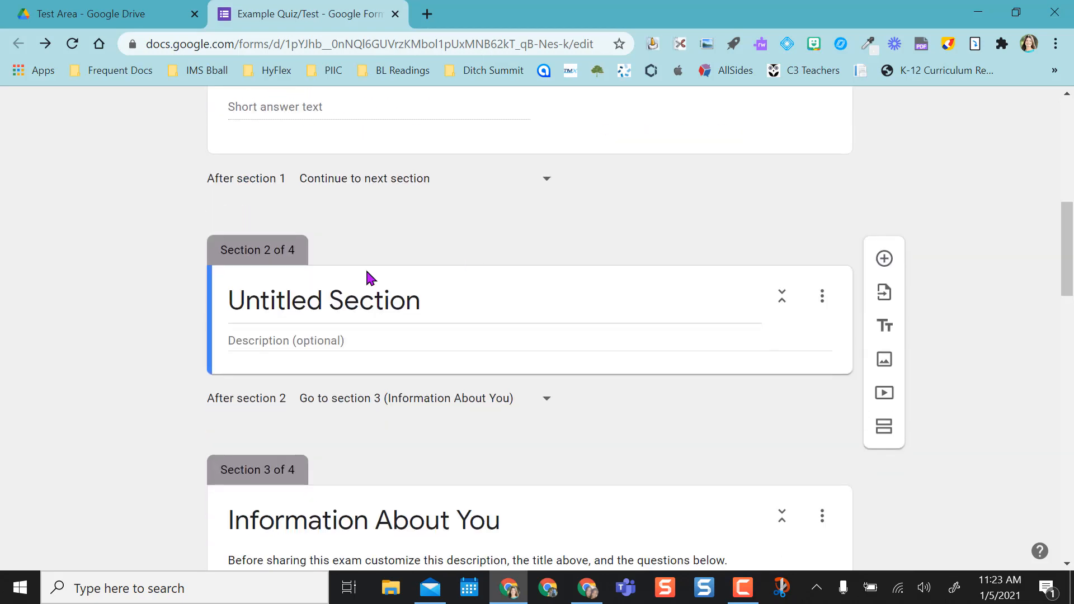
mouse_move(259, 270)
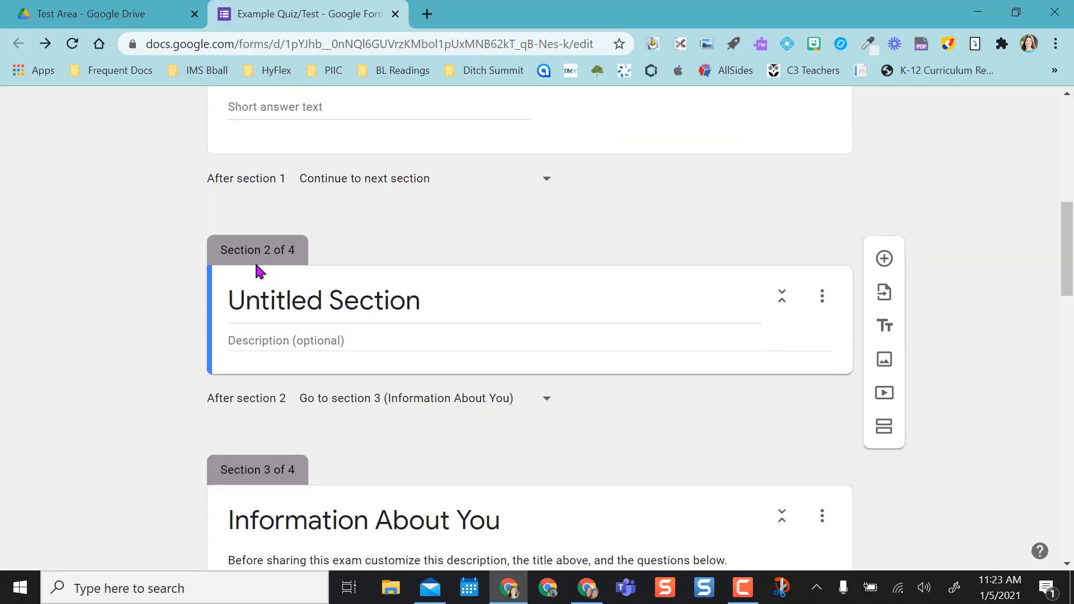
mouse_move(821, 296)
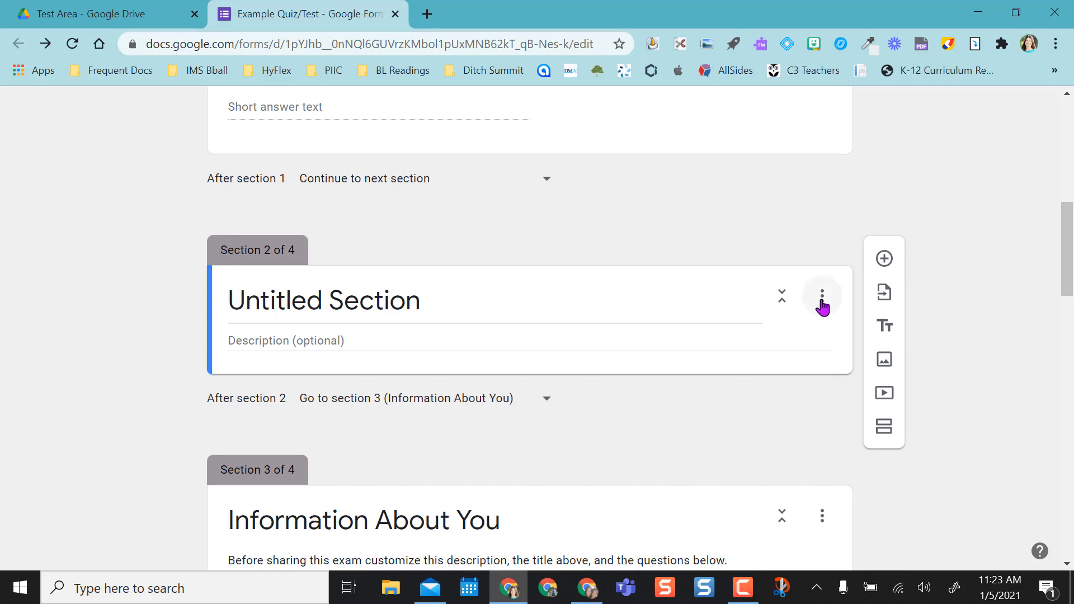
mouse_move(824, 312)
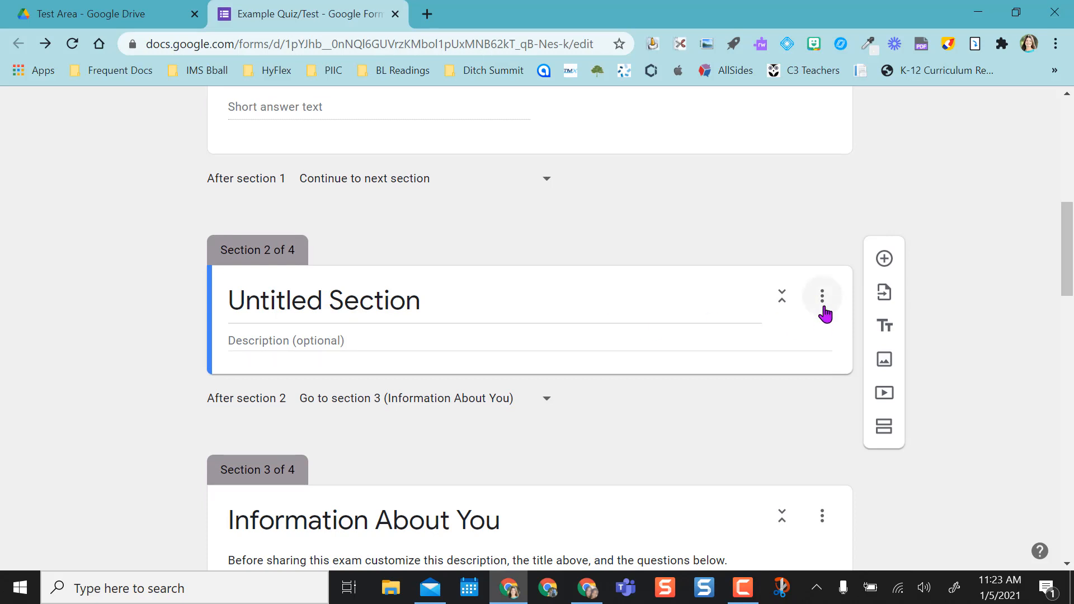
Reorder the sections so Untitled Section comes first, and save the order
click(821, 296)
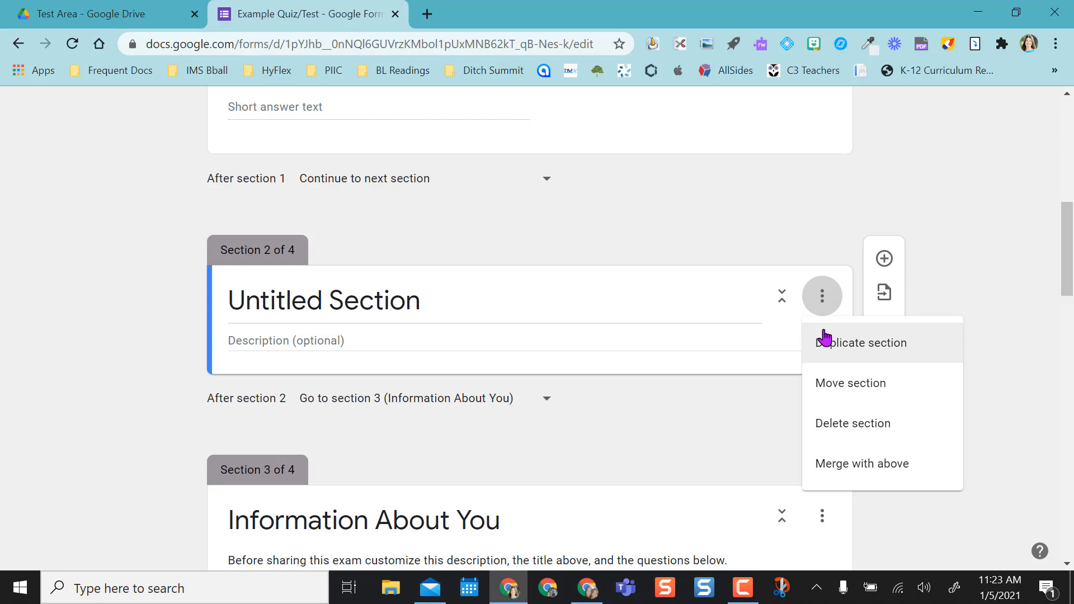
click(851, 383)
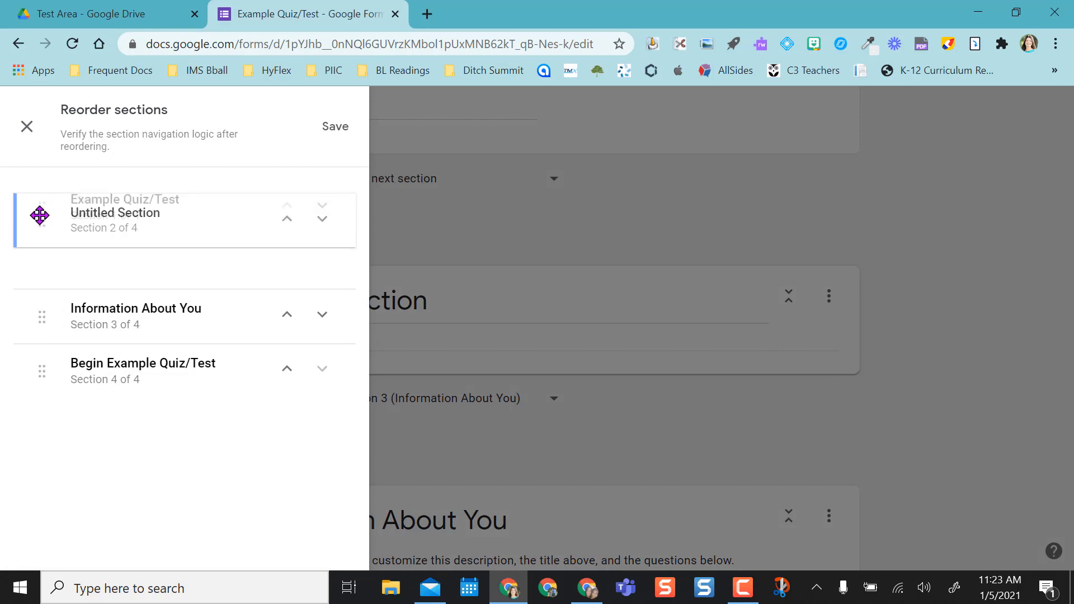
click(286, 205)
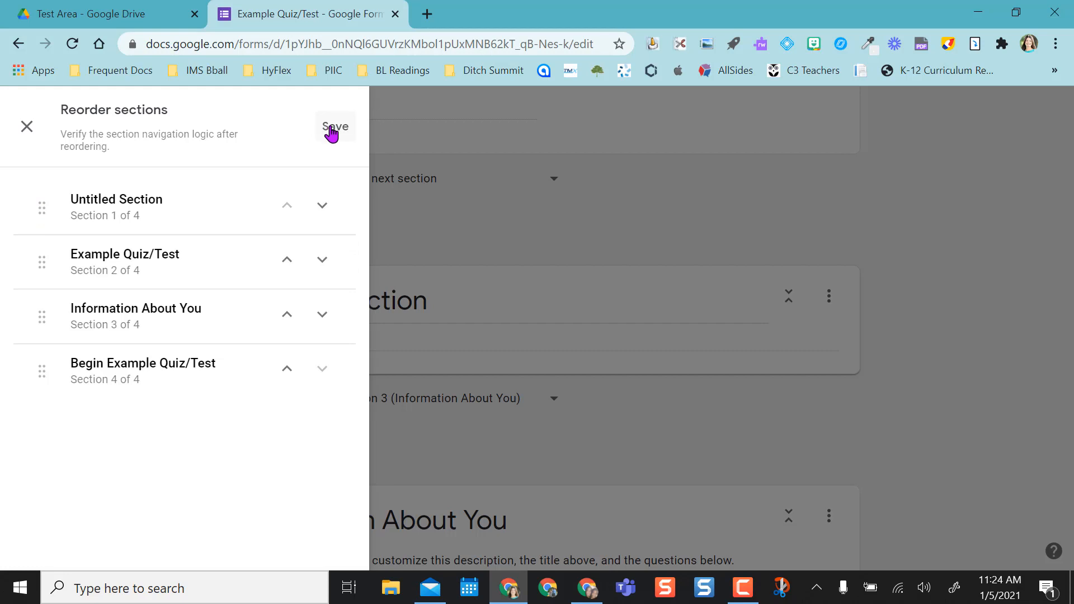
click(335, 127)
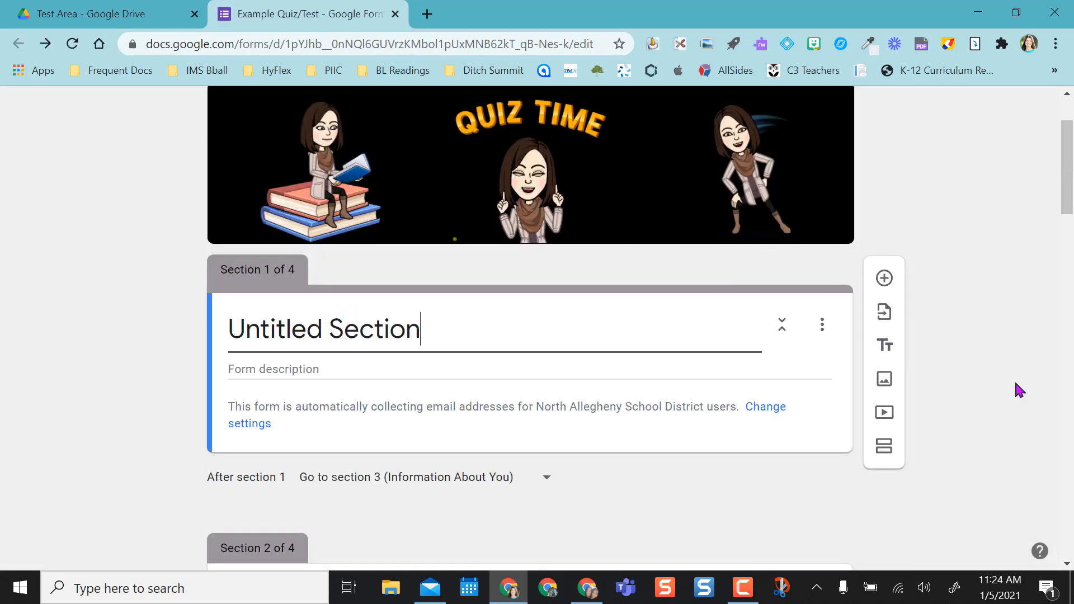
Title section 1 'New Password Section' with description 'Type in a description here.'
scroll(down, 3)
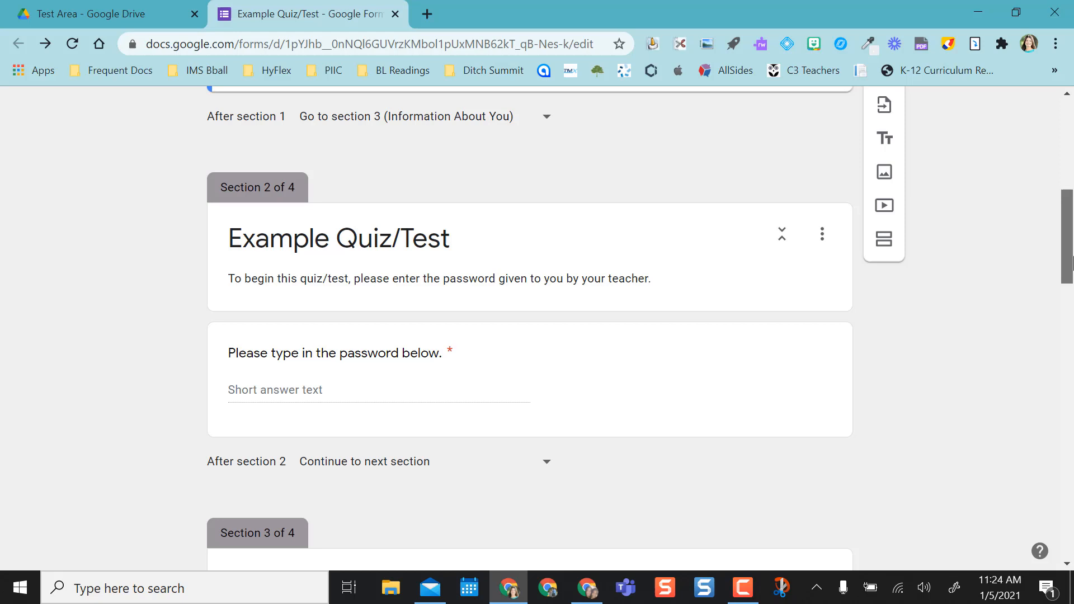
scroll(up, 3)
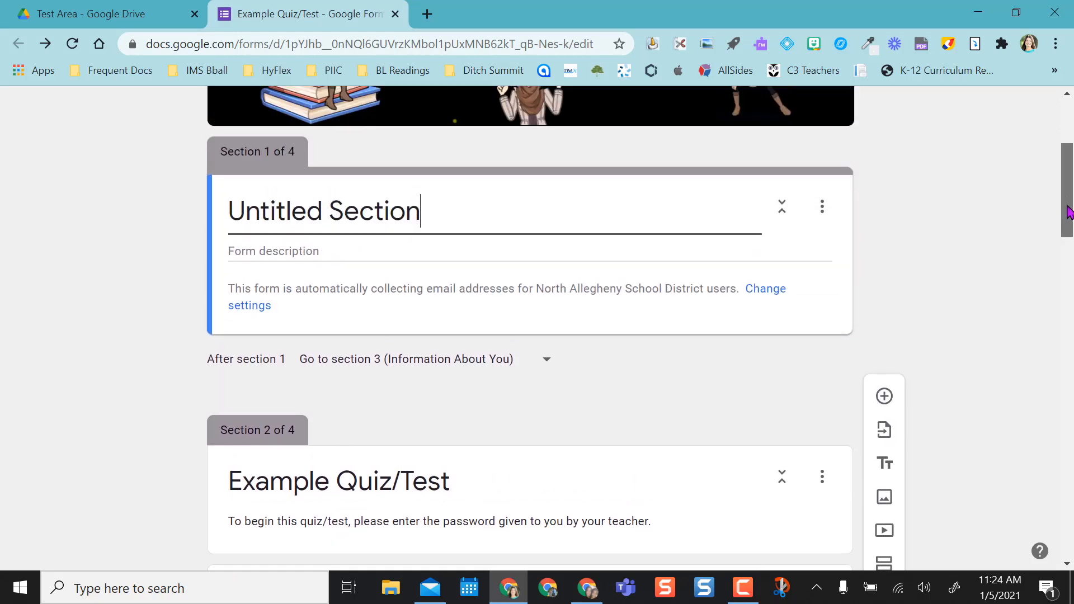
scroll(up, 3)
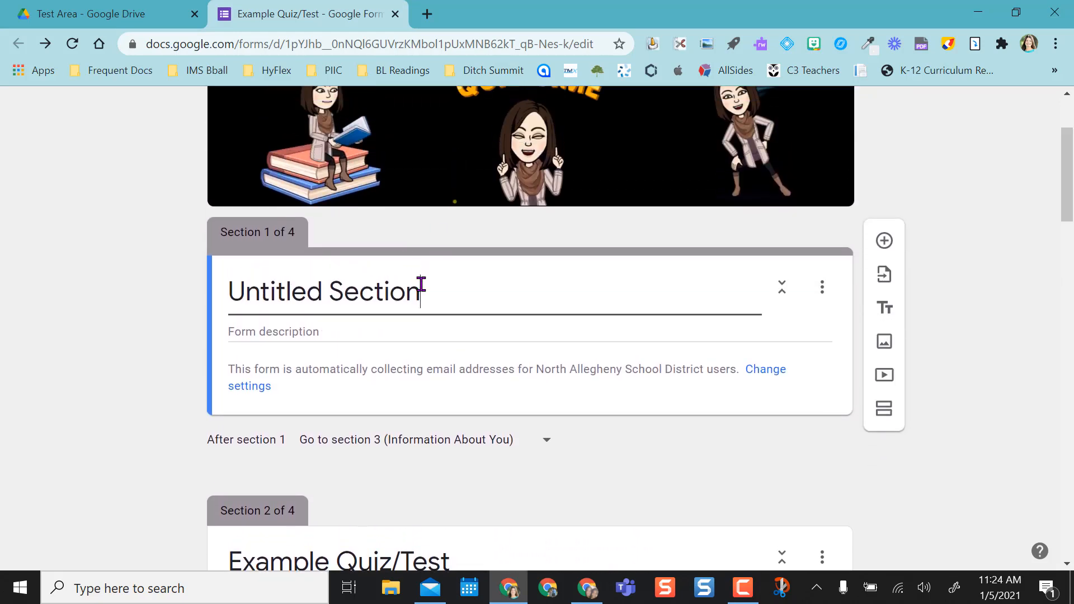
text(New)
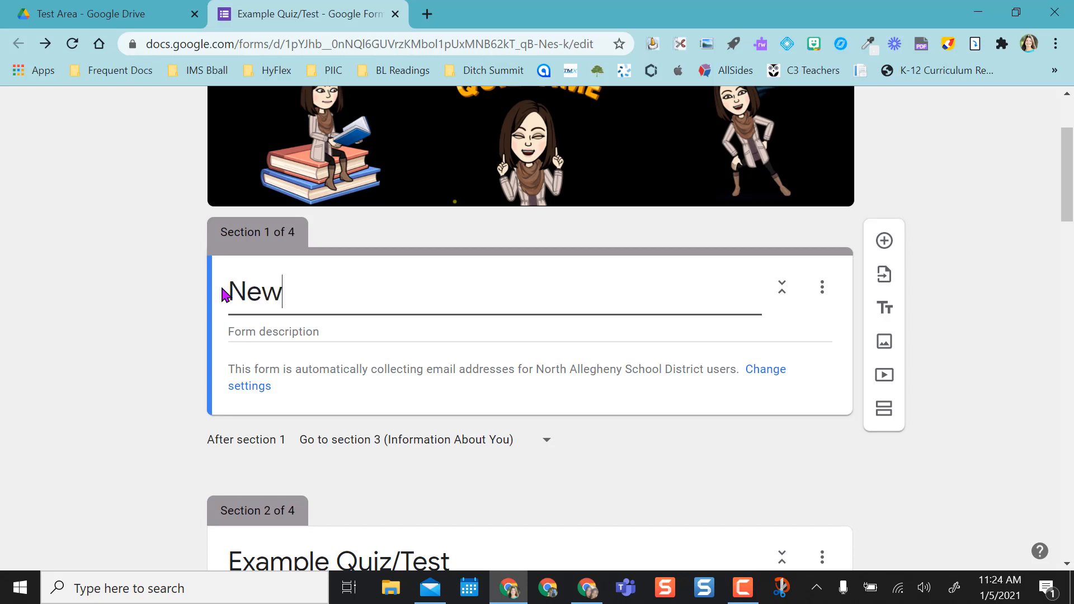
text(Password Se)
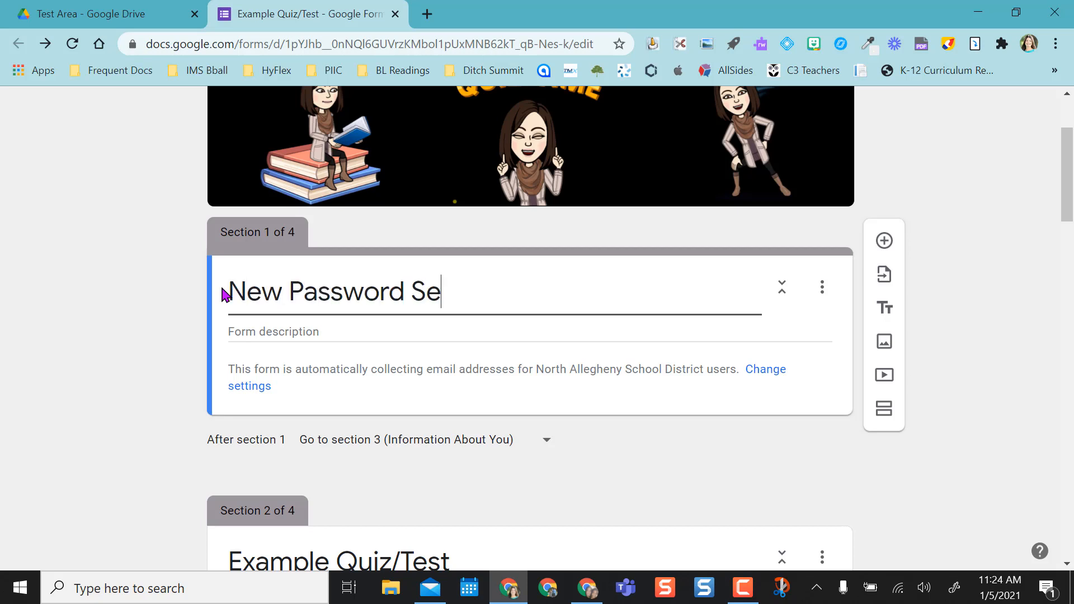
text(ct)
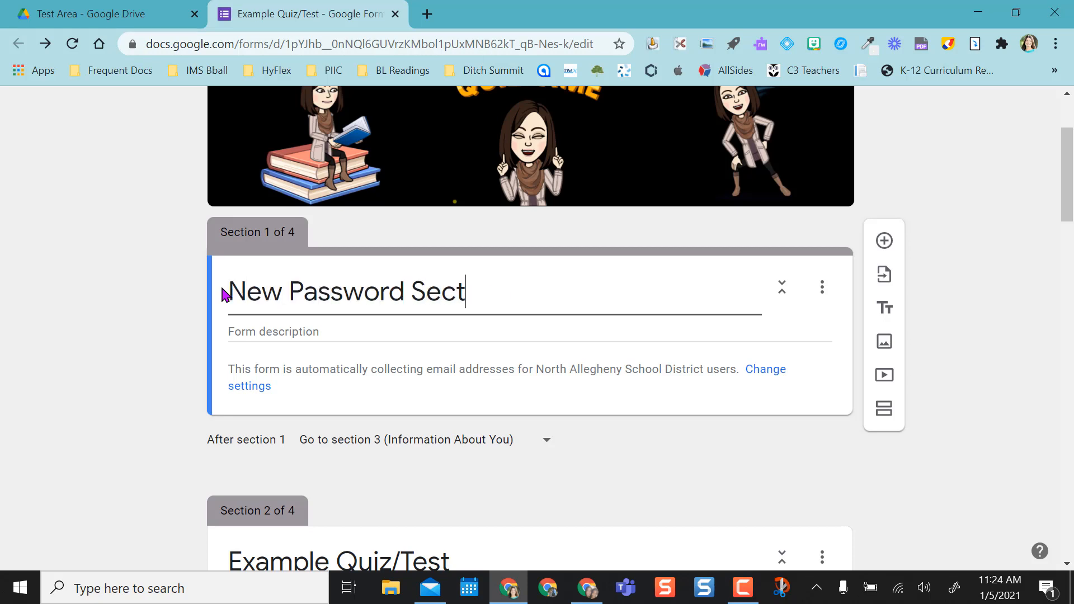
text(ion)
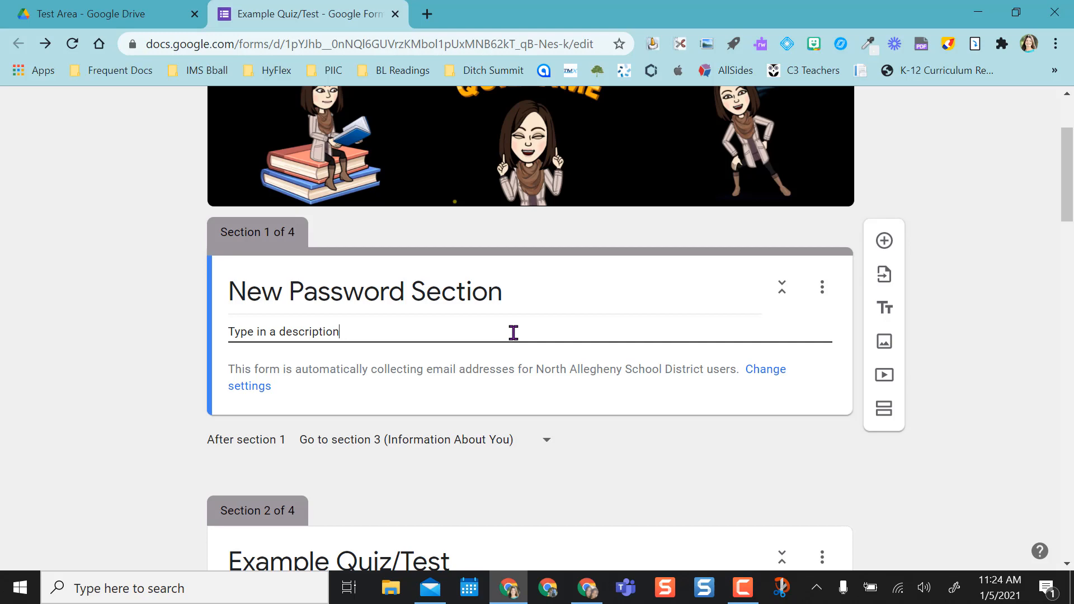
text(here.)
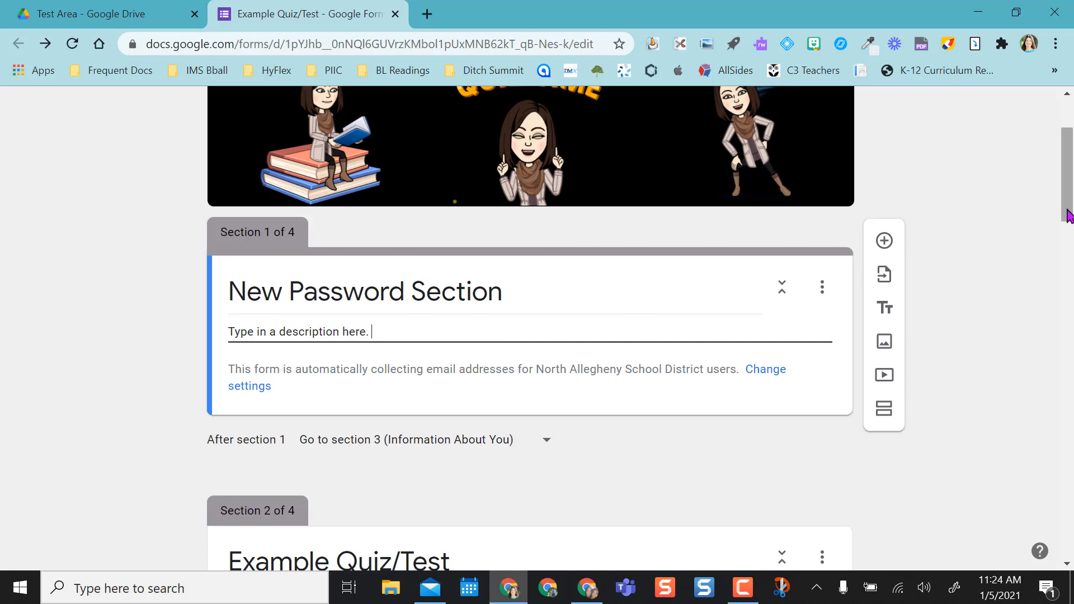
scroll(down, 3)
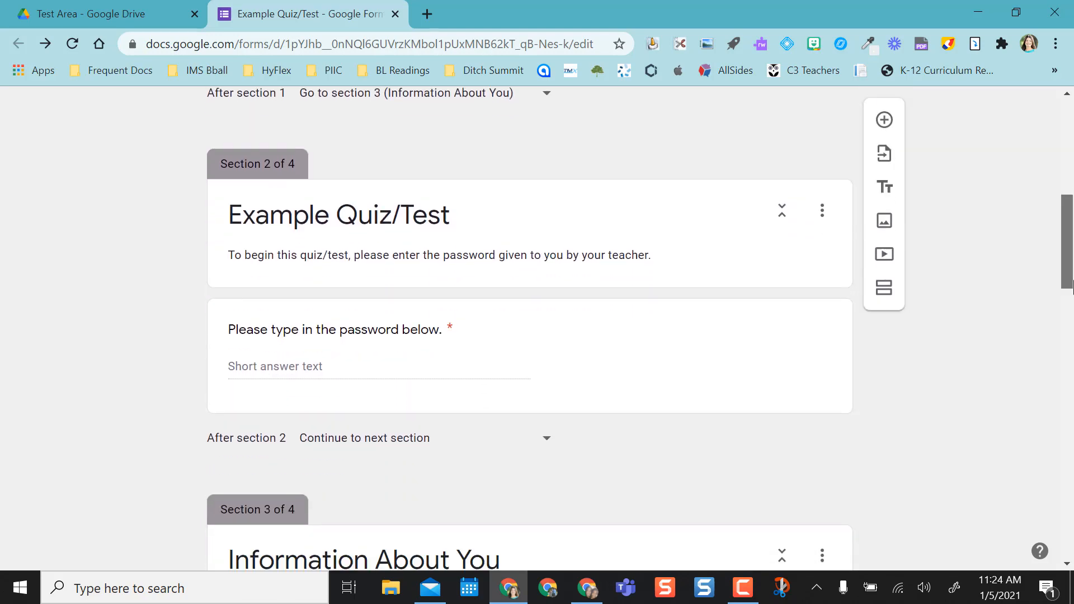
scroll(up, 3)
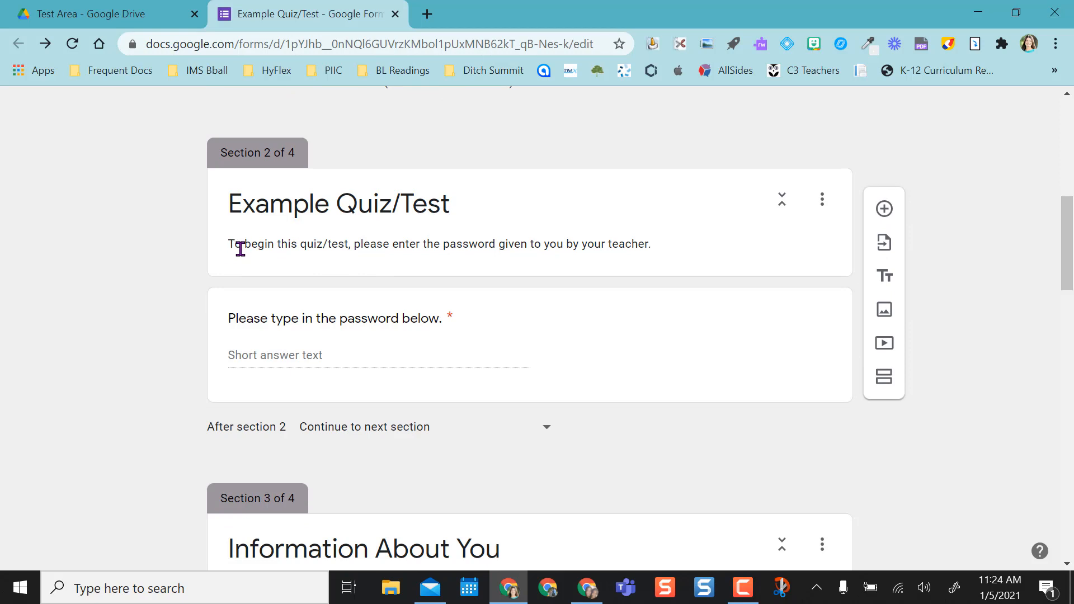
mouse_move(534, 265)
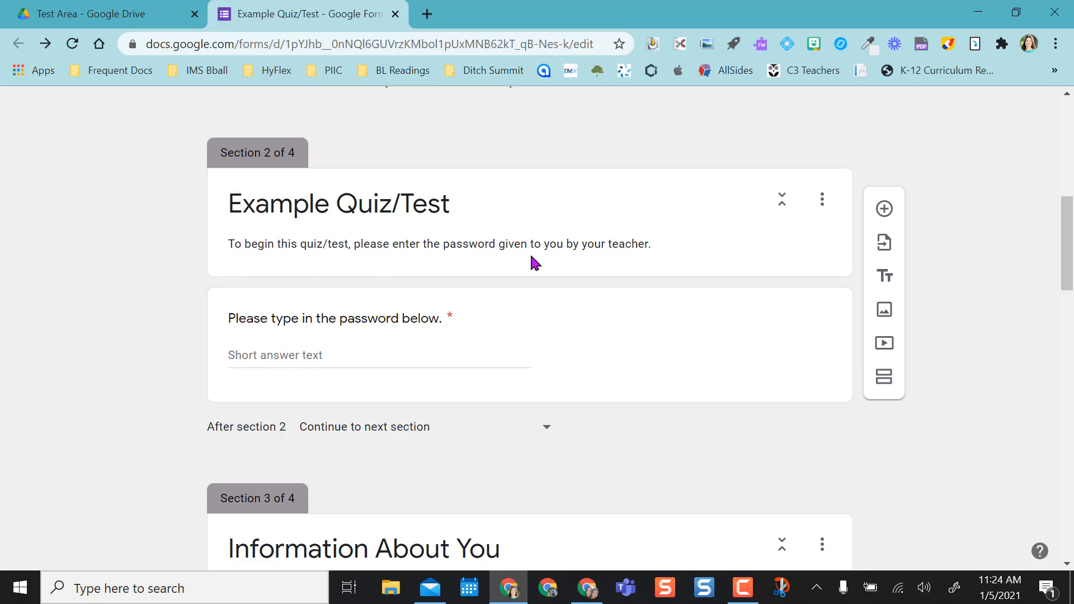
scroll(down, 3)
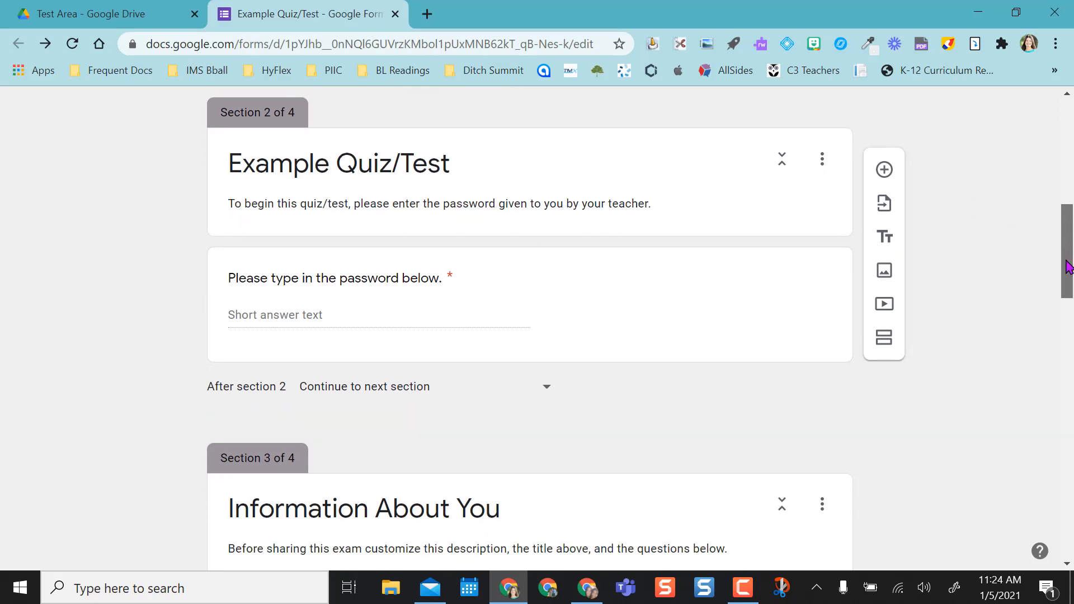
scroll(down, 3)
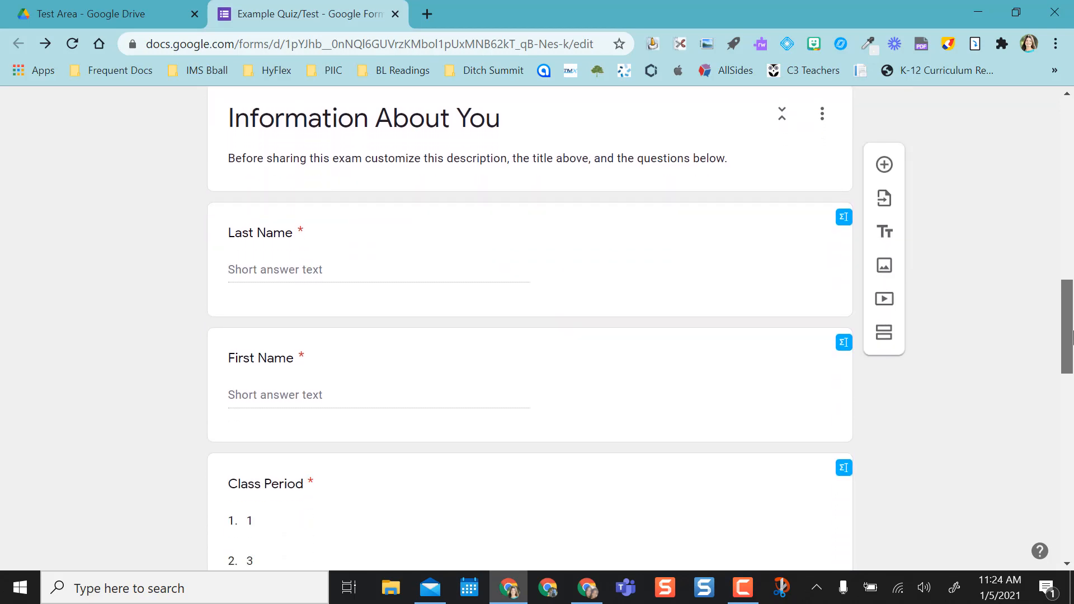
scroll(down, 3)
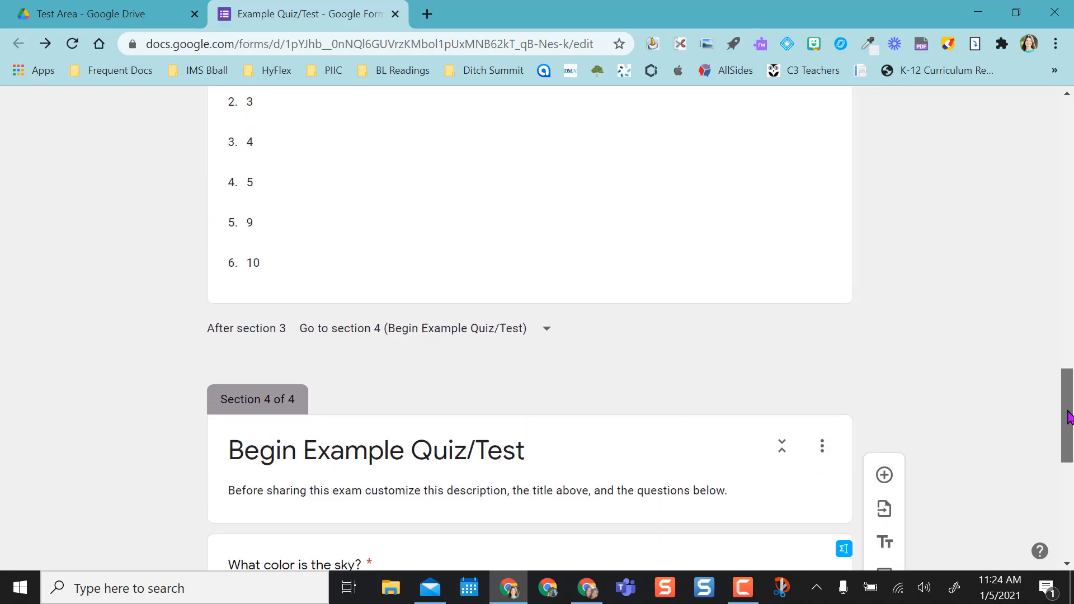
scroll(up, 3)
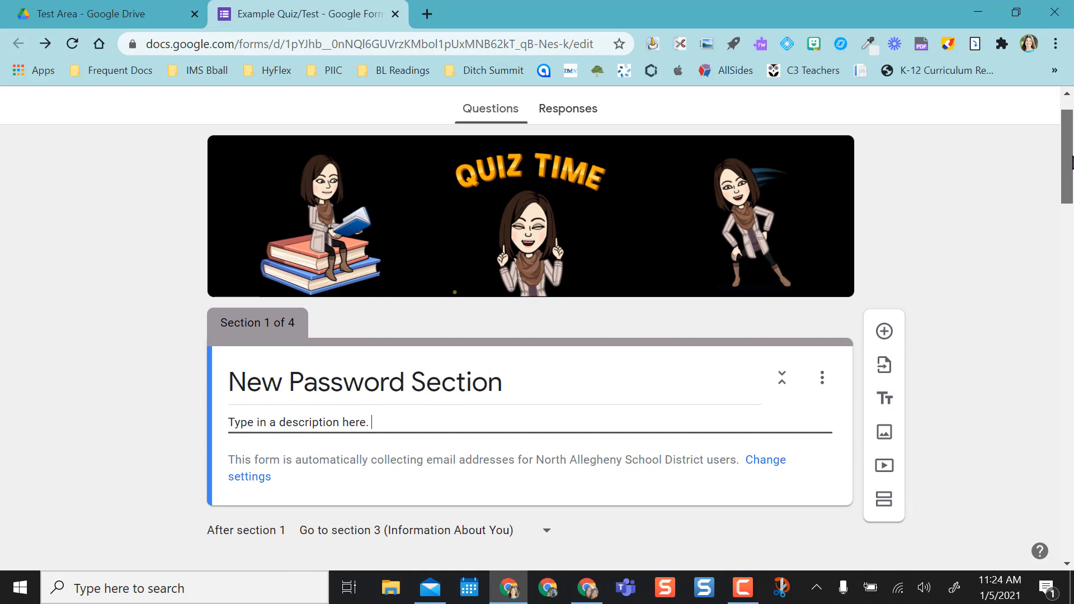
scroll(down, 3)
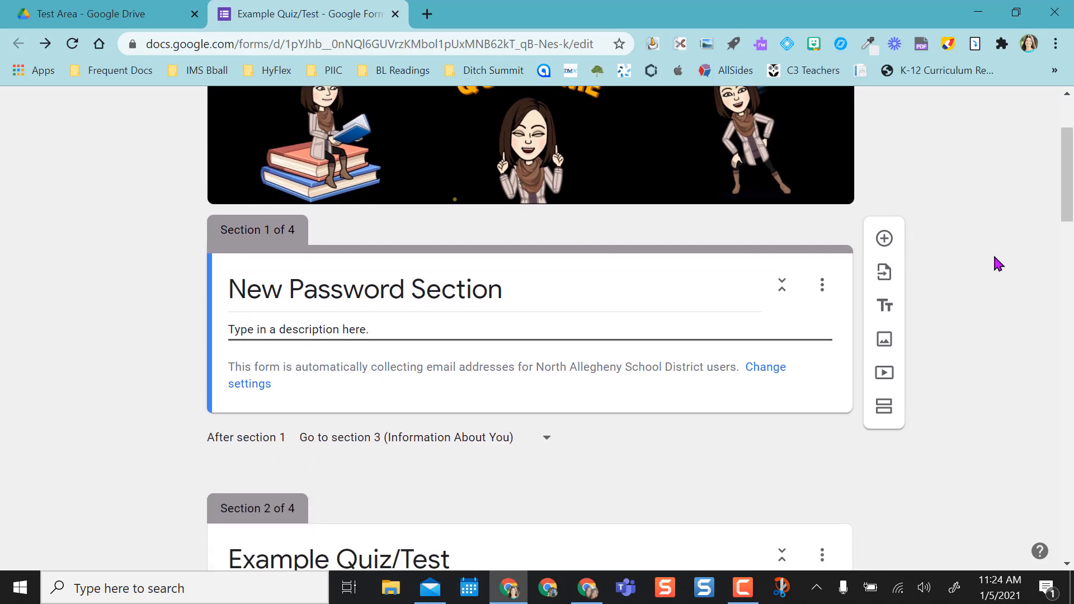
mouse_move(883, 238)
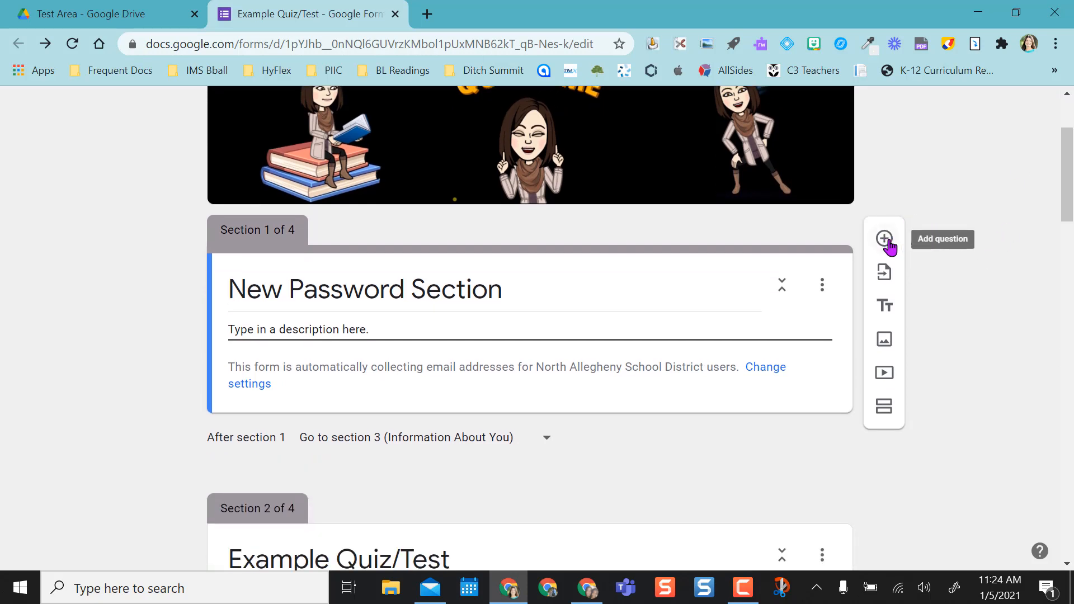
Add the question 'What is the password?' and set it to Short answer
click(884, 239)
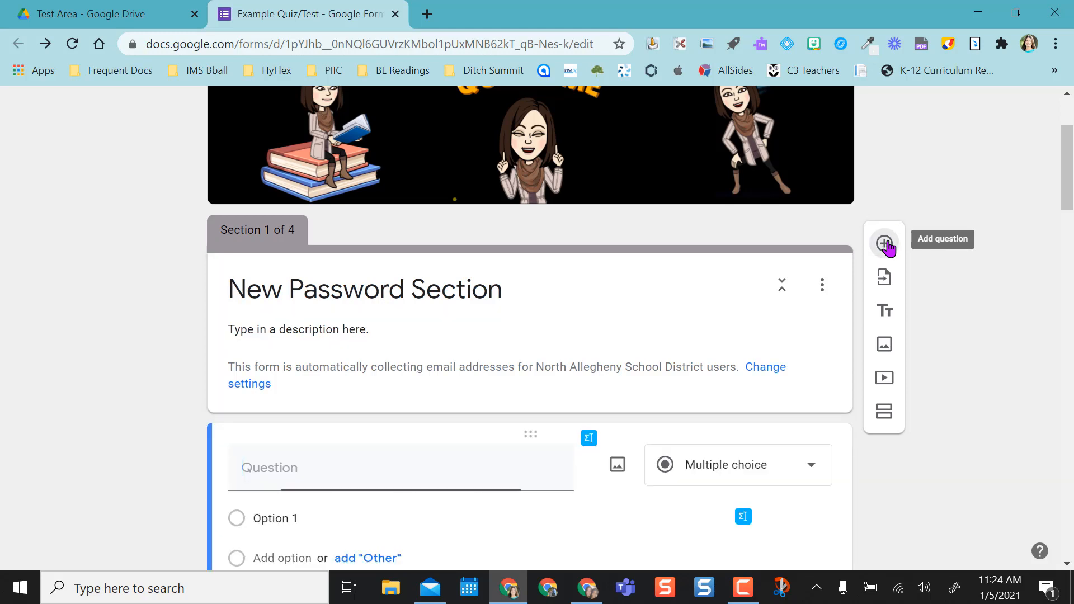
scroll(down, 3)
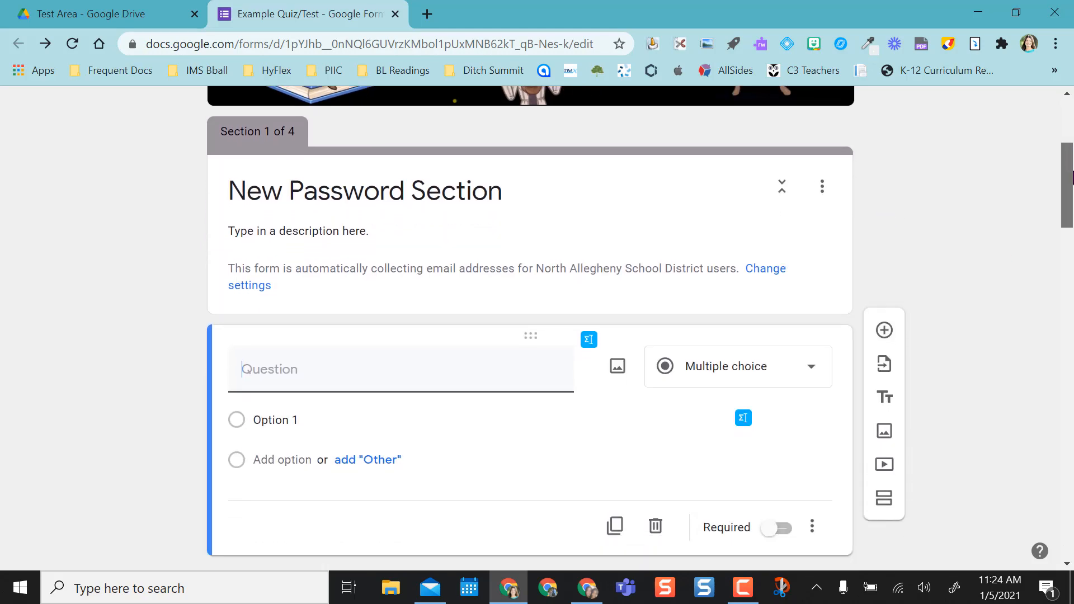
scroll(down, 3)
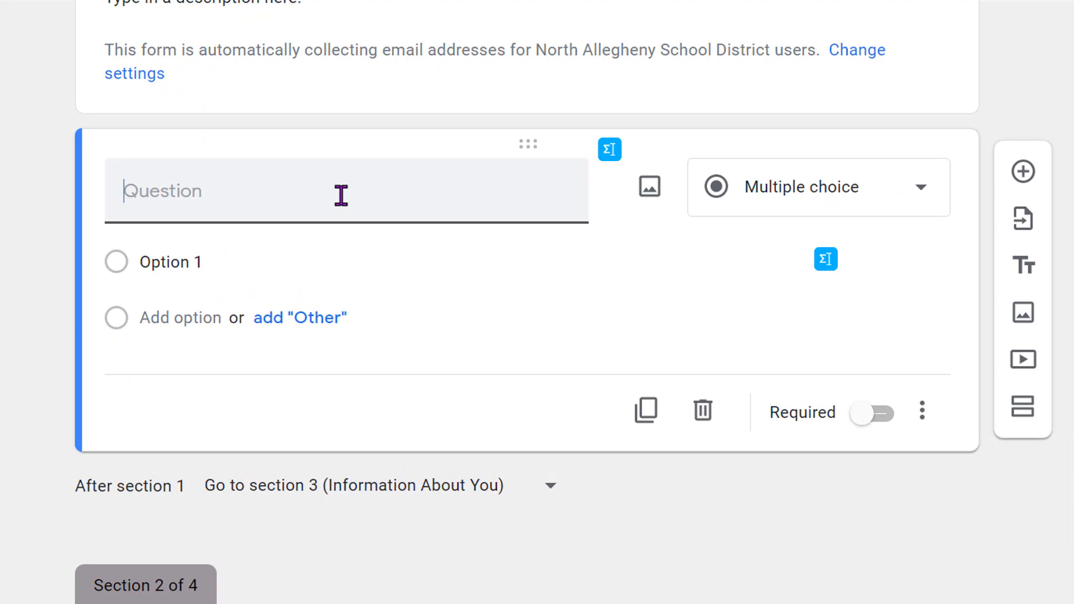
text(W)
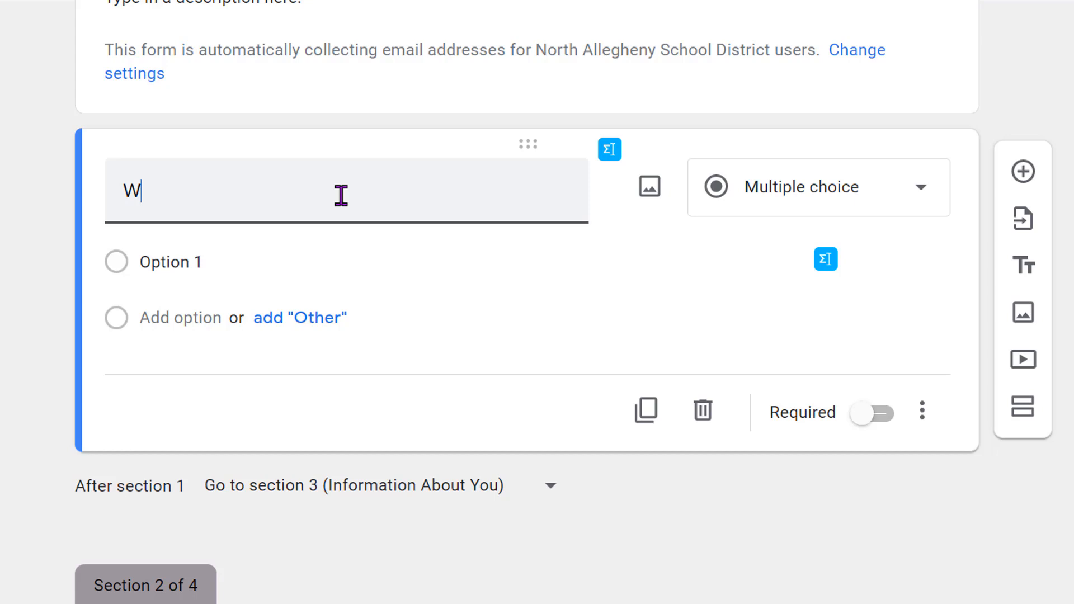
text(hat is the password?)
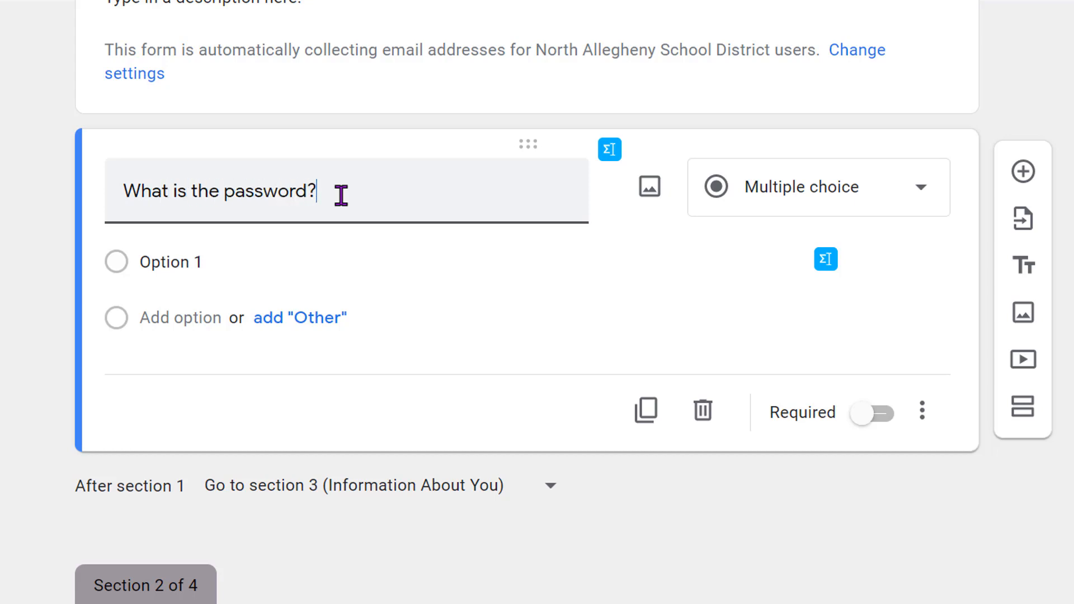
click(818, 187)
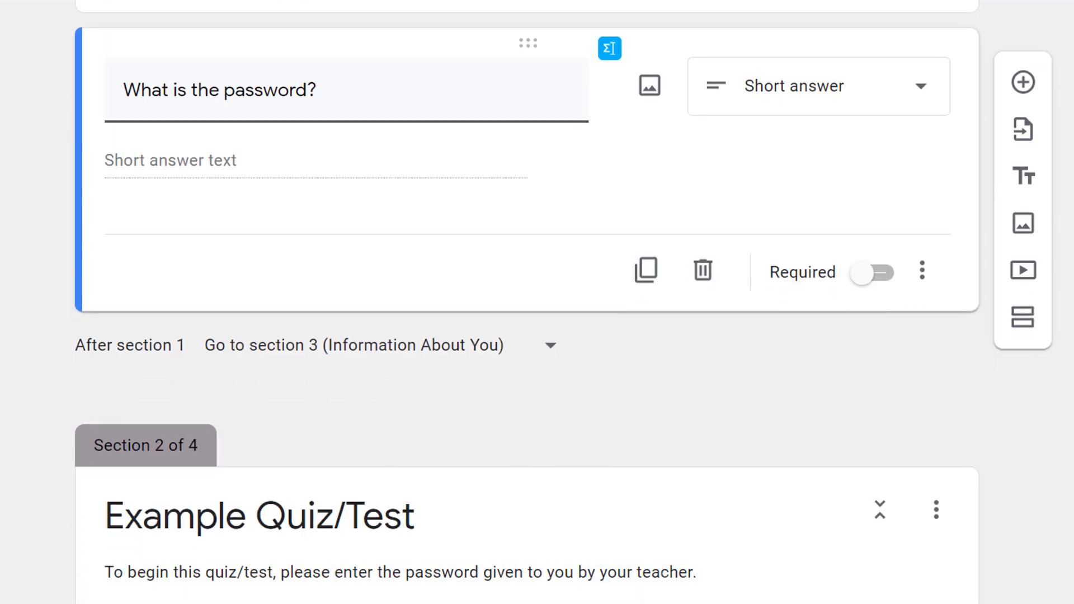
scroll(down, 3)
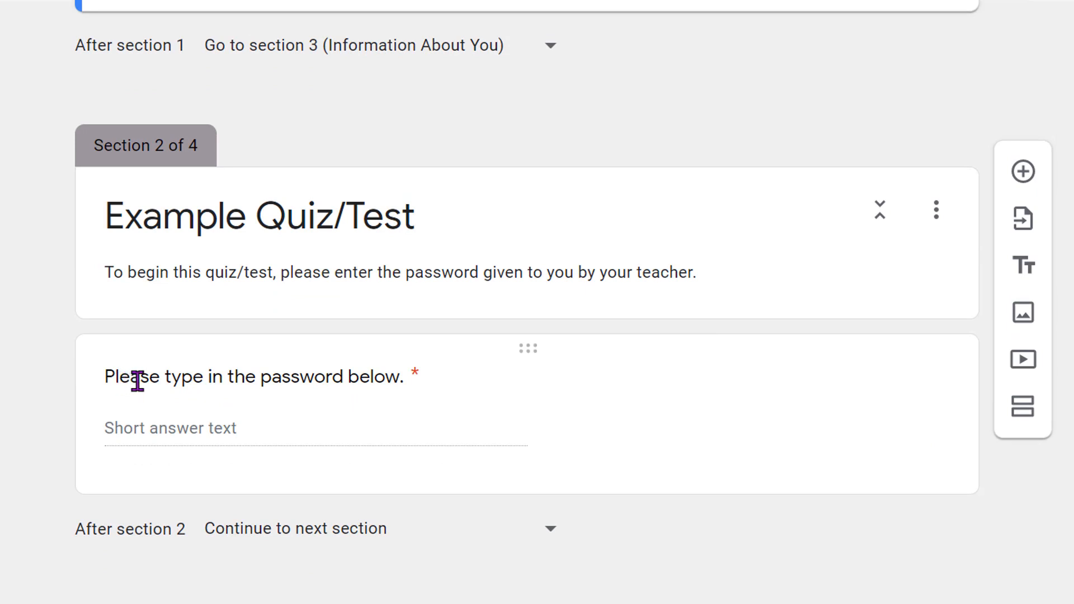
scroll(down, 3)
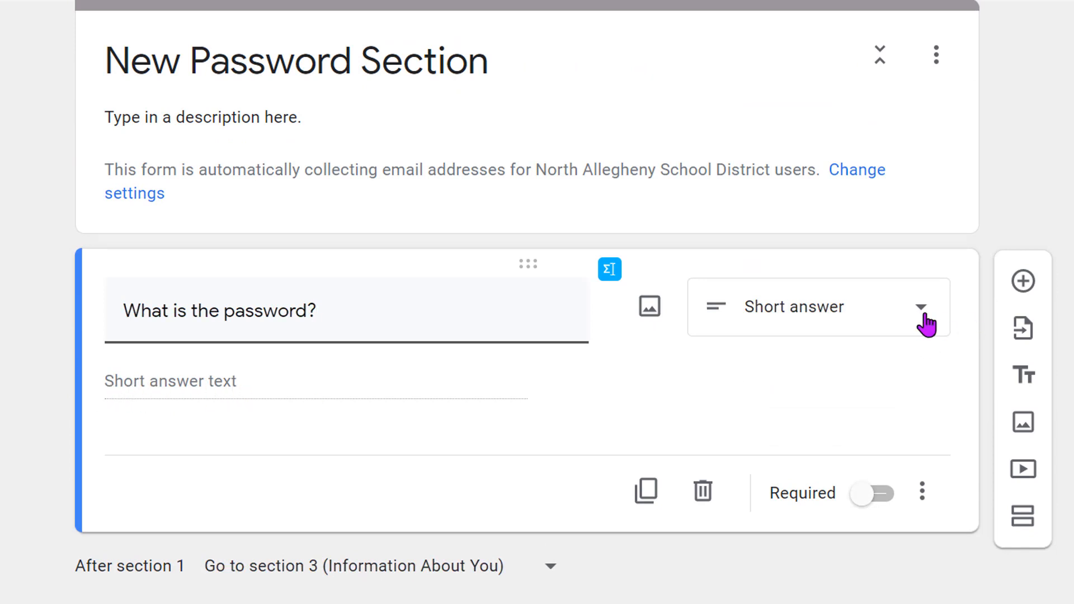
Keep 'What is the password?' as Short answer and mark it required
click(918, 307)
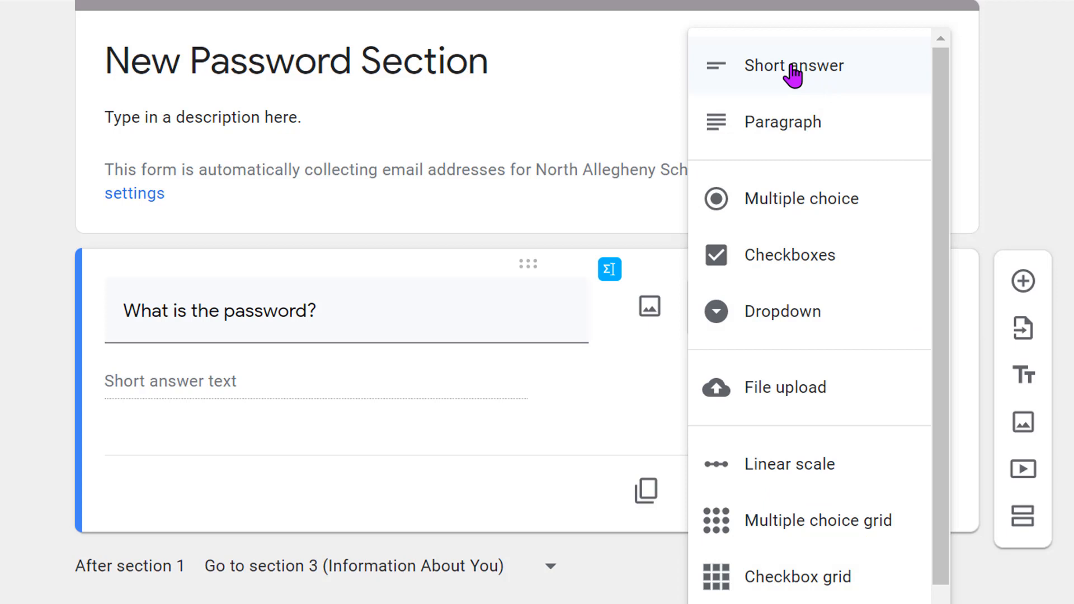
click(794, 65)
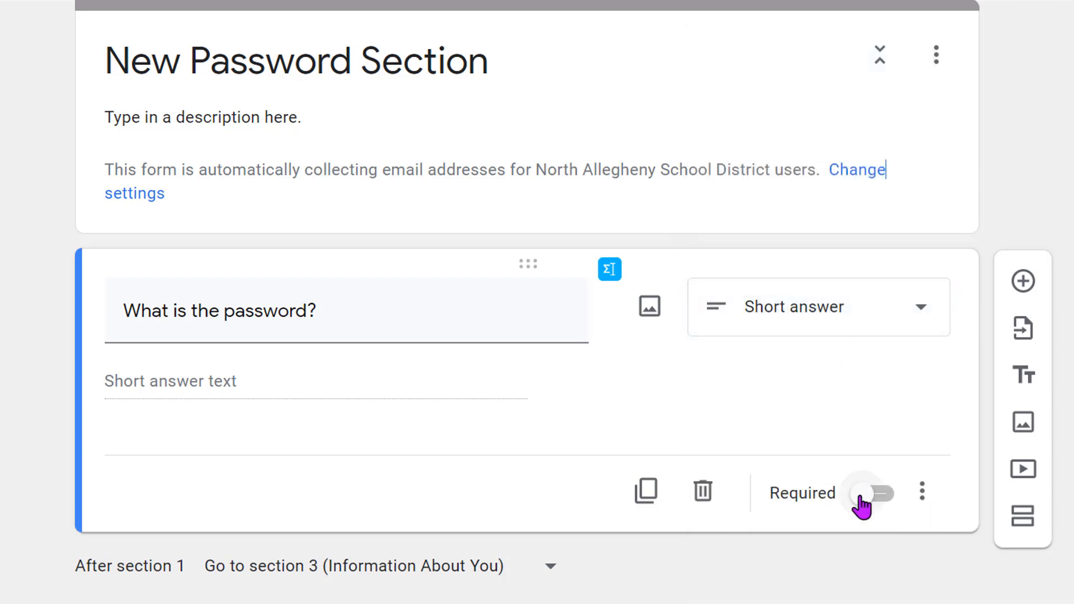
click(879, 492)
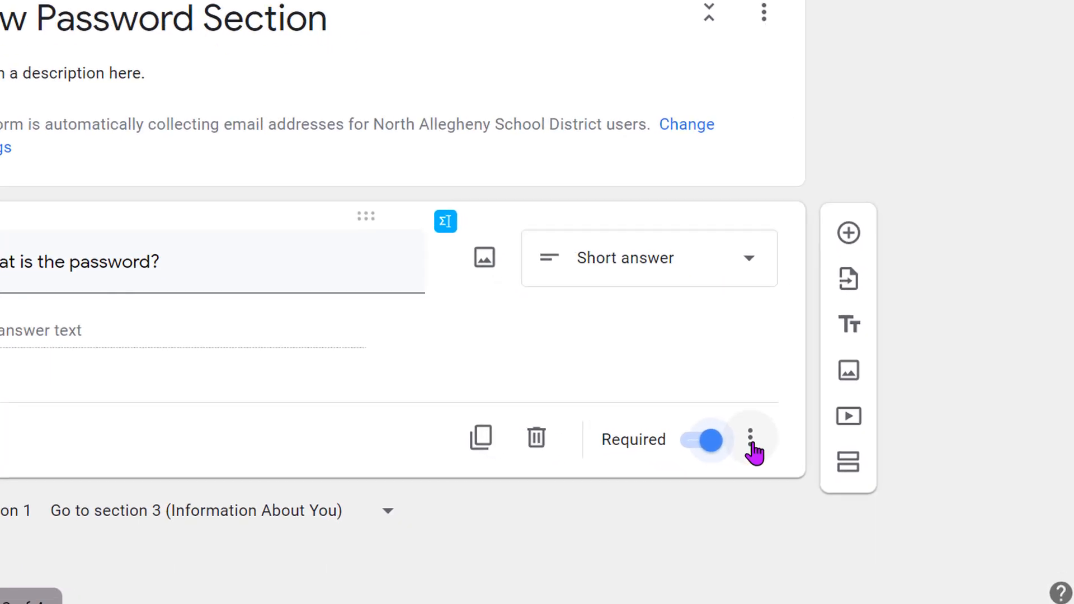
click(751, 439)
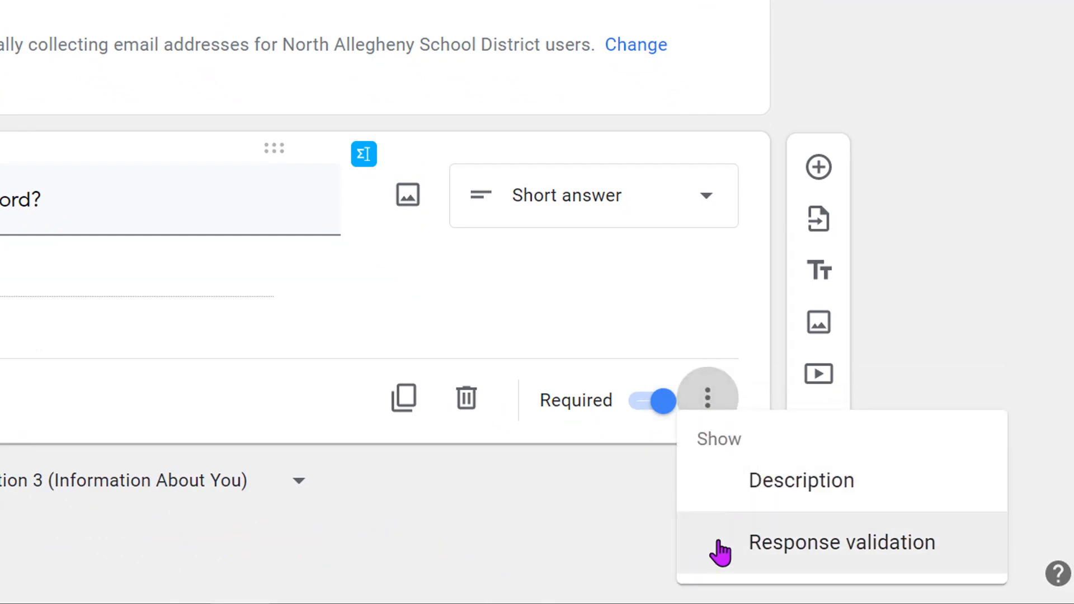
Add response validation to the password question: Text, Contains 'Winter'
click(843, 542)
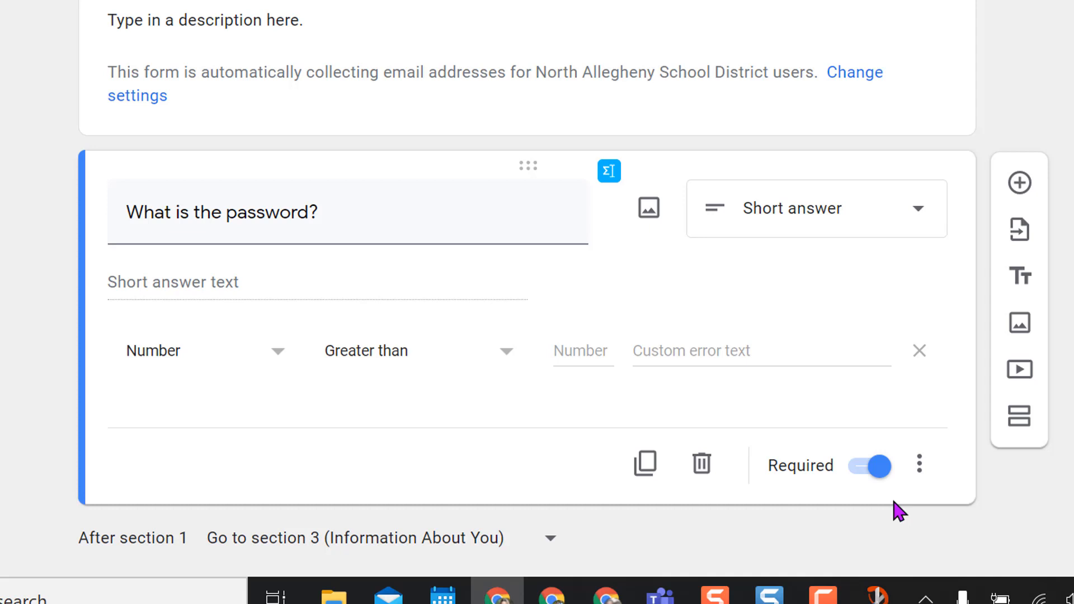
mouse_move(158, 363)
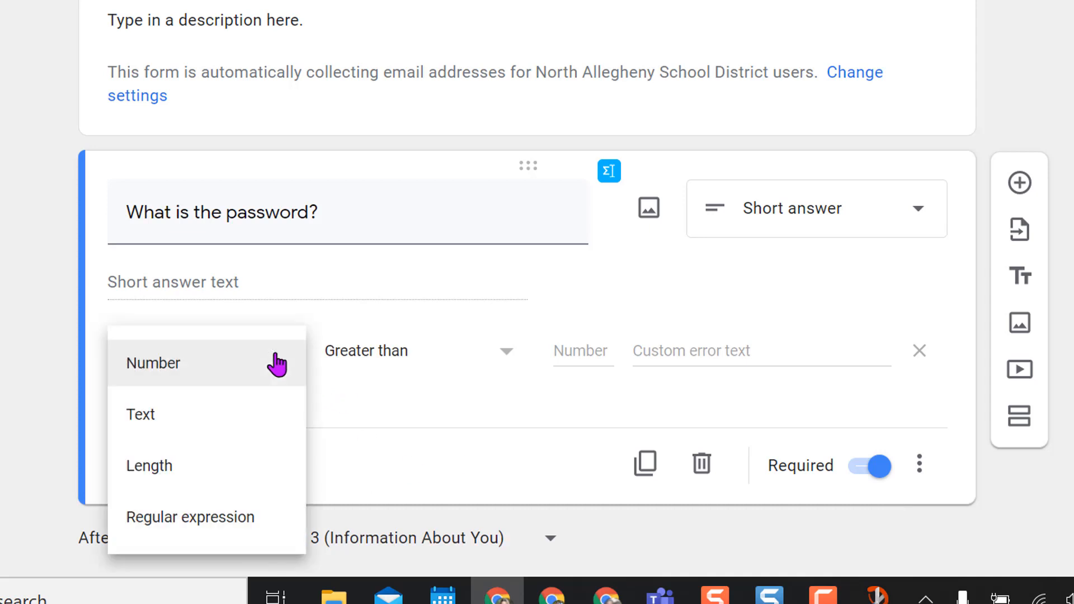
click(140, 414)
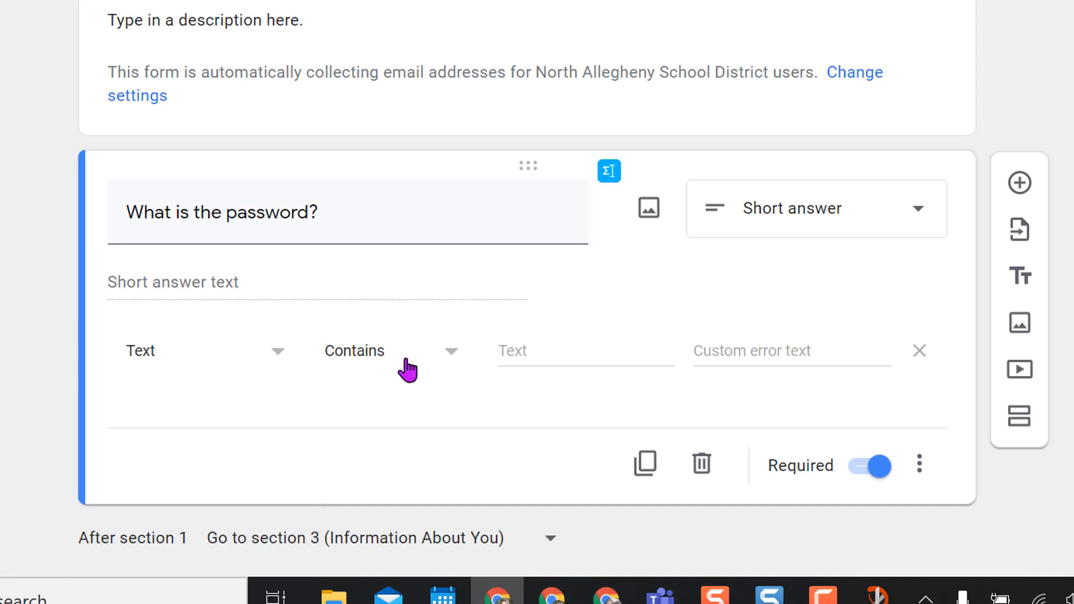
click(384, 351)
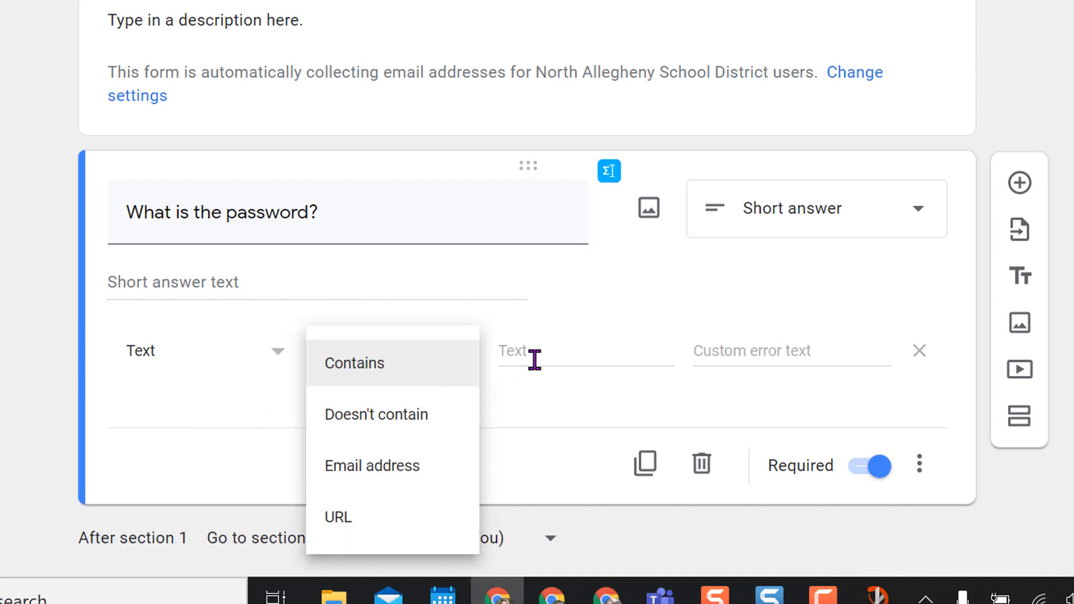
click(354, 364)
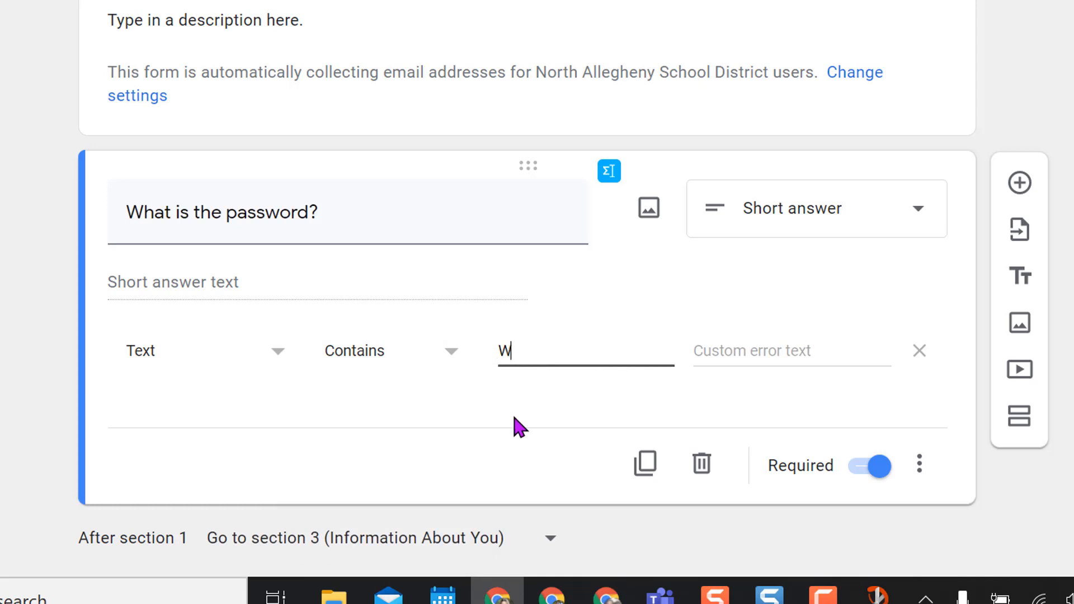
text(inter)
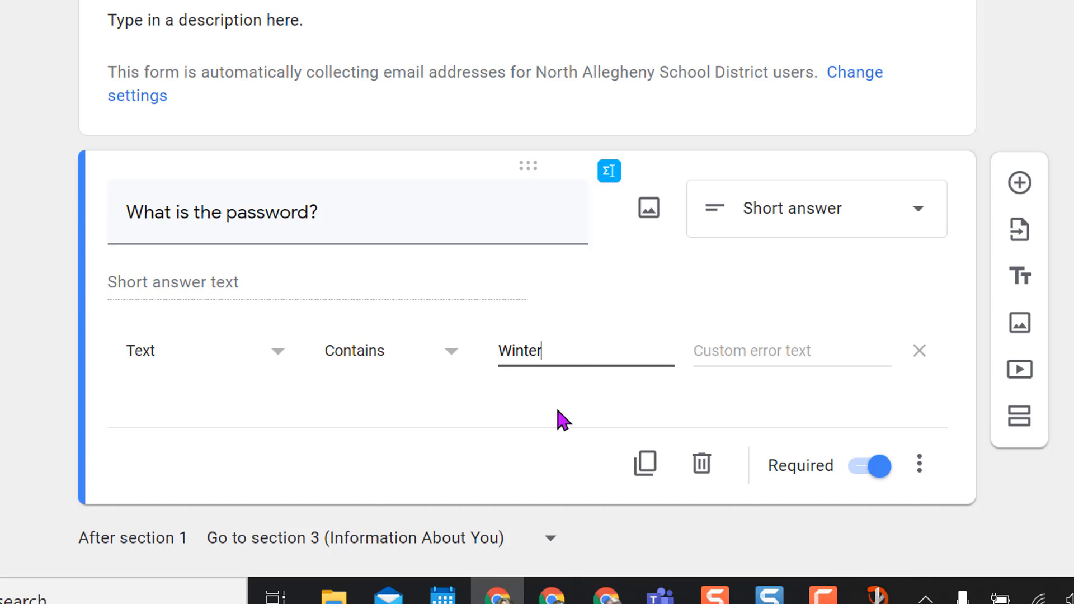
mouse_move(634, 413)
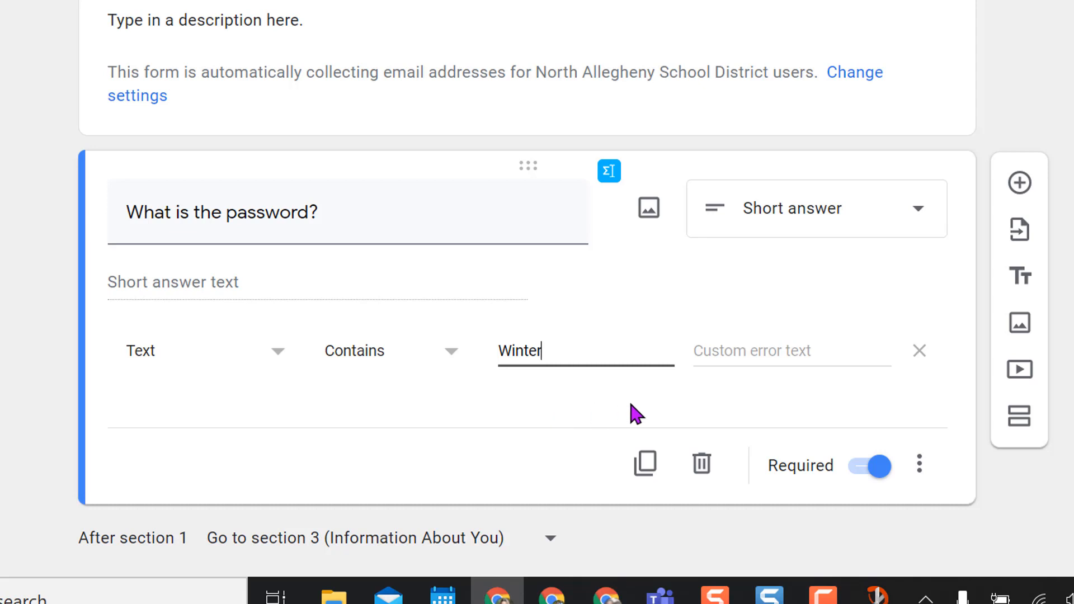
mouse_move(734, 418)
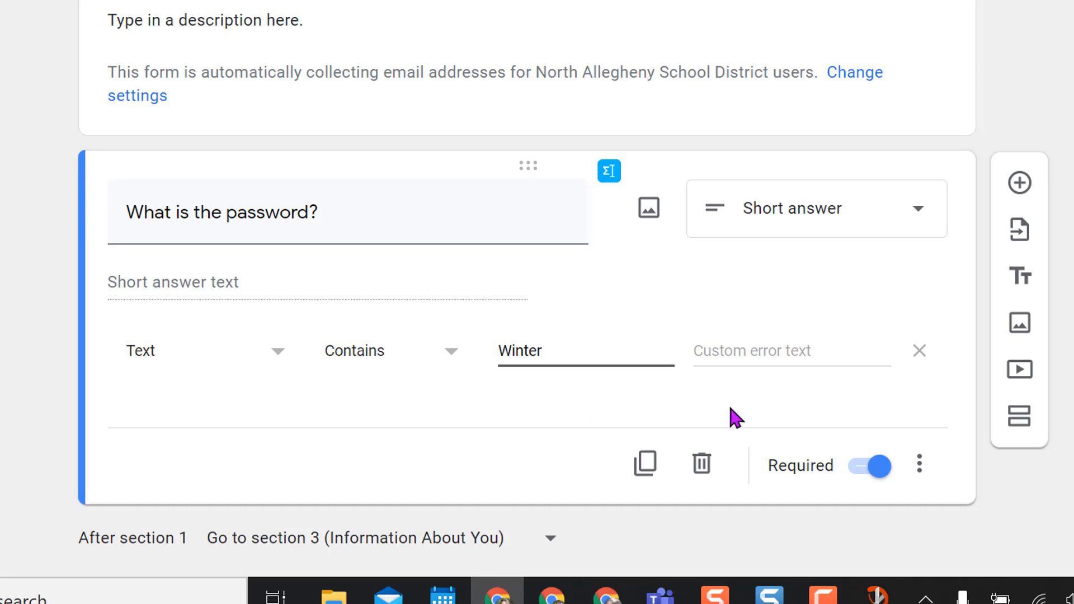
mouse_move(743, 343)
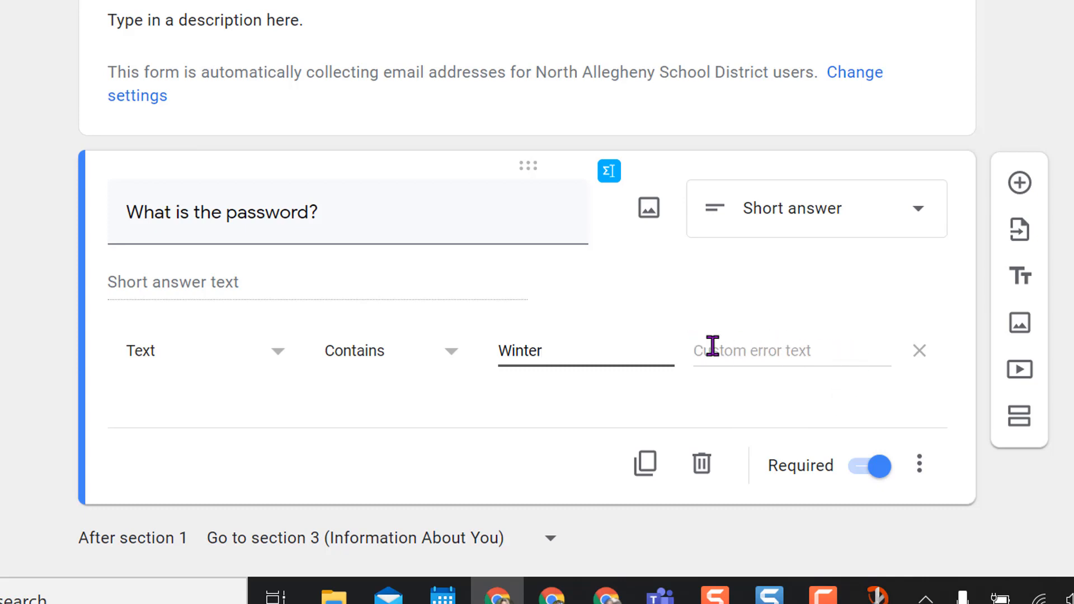
scroll(up, 3)
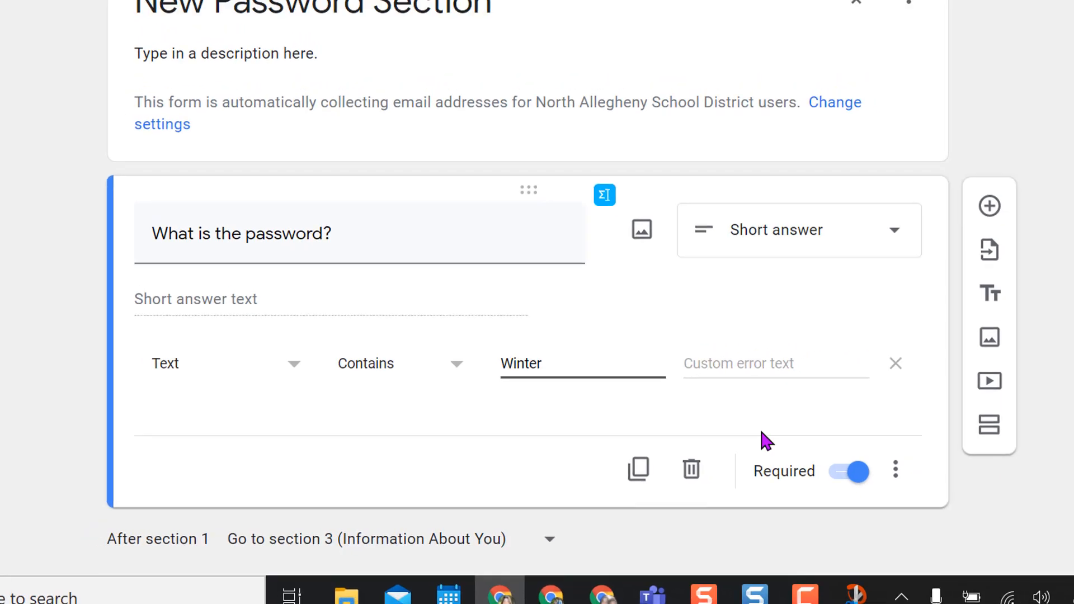
scroll(up, 3)
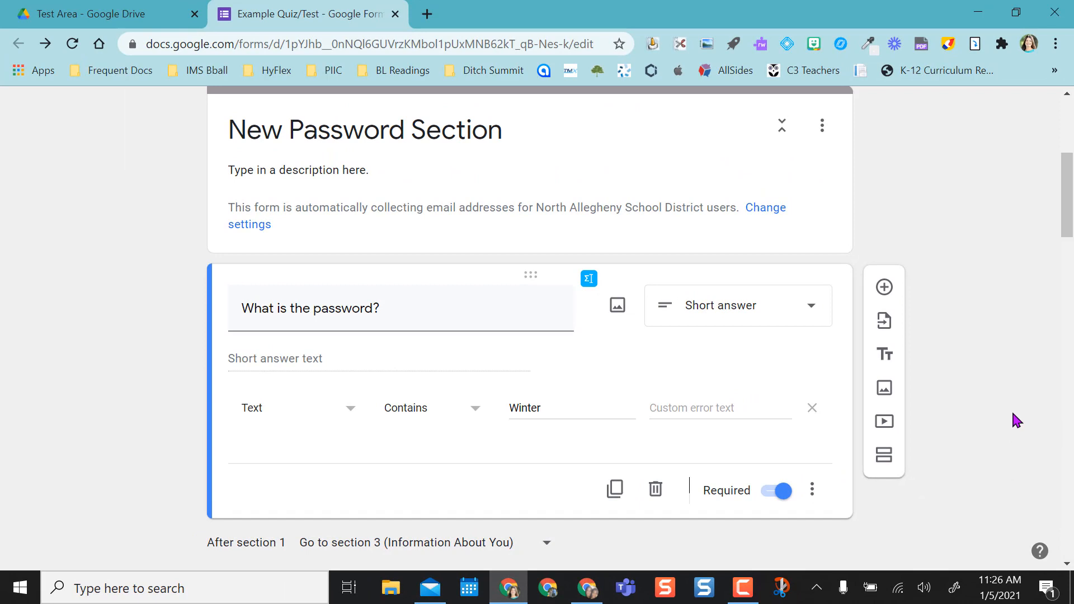
scroll(down, 3)
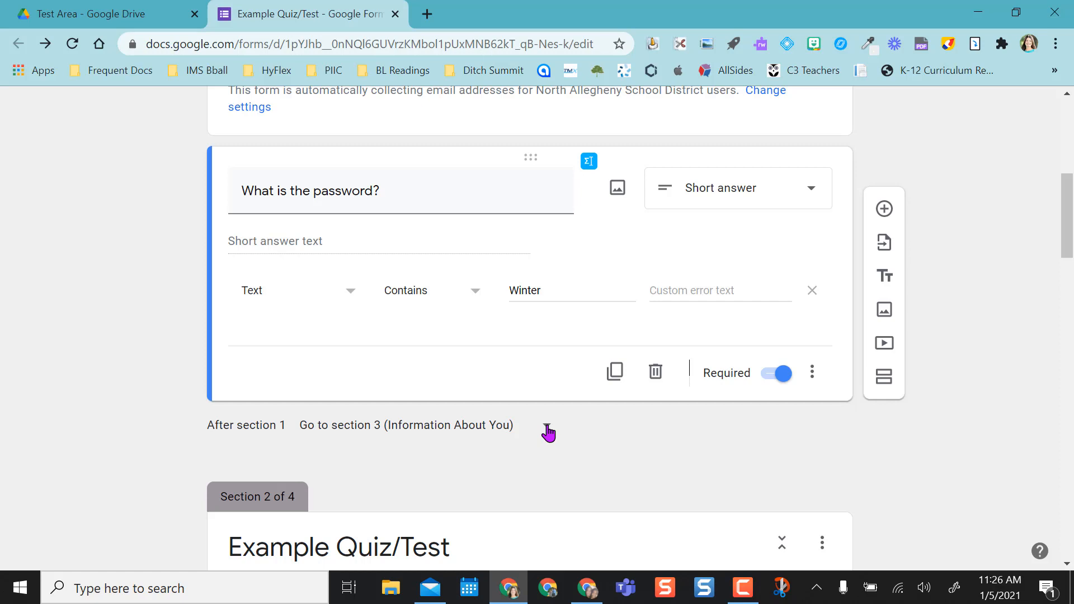
mouse_move(425, 432)
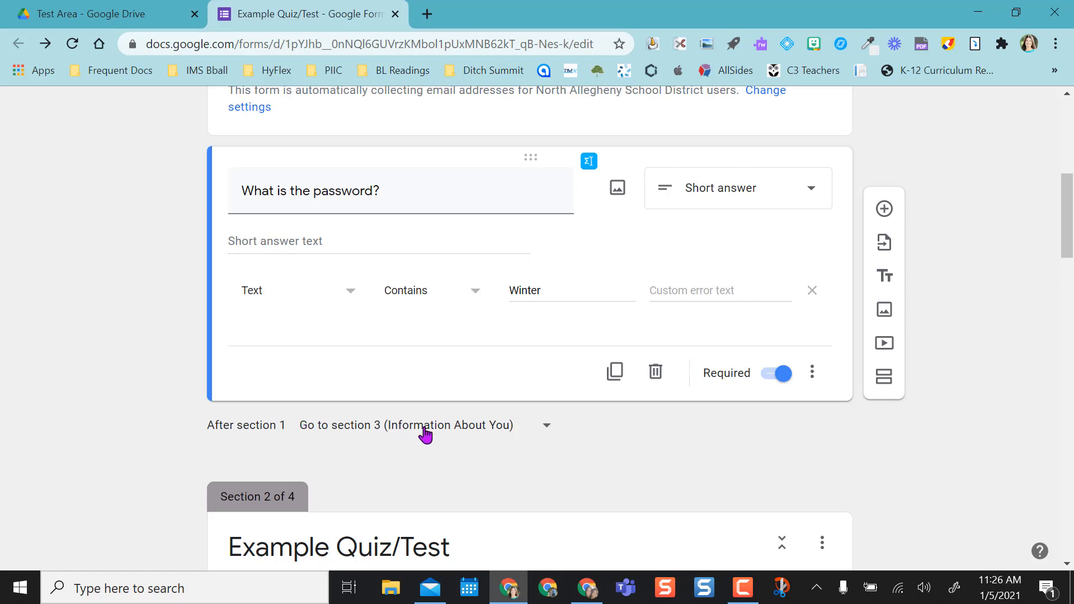
mouse_move(546, 433)
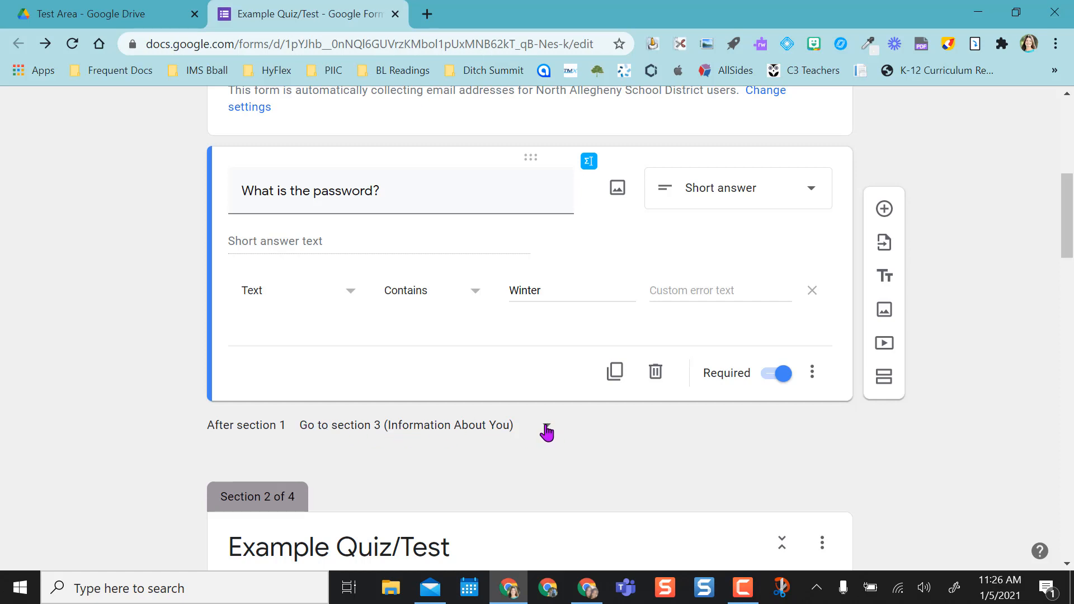
click(405, 425)
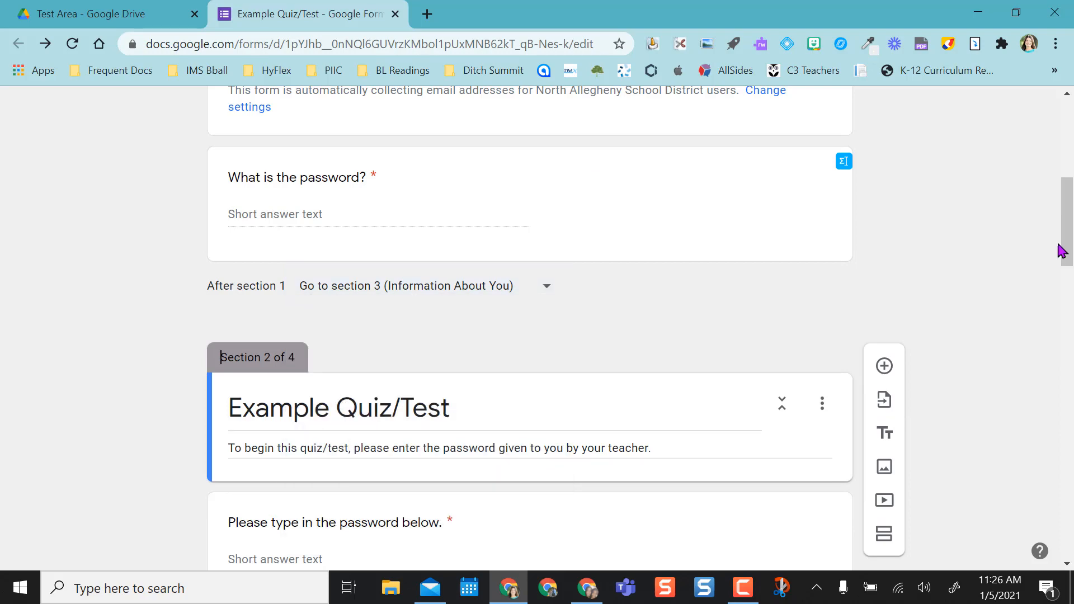
scroll(down, 3)
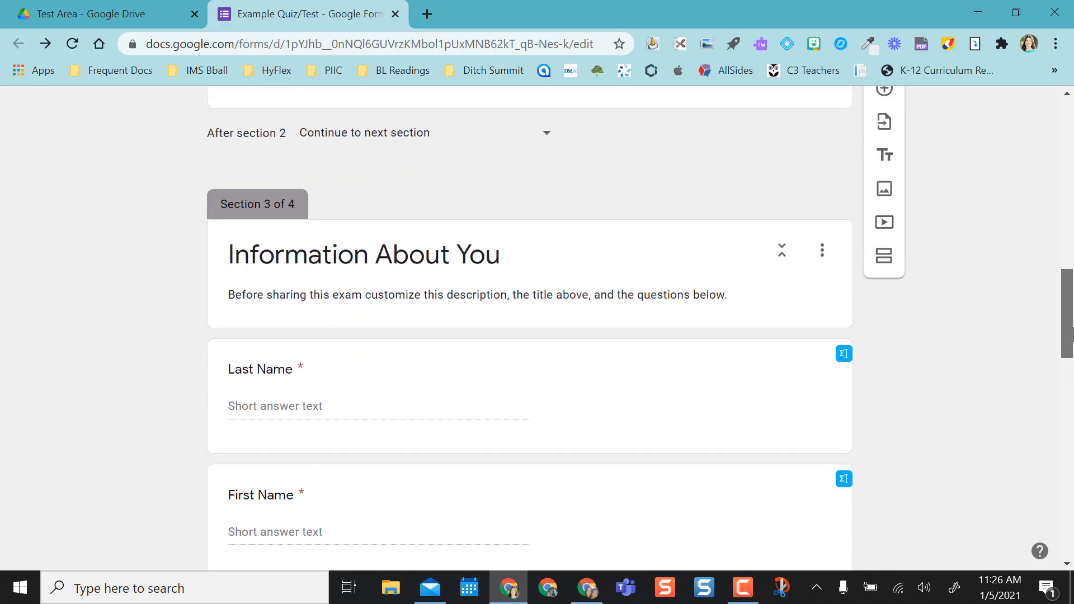
scroll(up, 3)
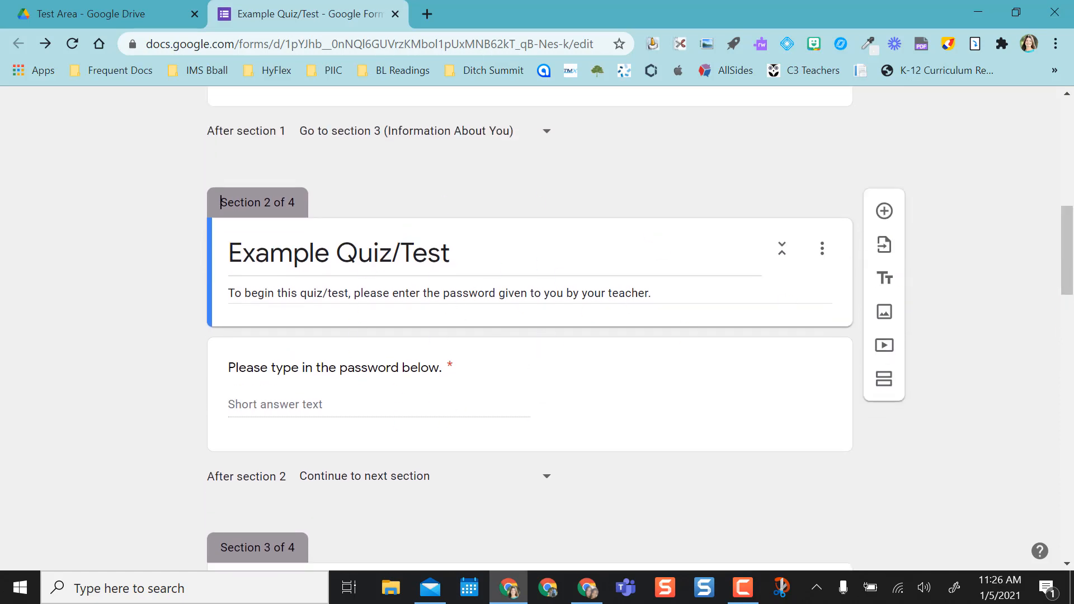
scroll(down, 3)
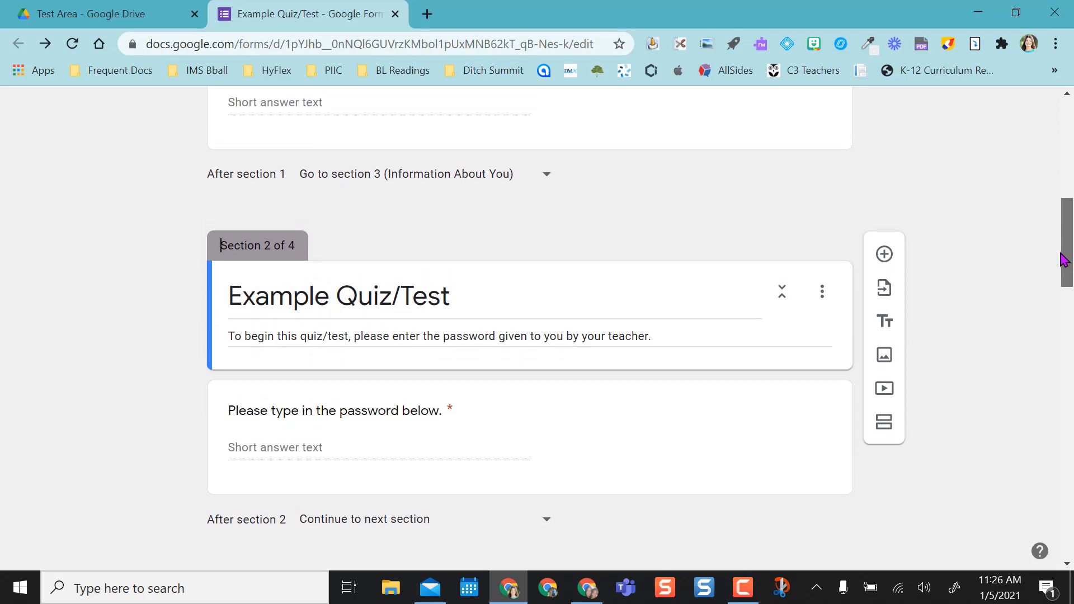
scroll(up, 3)
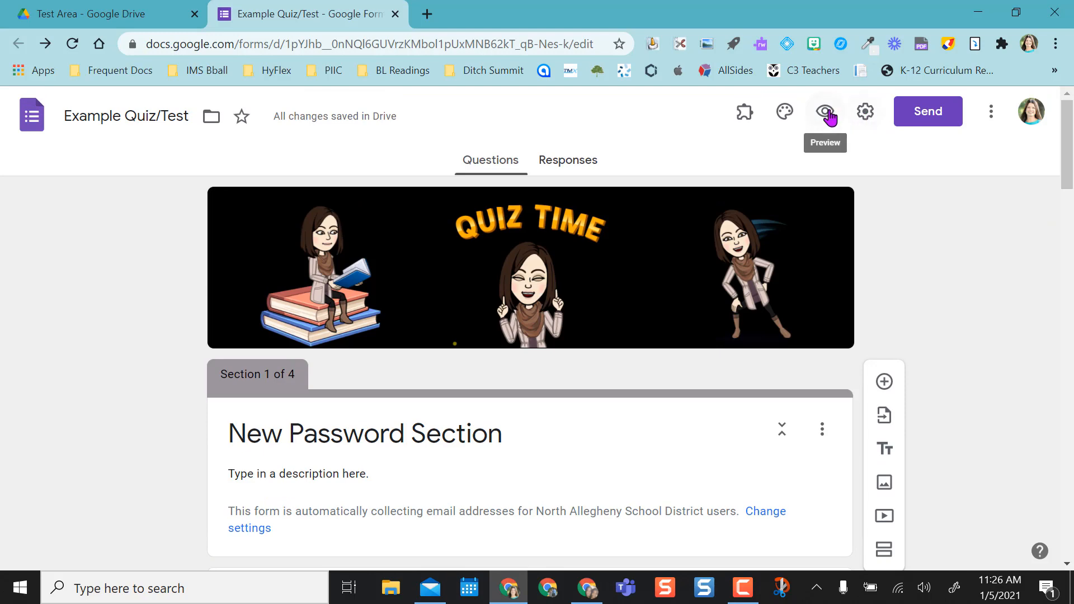
Preview the quiz, submit 'Bubbles', confirm the 'Must contain Winter' rejection, and return
click(824, 111)
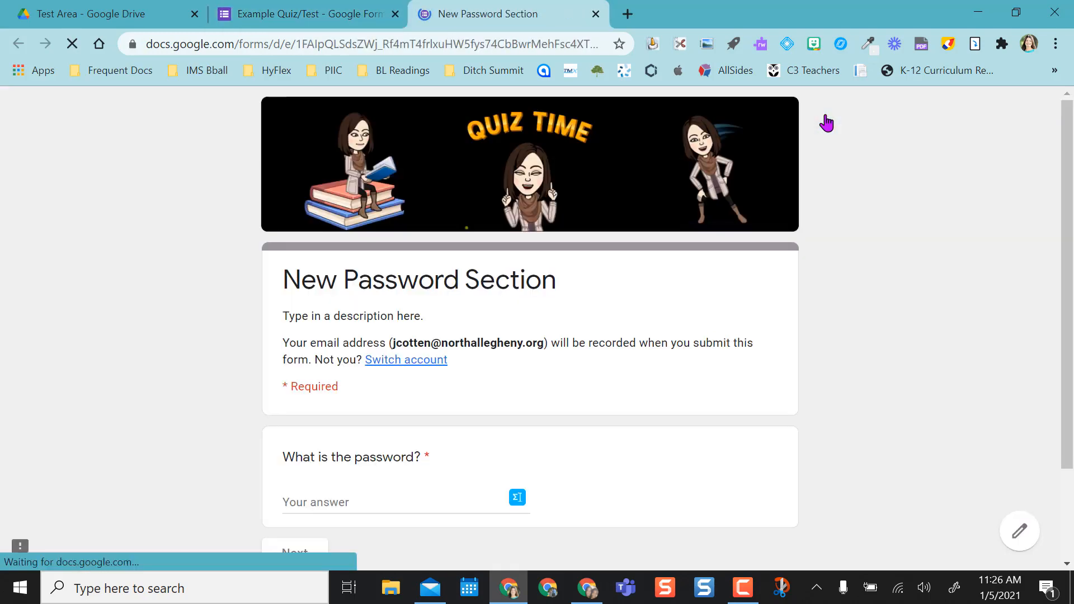
scroll(down, 3)
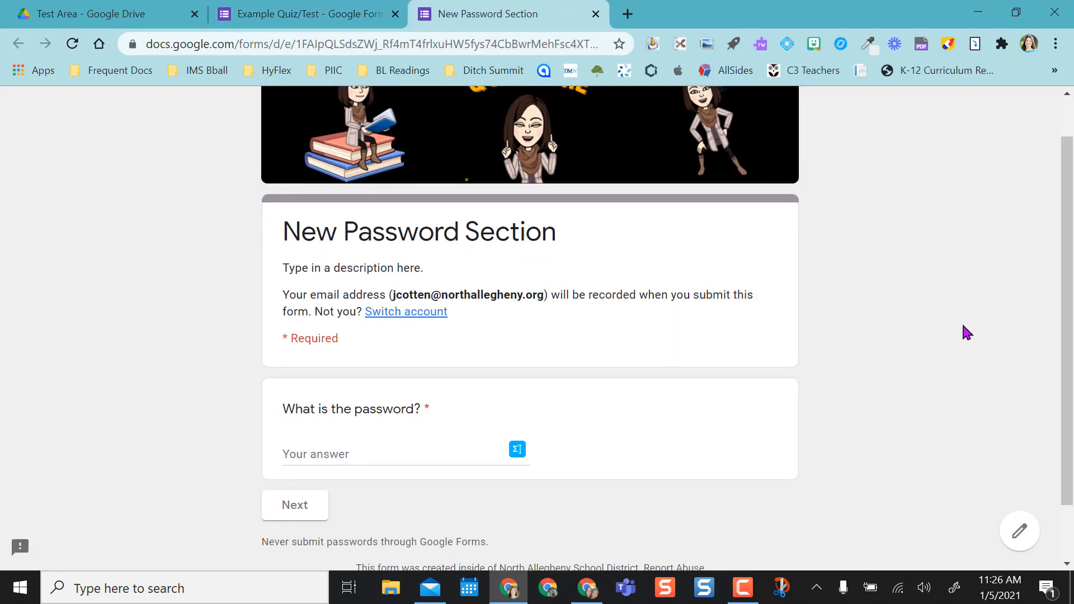
click(376, 454)
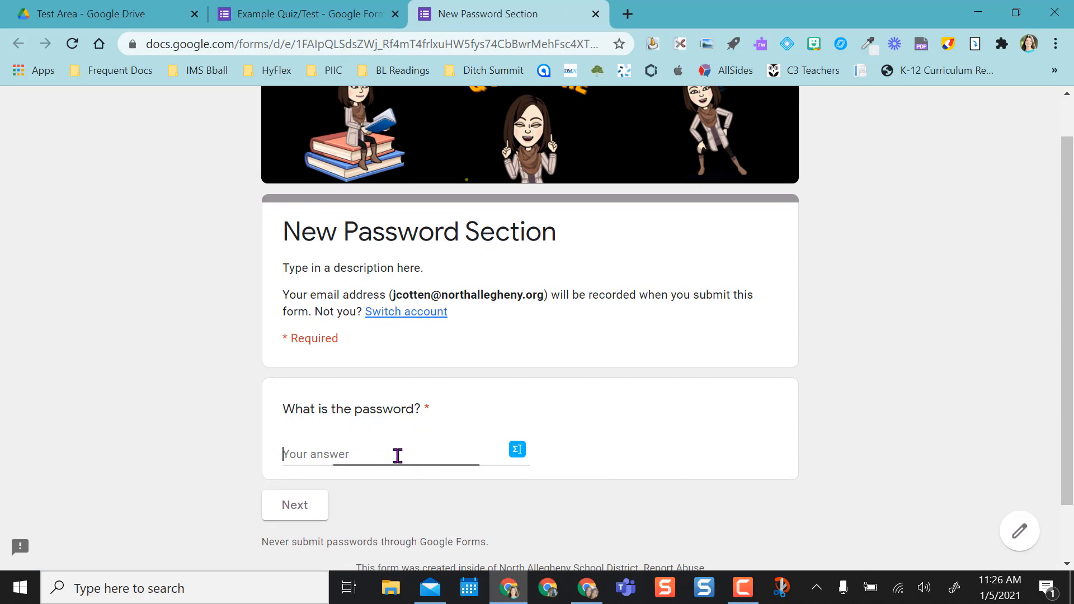
text(B)
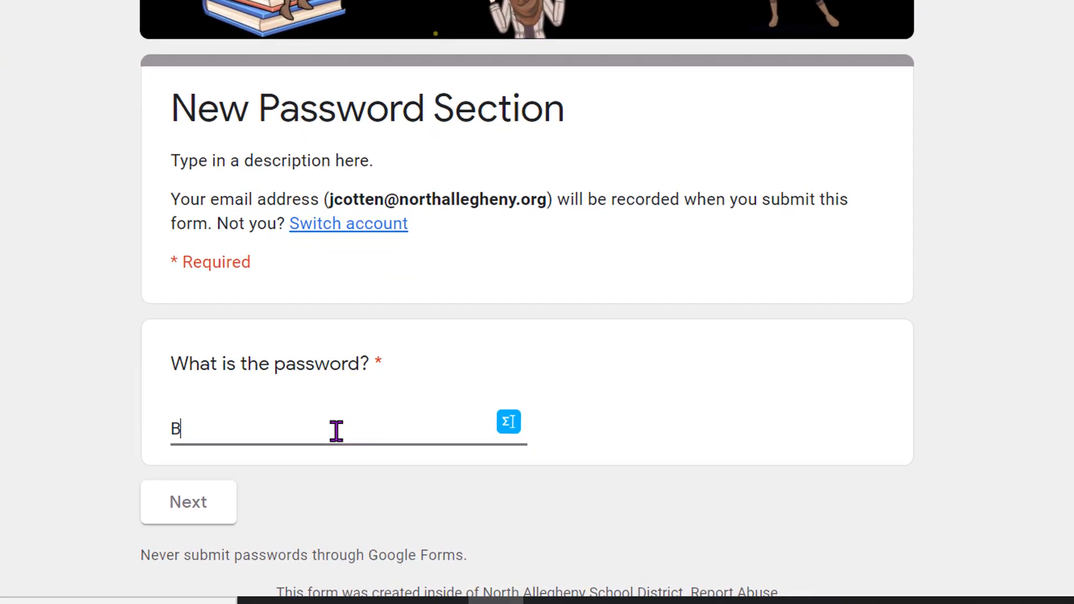
text(ubbles)
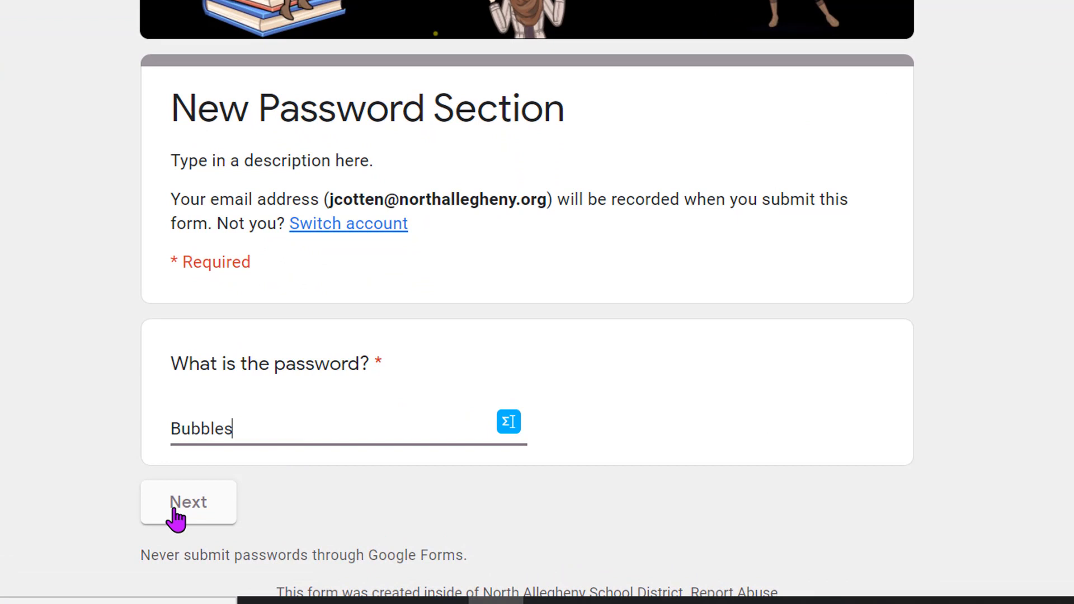
click(188, 501)
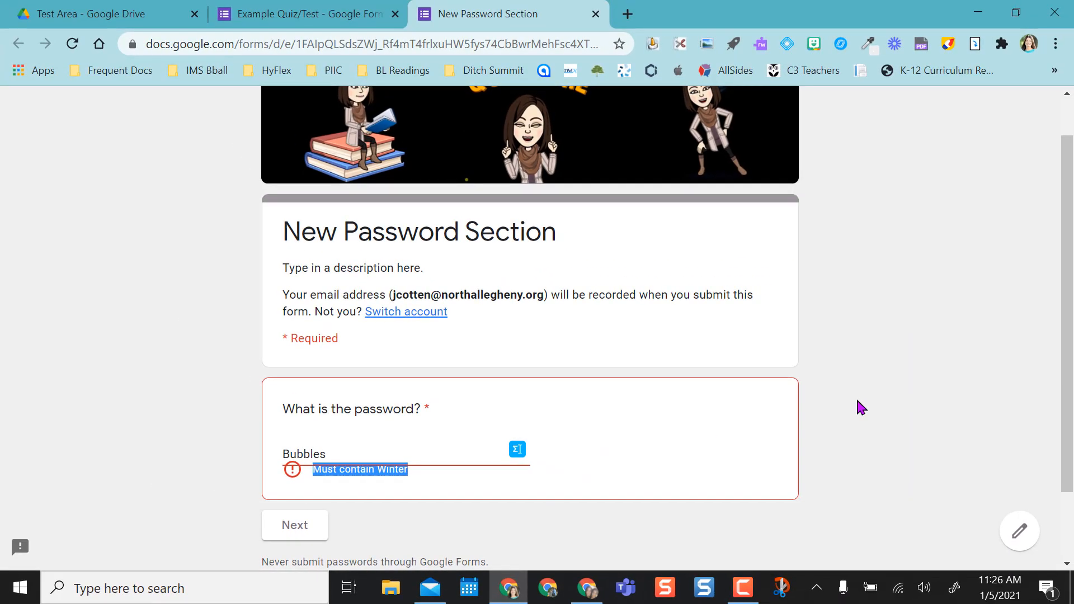
click(594, 14)
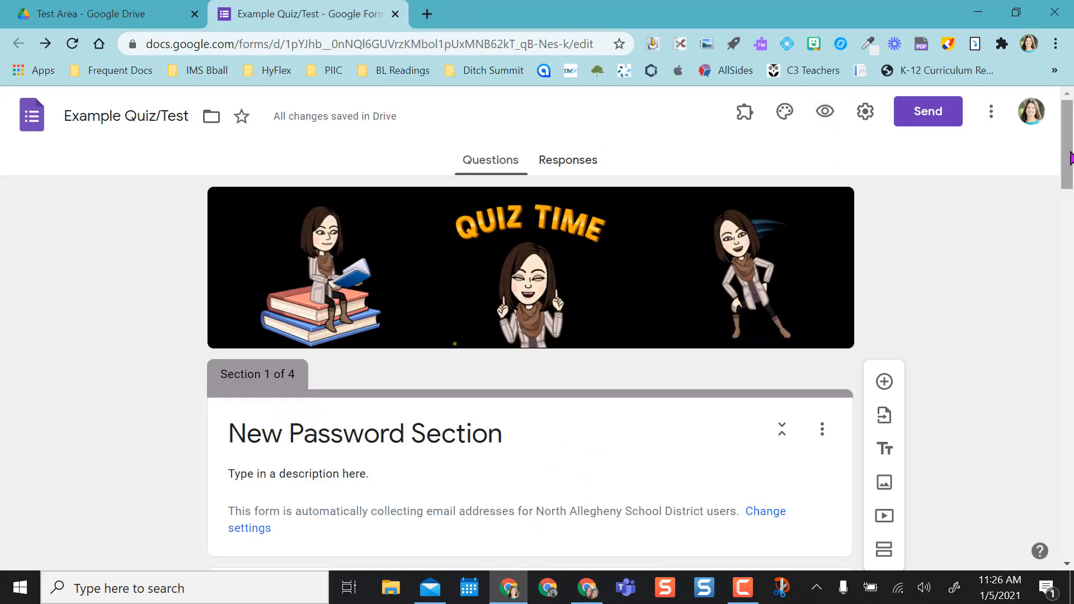
Add the custom error 'The password is case sensitive… typing it in correctly.' to the Winter rule
scroll(down, 3)
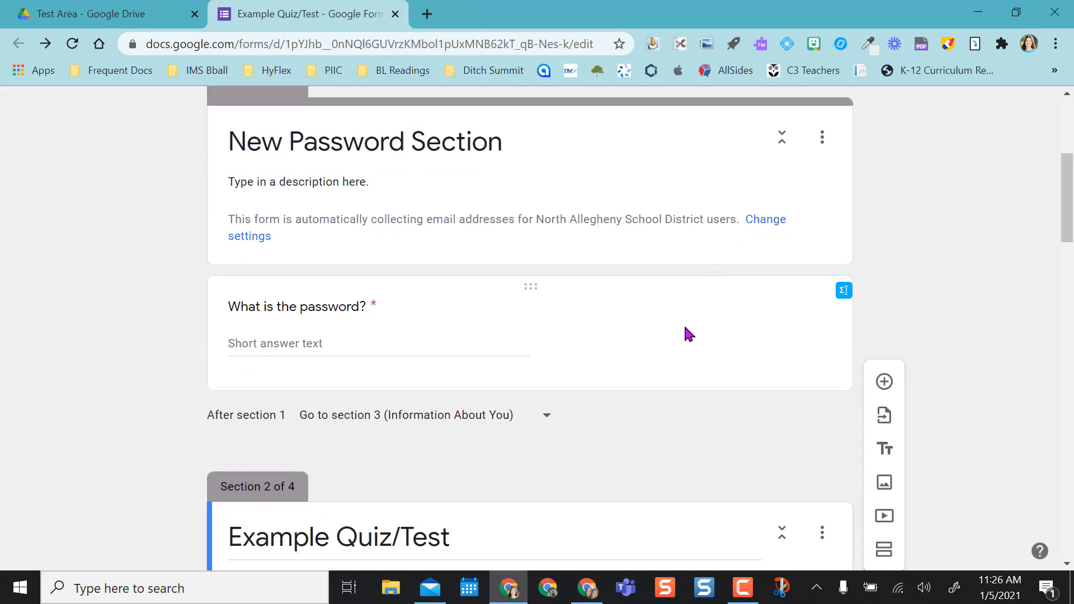
click(342, 306)
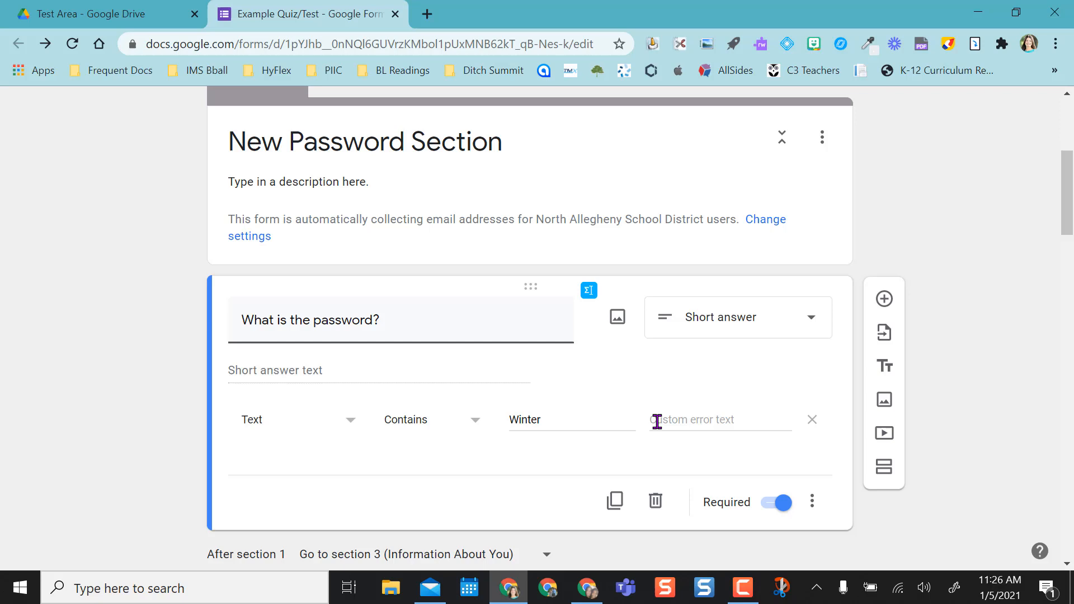
mouse_move(976, 300)
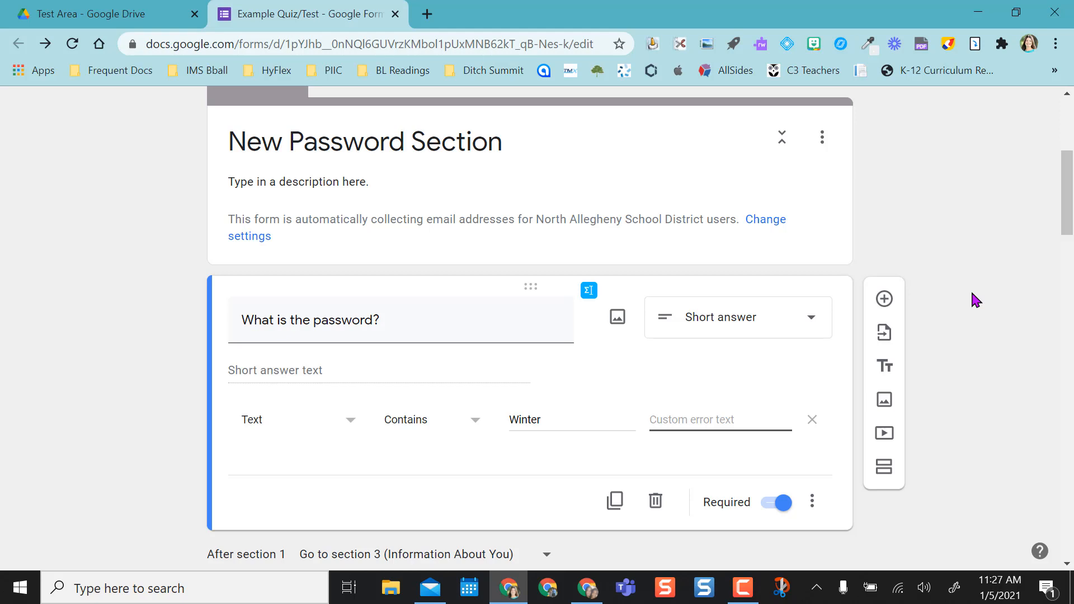
text(T)
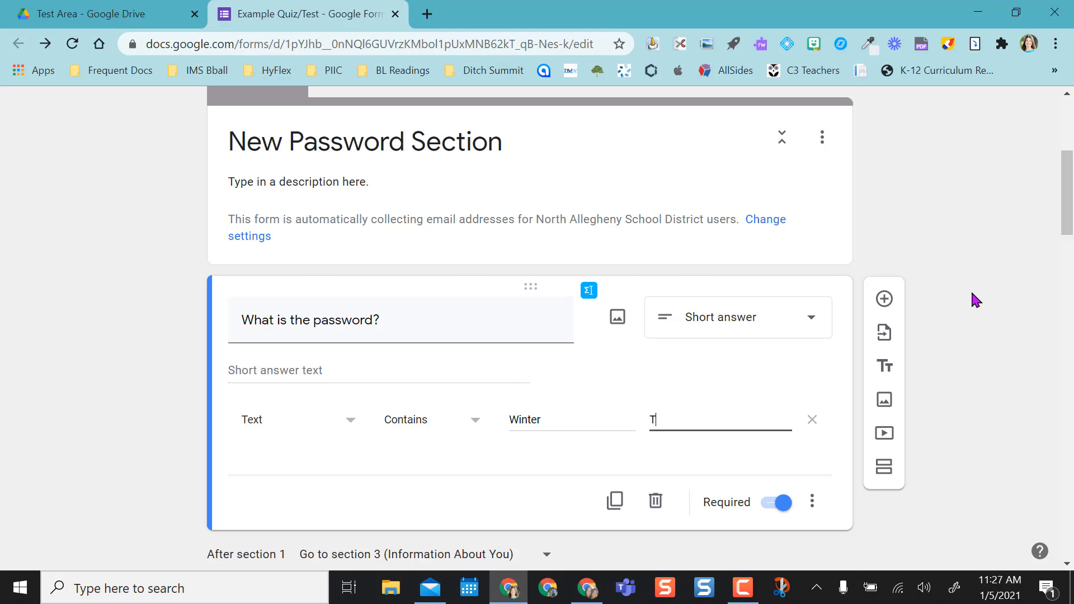
text(he password is cas)
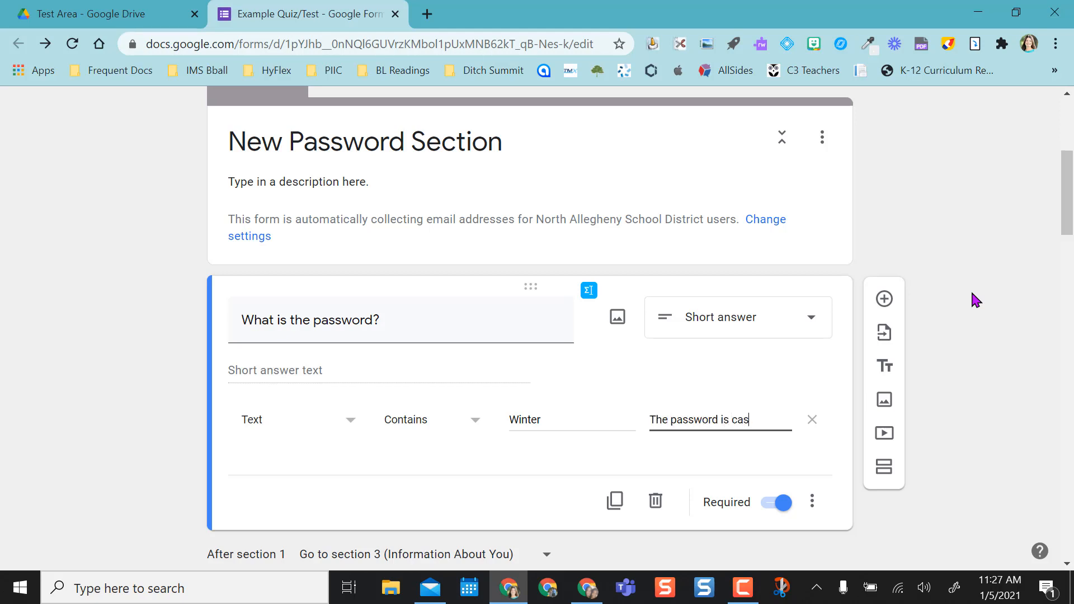
text(e sensitive.)
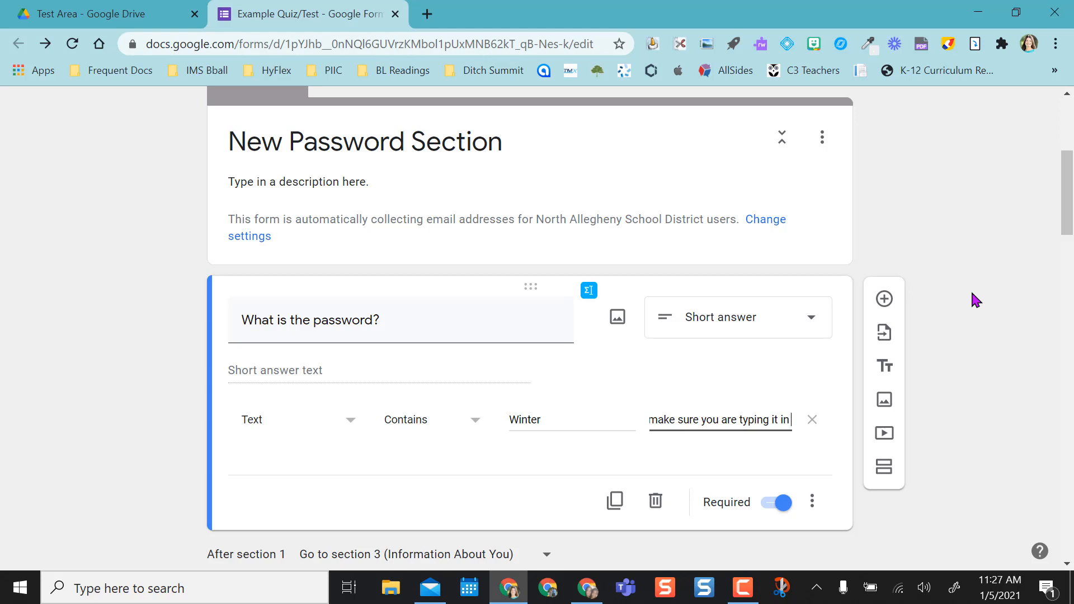
text(correctly.)
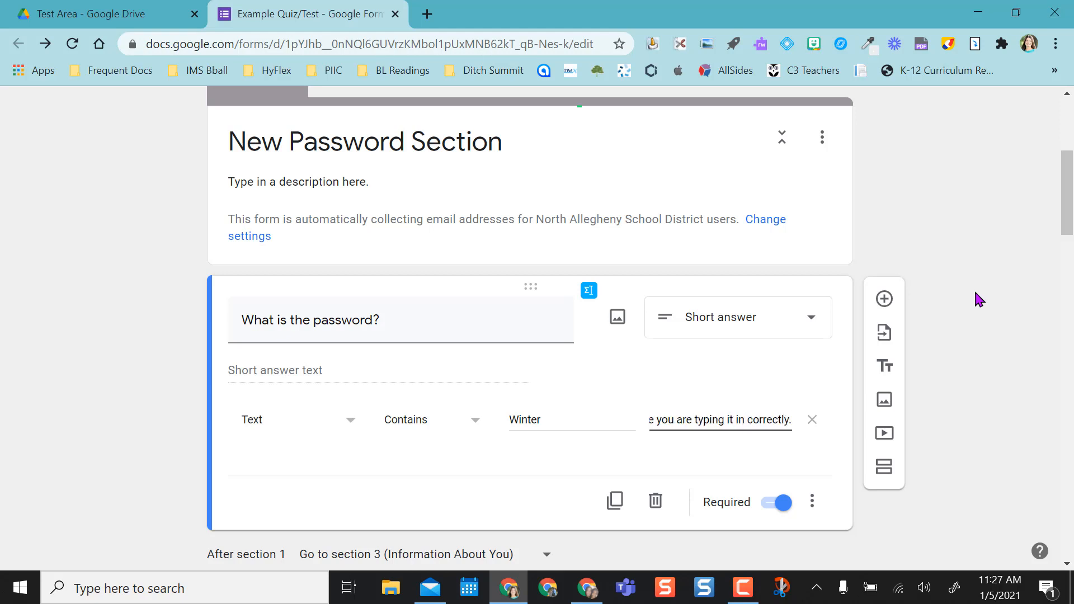
click(721, 419)
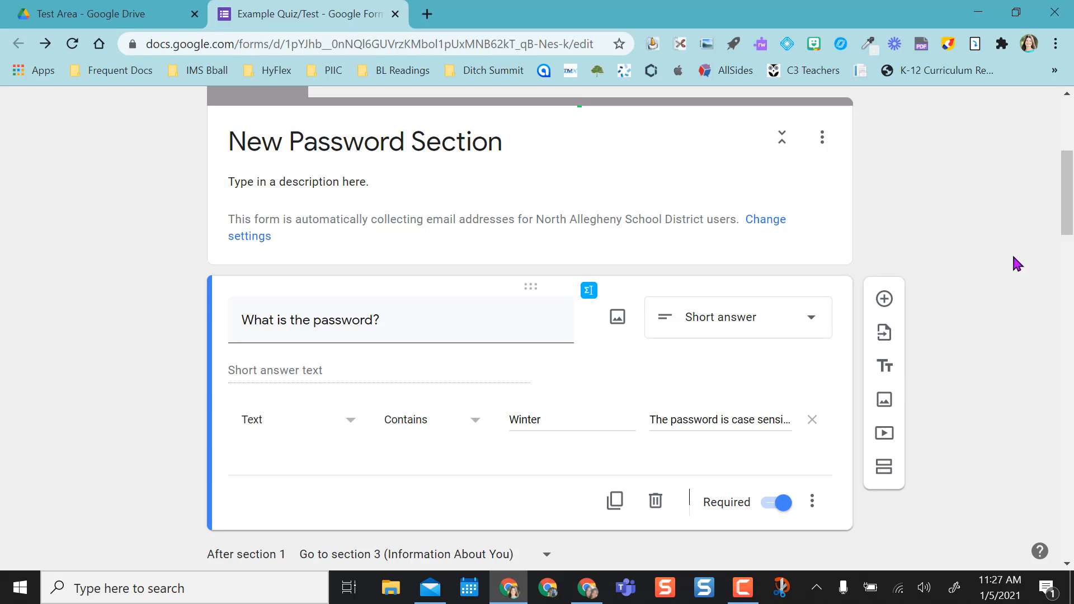
mouse_move(1031, 236)
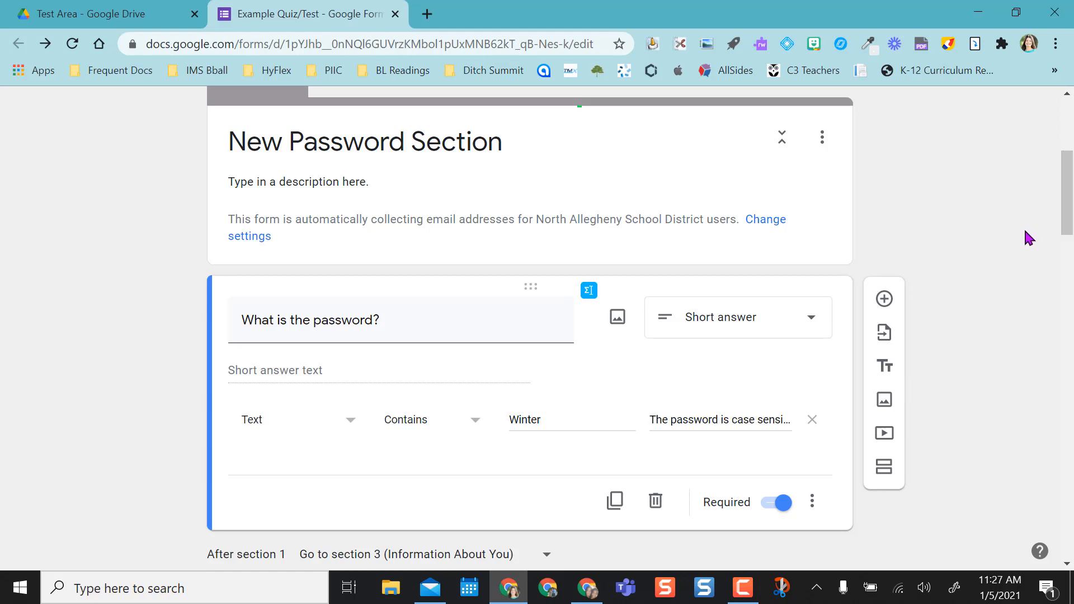
mouse_move(1066, 212)
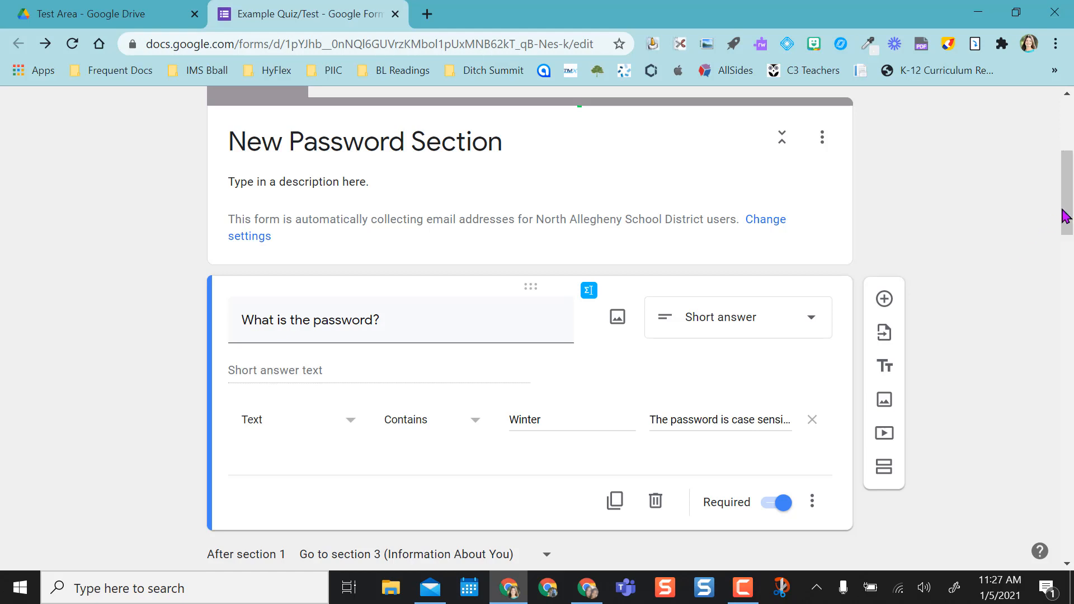
scroll(up, 3)
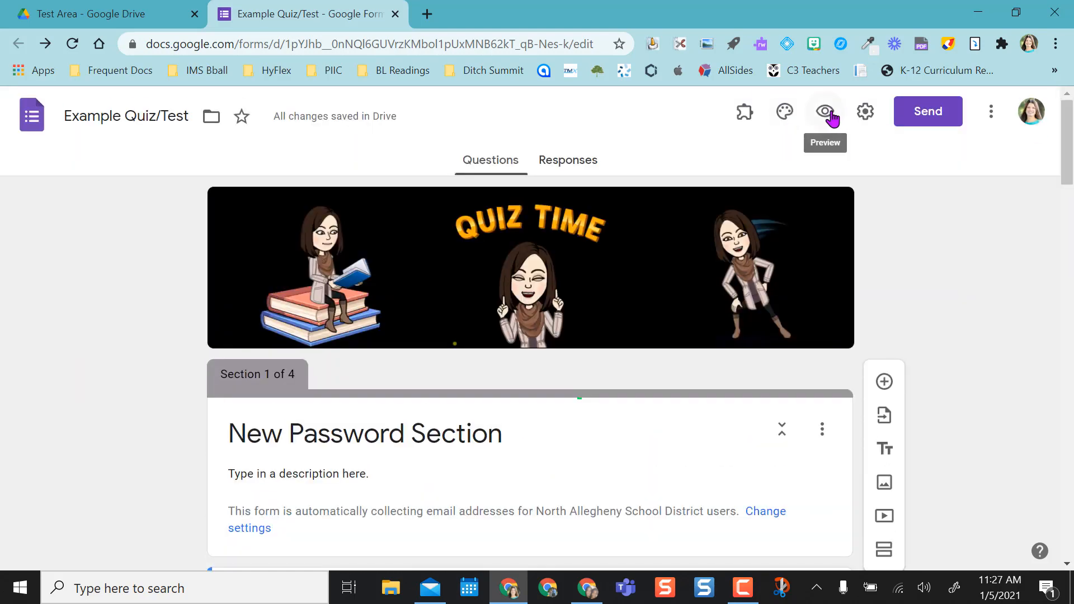
Preview the form and submit 'bubbles' to display the case-sensitive error message
click(824, 110)
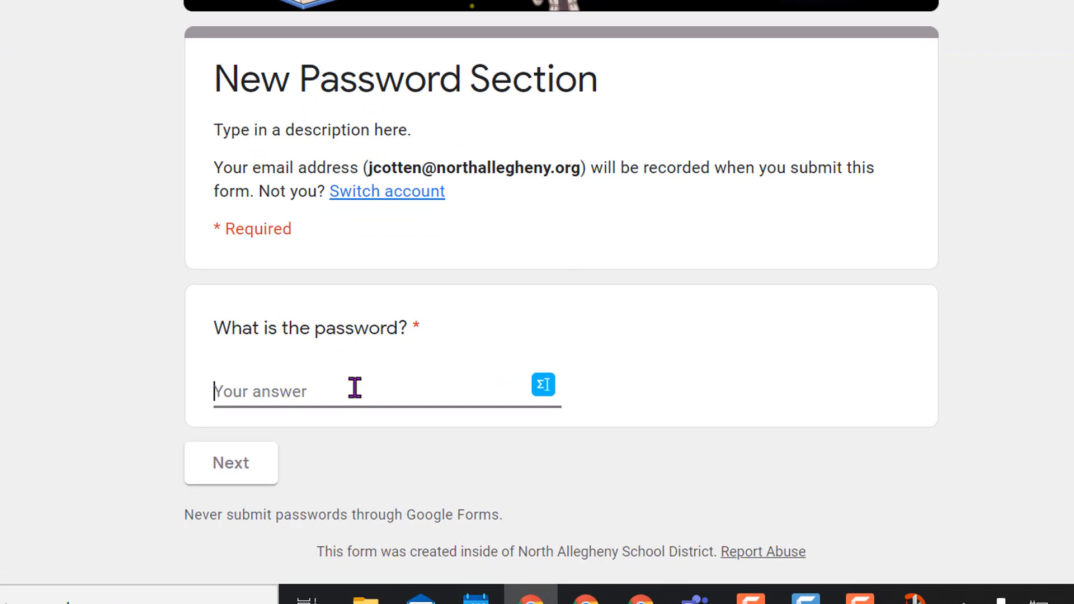
text(bubbles)
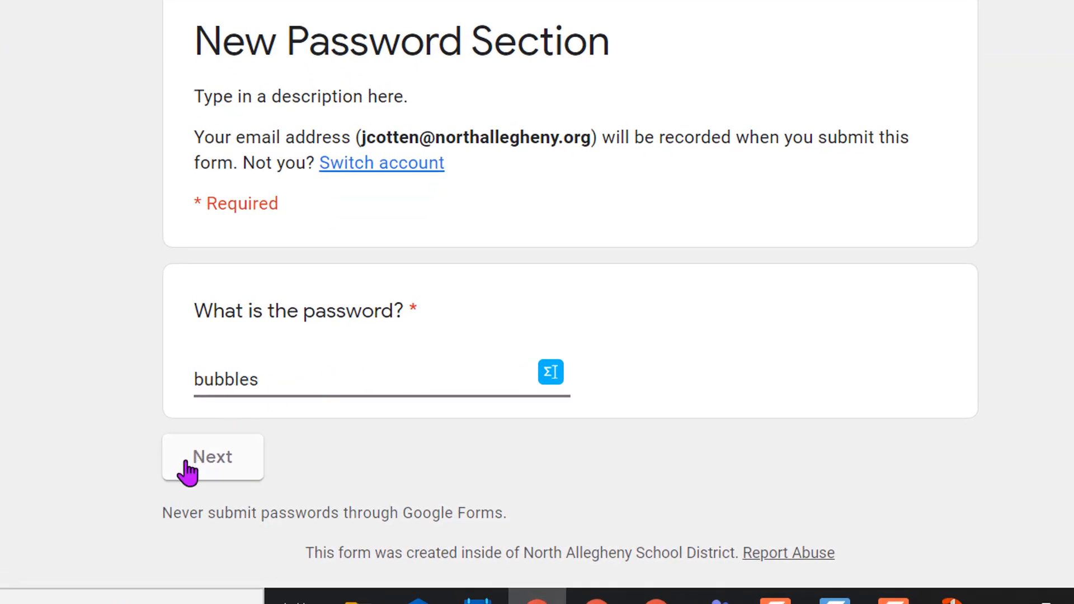
click(211, 457)
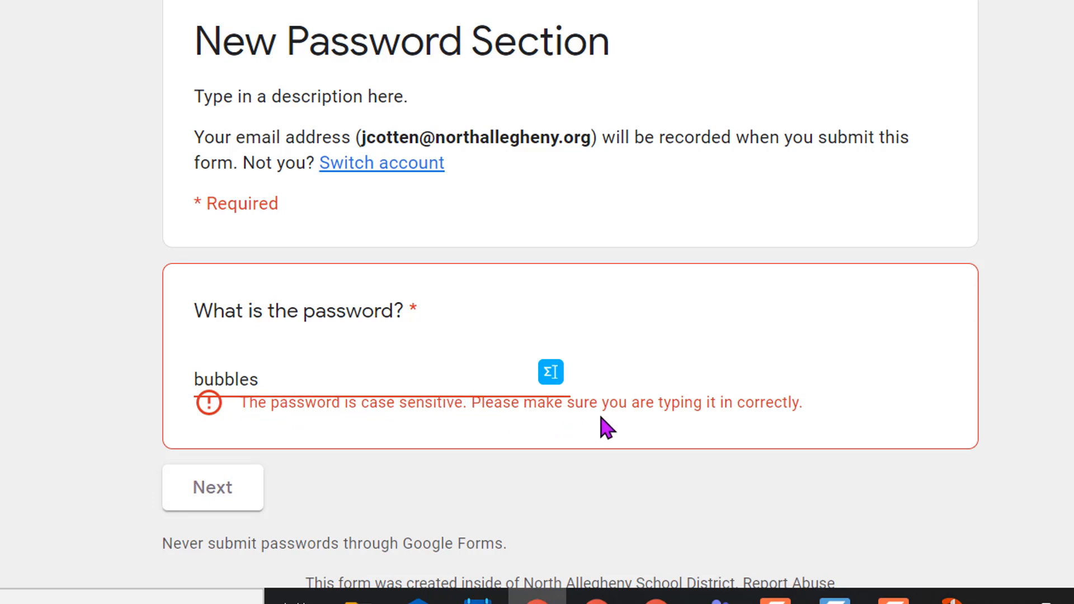
scroll(up, 3)
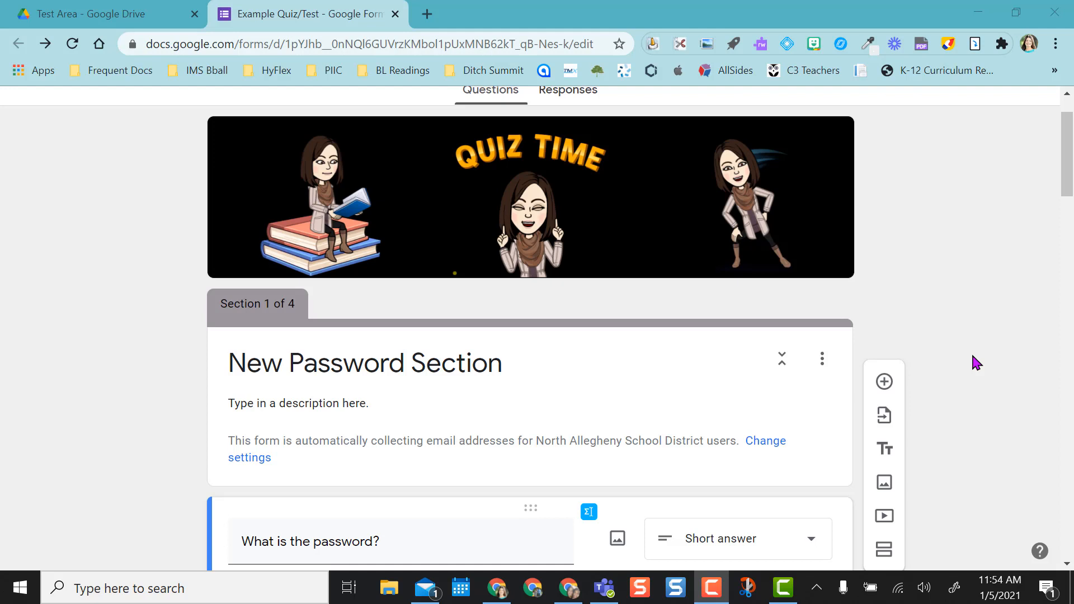
Replace the validation word Winter with January and confirm Response validation stays checked
scroll(down, 3)
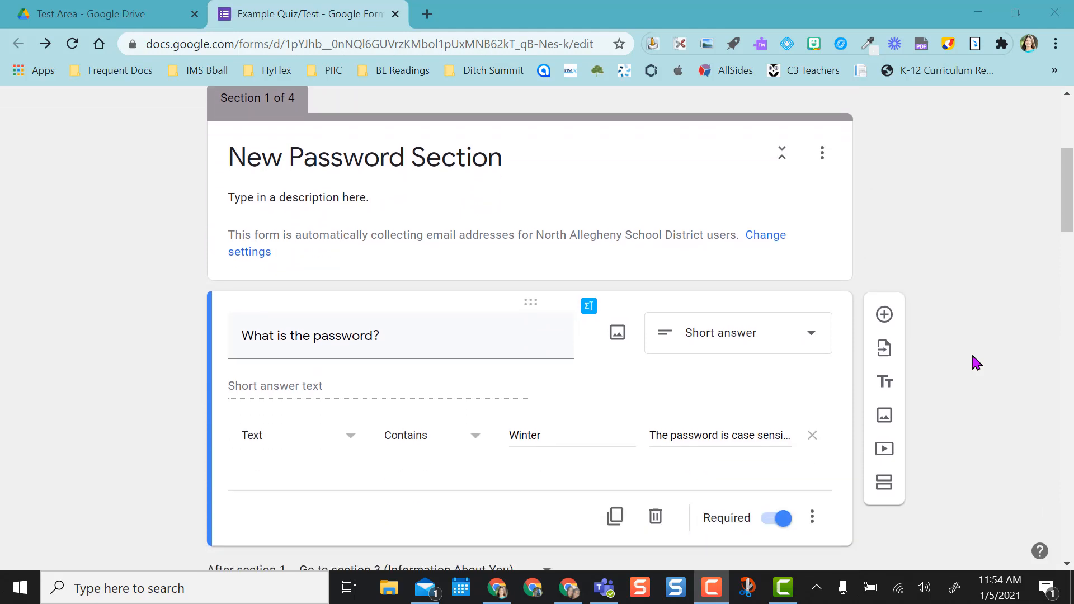
scroll(down, 3)
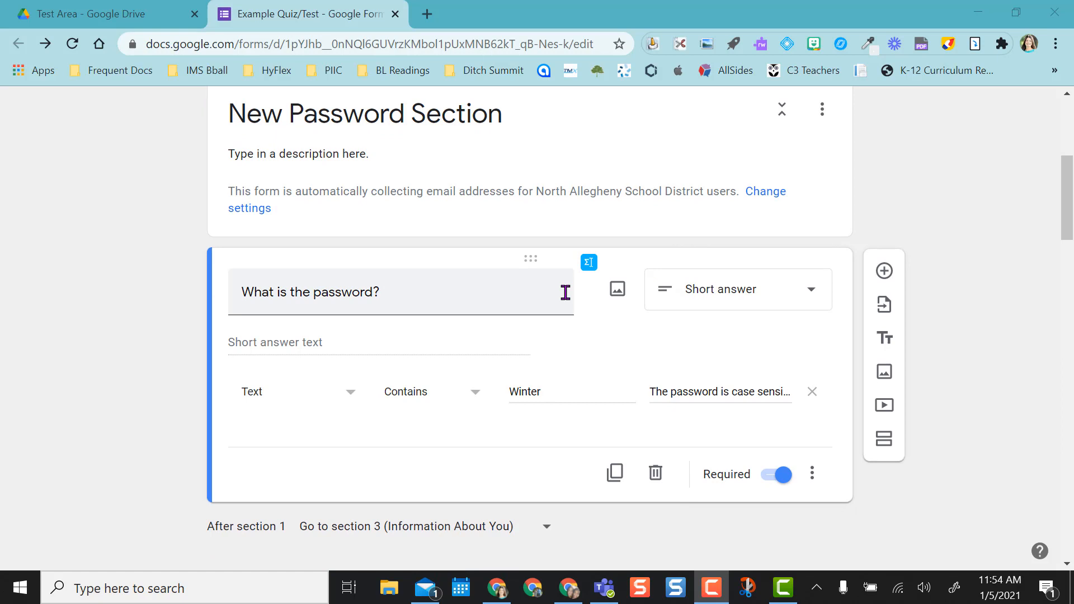
mouse_move(629, 343)
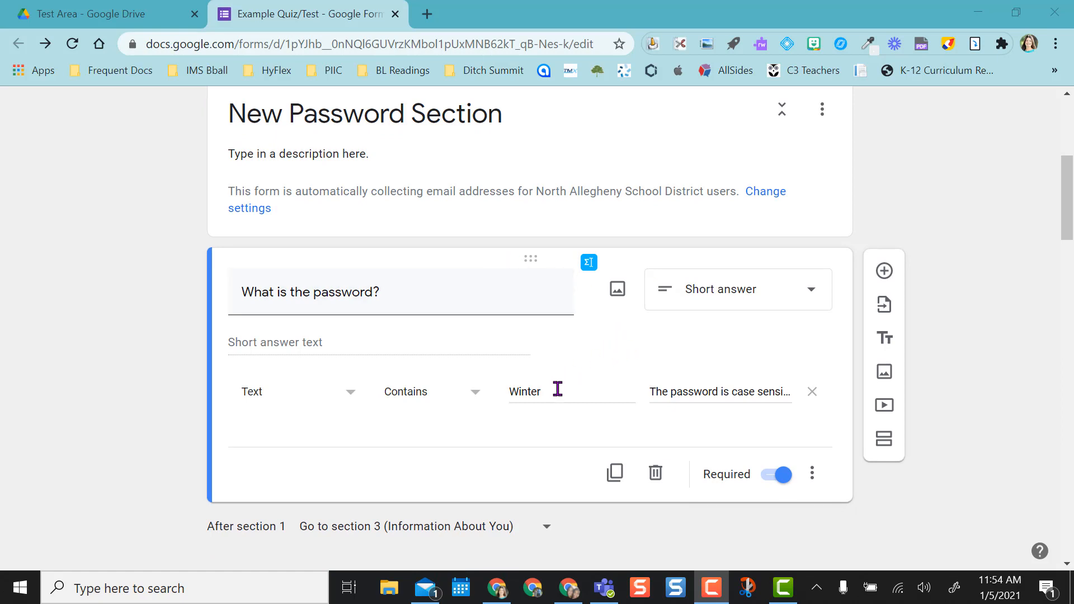
double_click(524, 391)
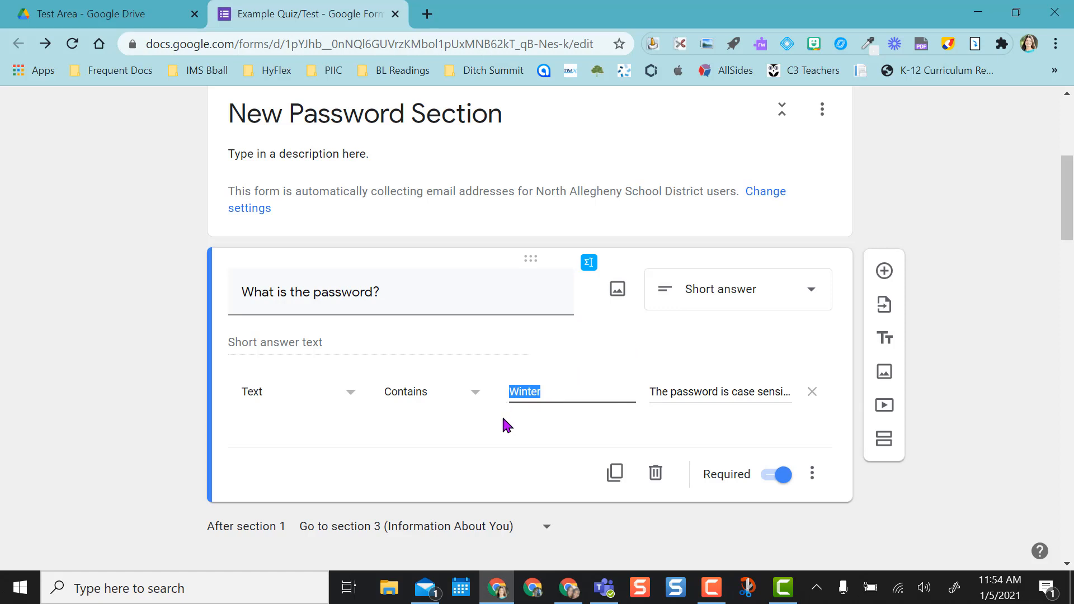
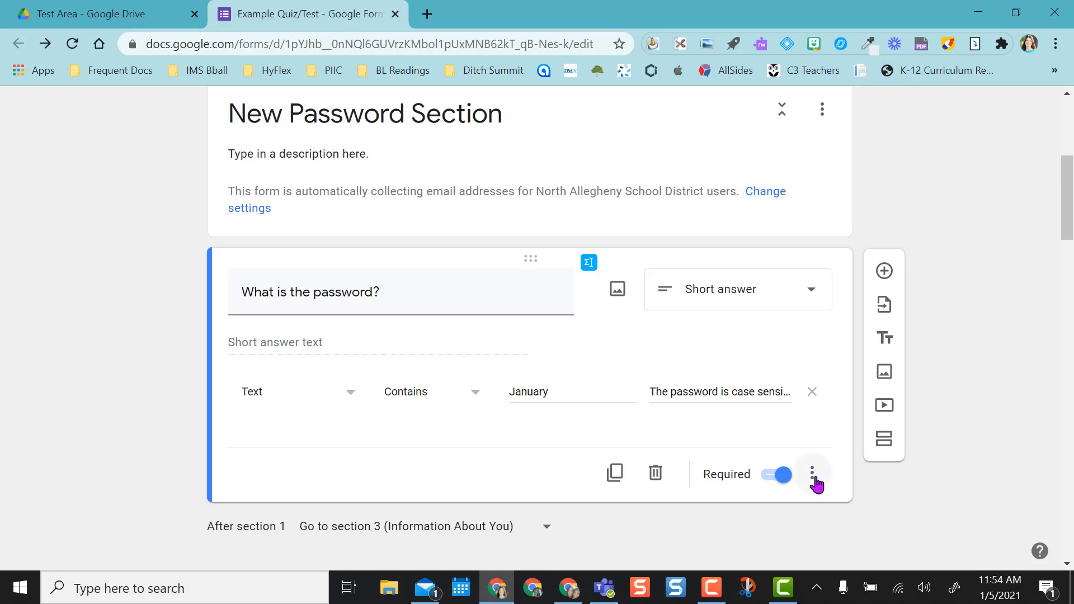
click(814, 474)
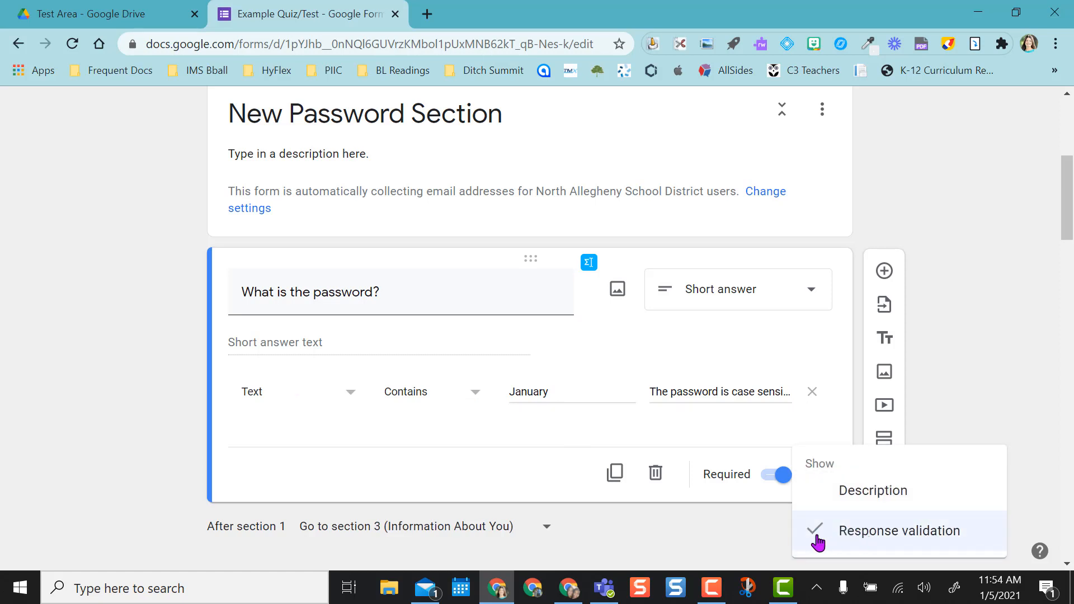
mouse_move(979, 381)
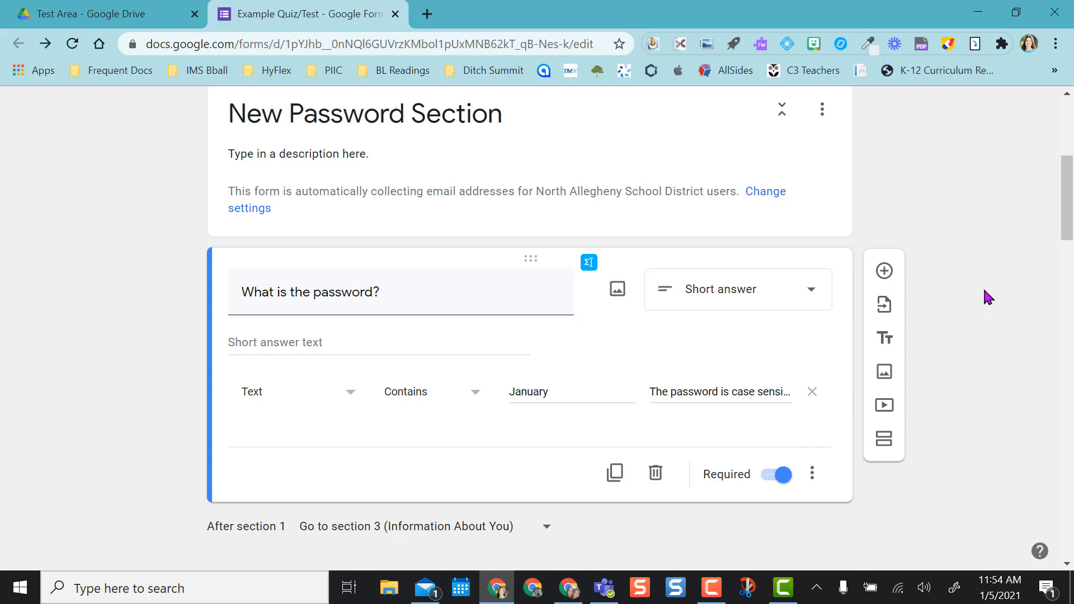
scroll(up, 3)
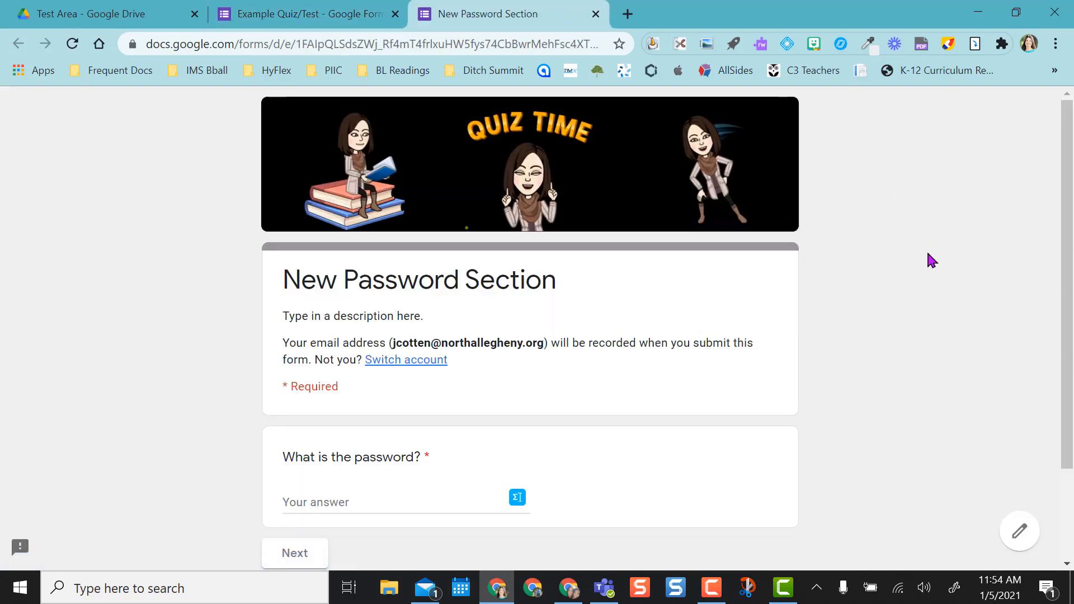
In preview, submit 'Winter' to see the error, then enter 'January' to advance
click(342, 502)
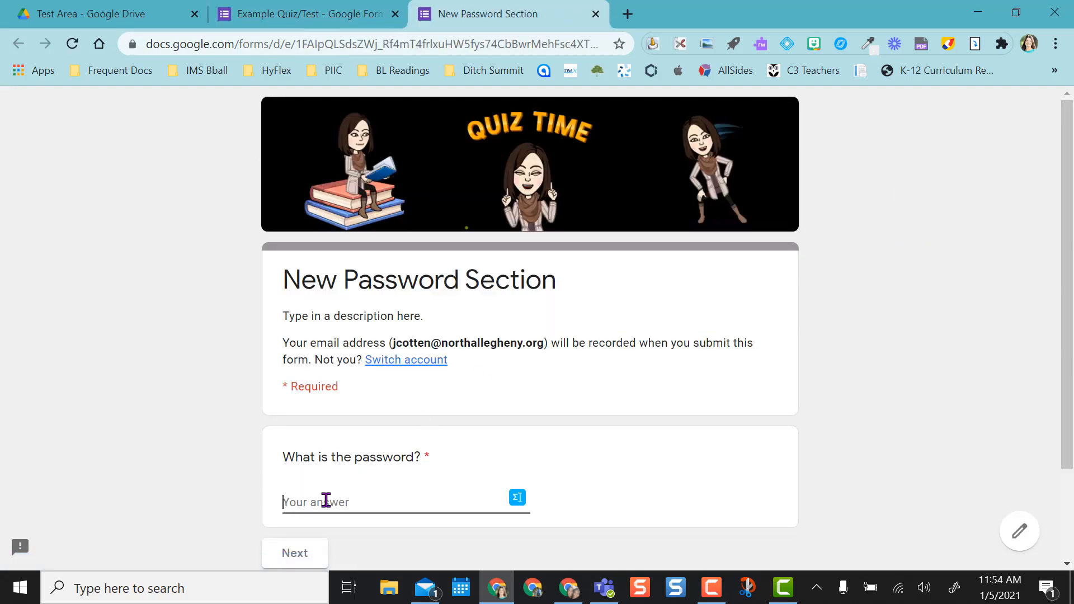
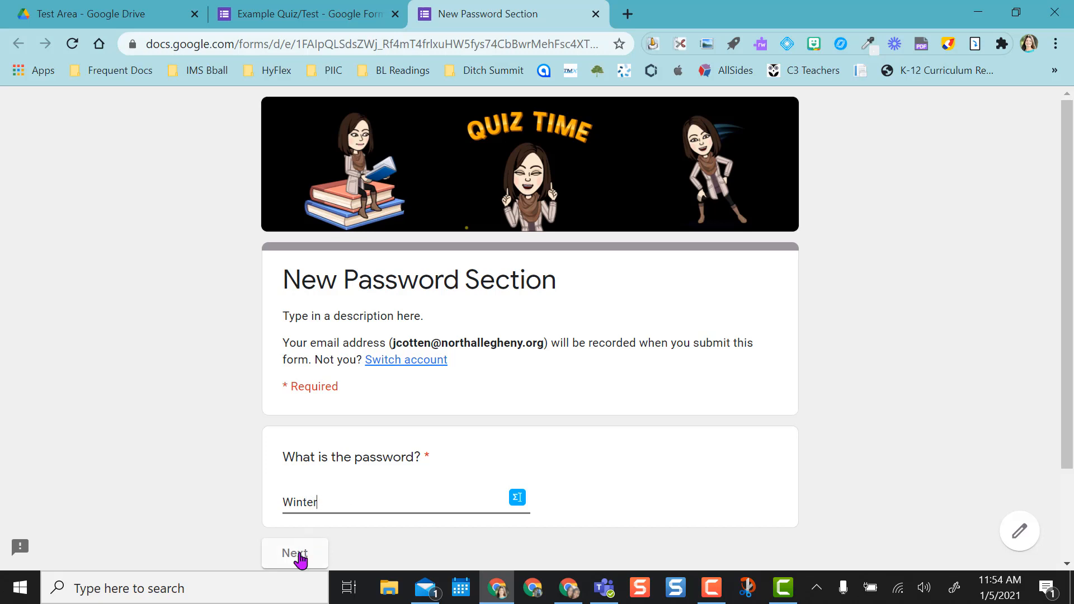
click(294, 552)
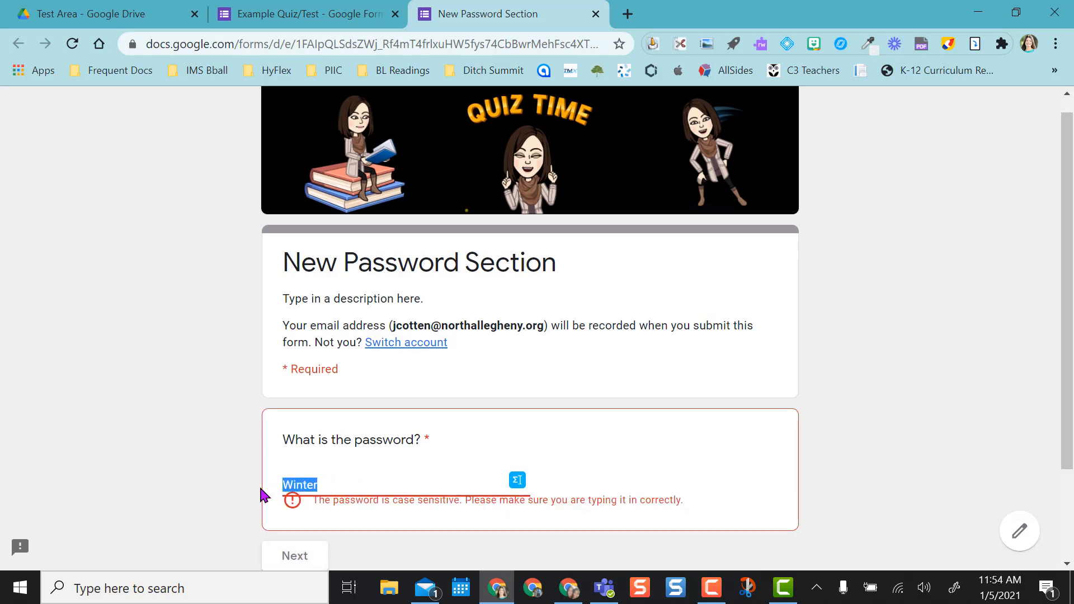
text(January)
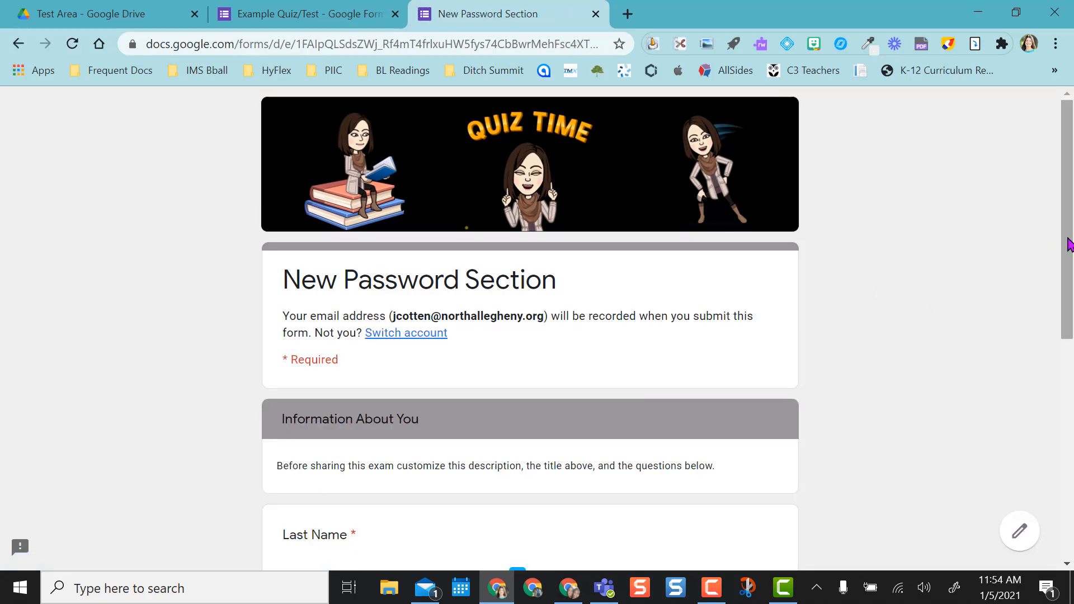
scroll(down, 3)
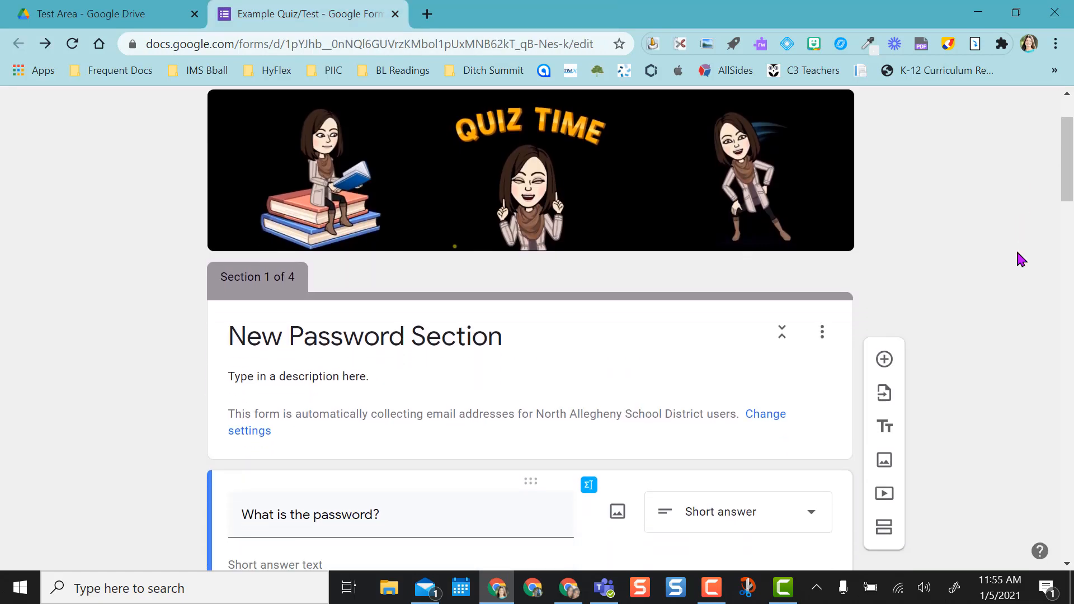
Toggle Response validation off and back on, leaving a blank Number greater-than rule
scroll(down, 3)
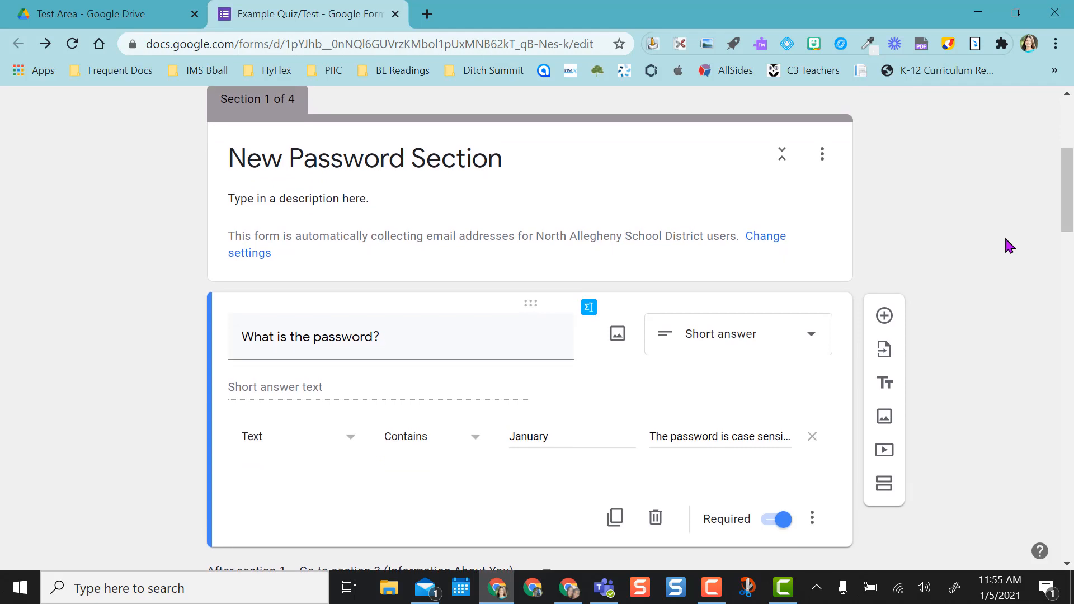
mouse_move(702, 409)
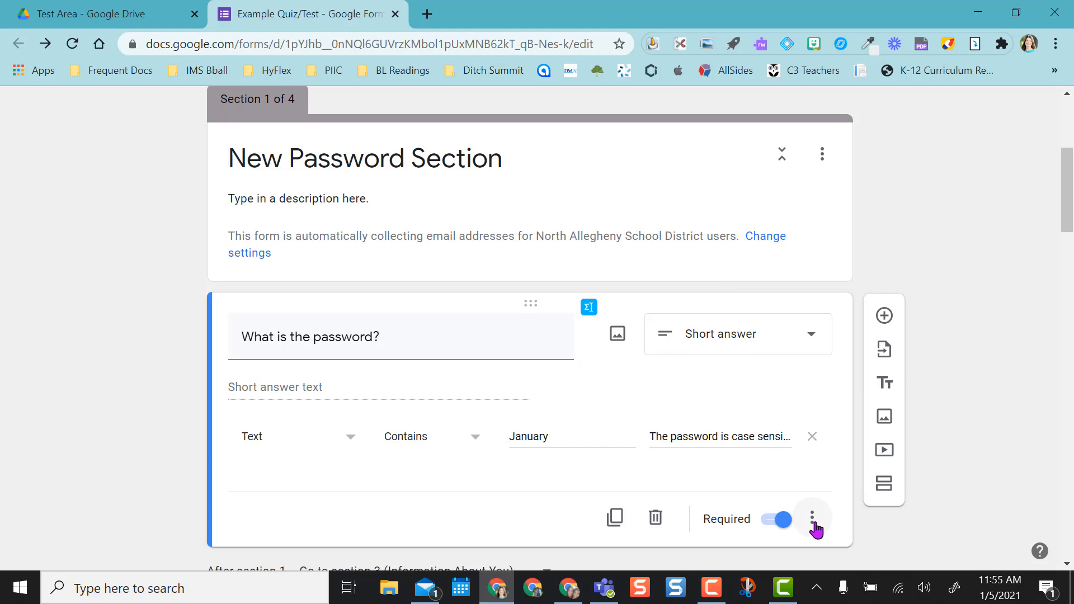
click(813, 519)
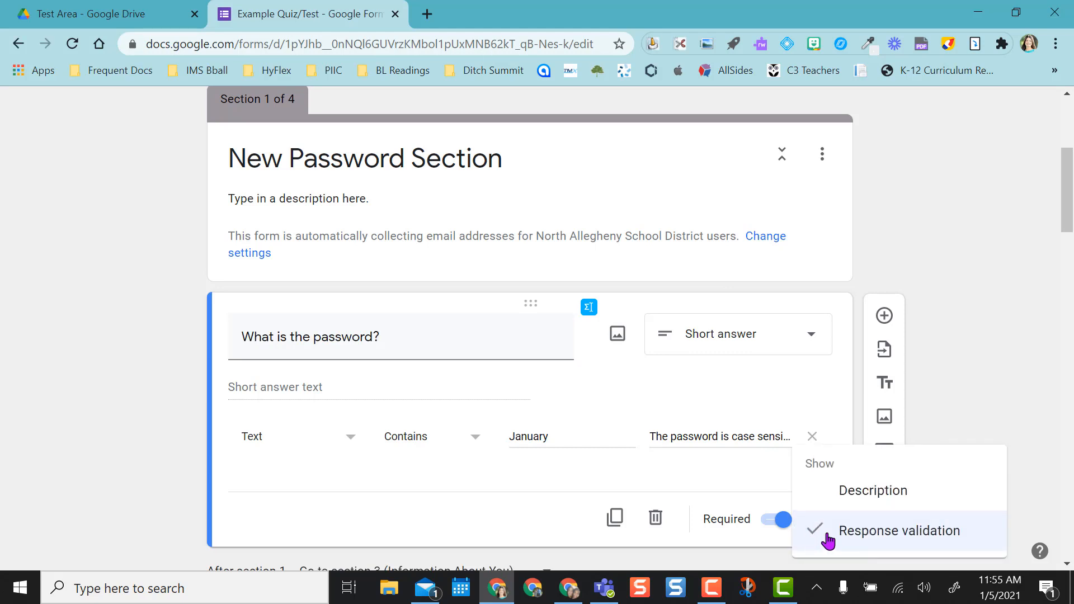
click(898, 530)
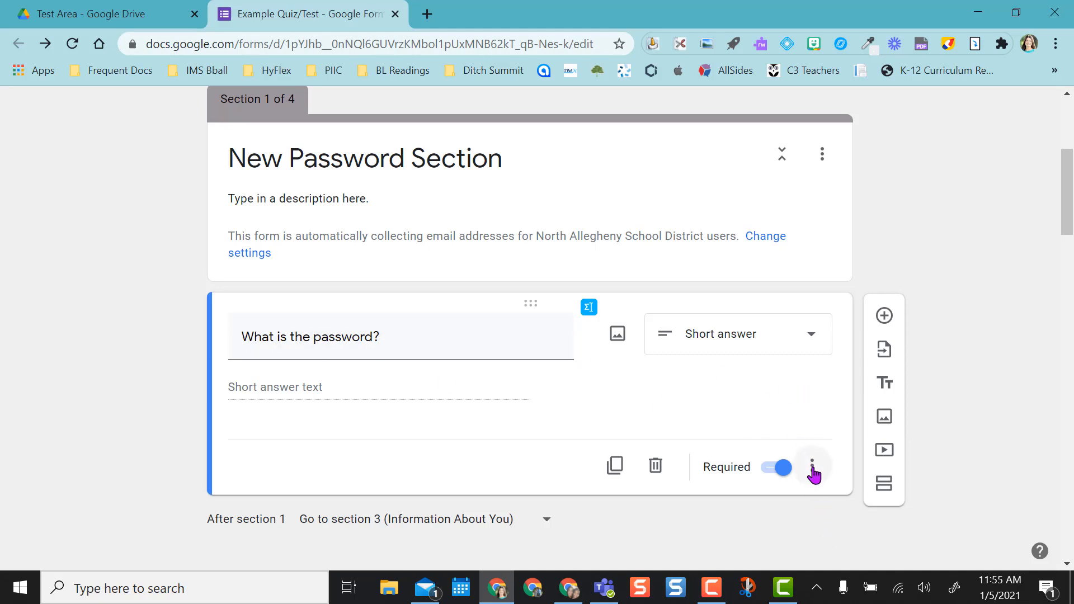
click(814, 467)
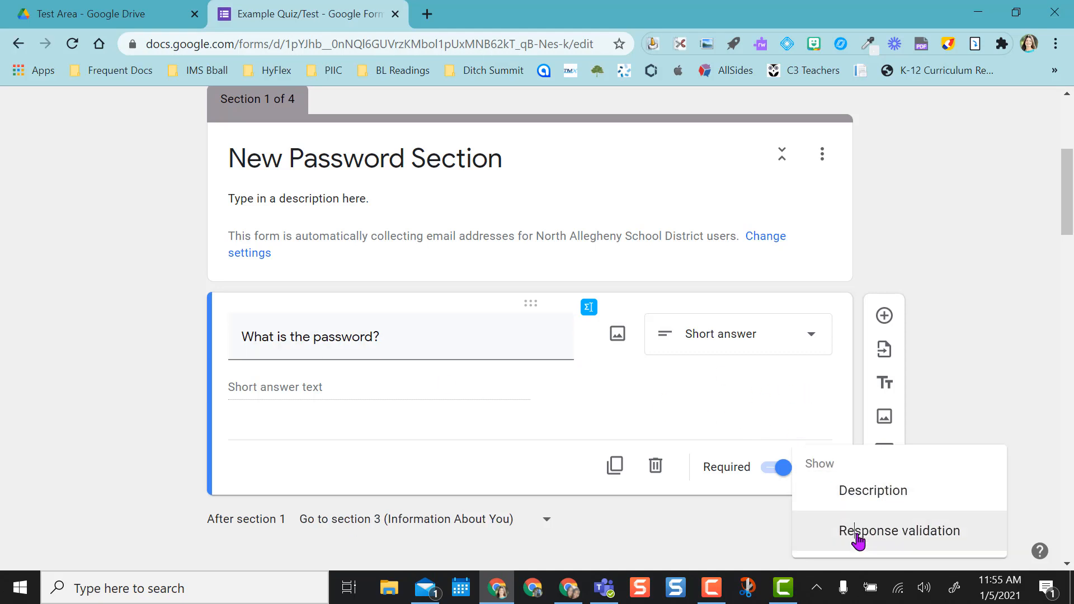
click(900, 530)
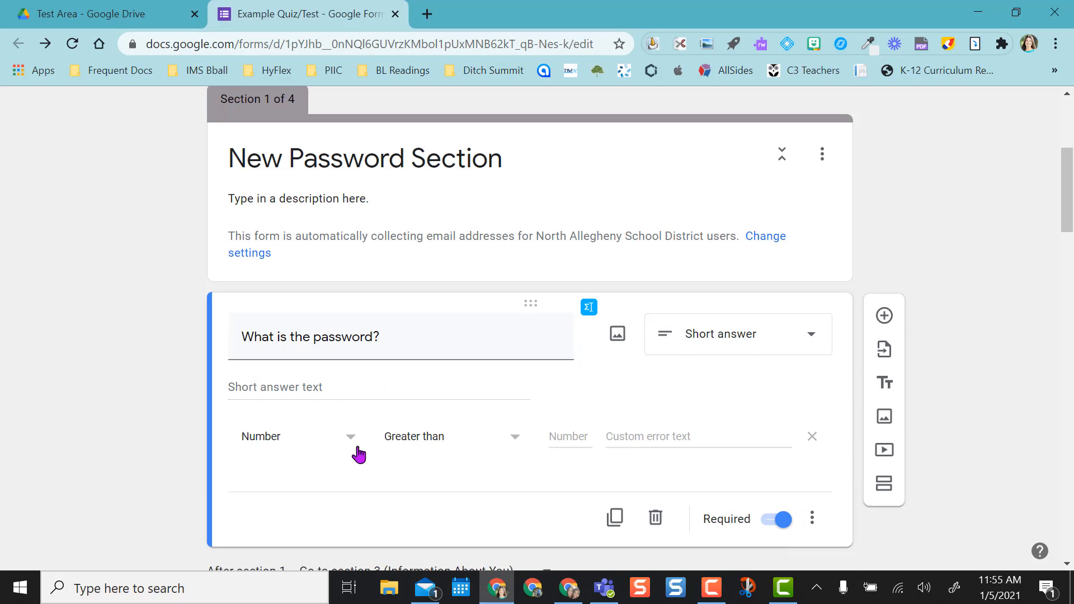
mouse_move(692, 454)
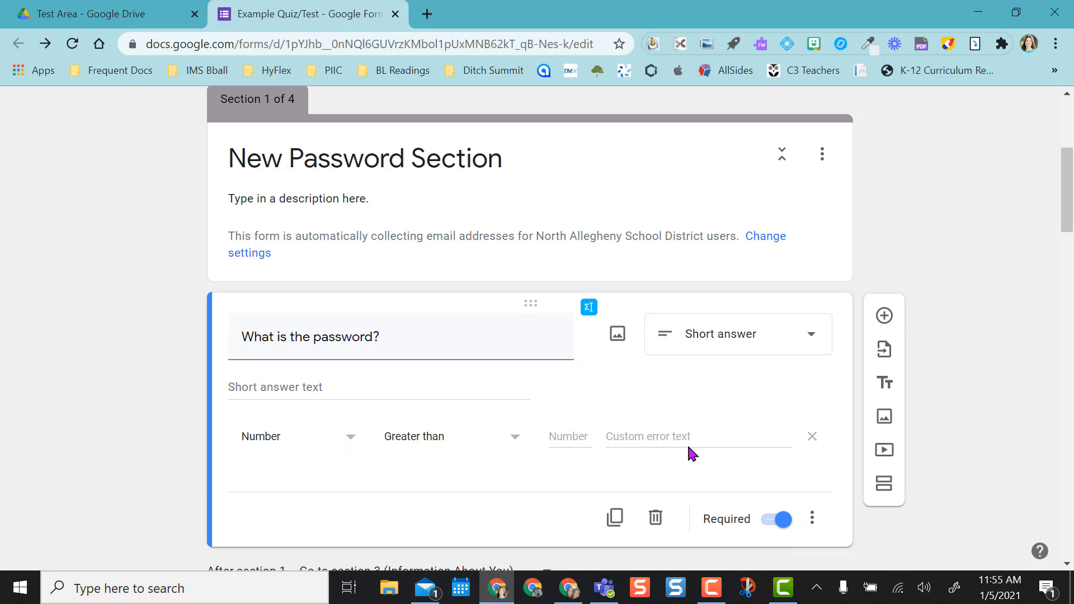
mouse_move(980, 337)
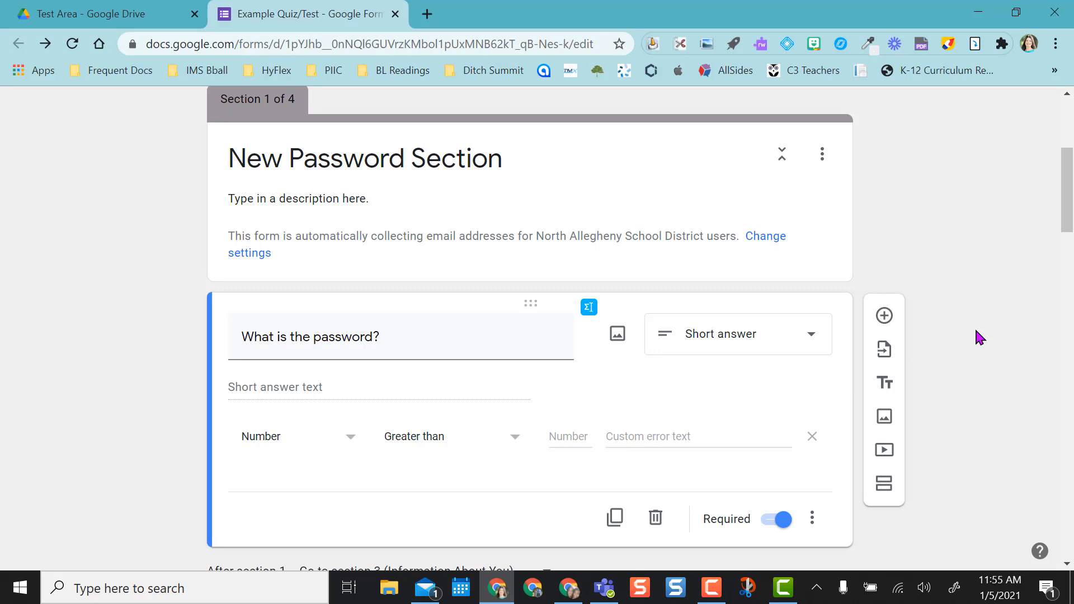
scroll(up, 3)
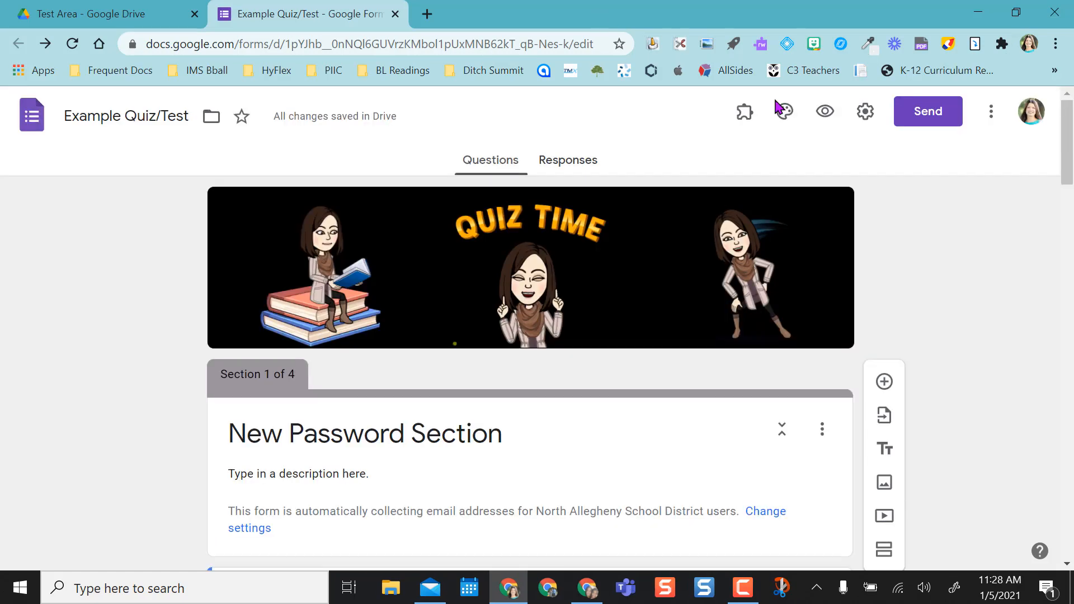
Scroll the Example Quiz/Test editor back to the top of the form
scroll(down, 3)
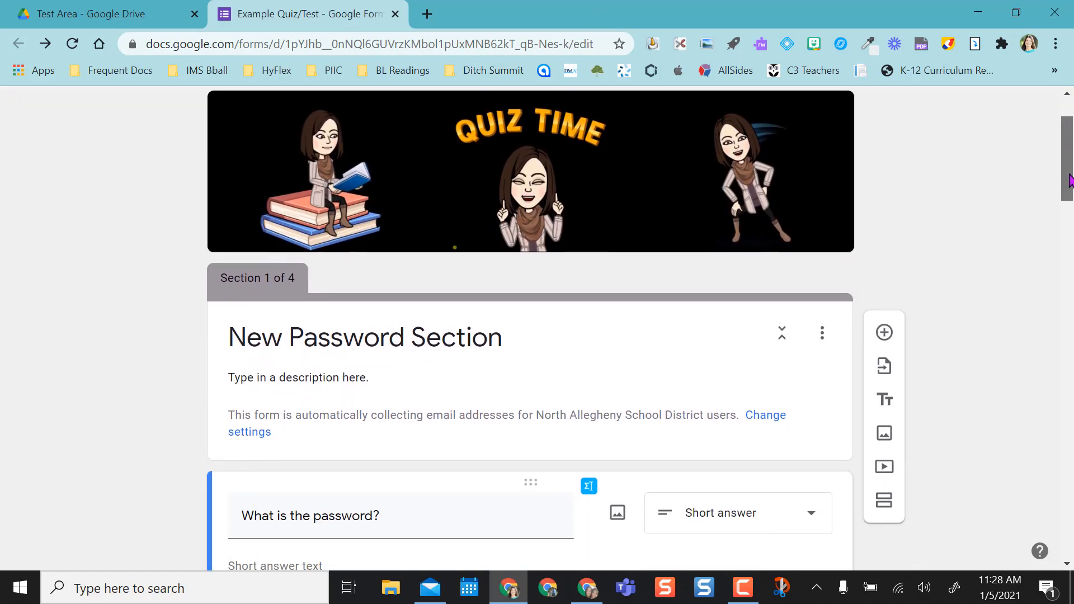
scroll(up, 3)
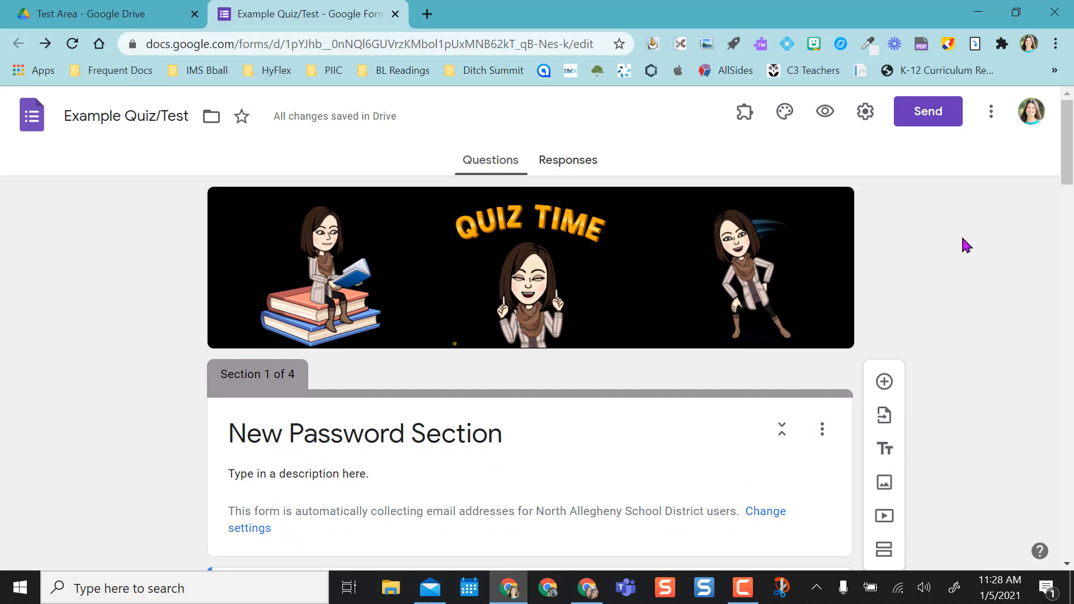
mouse_move(723, 77)
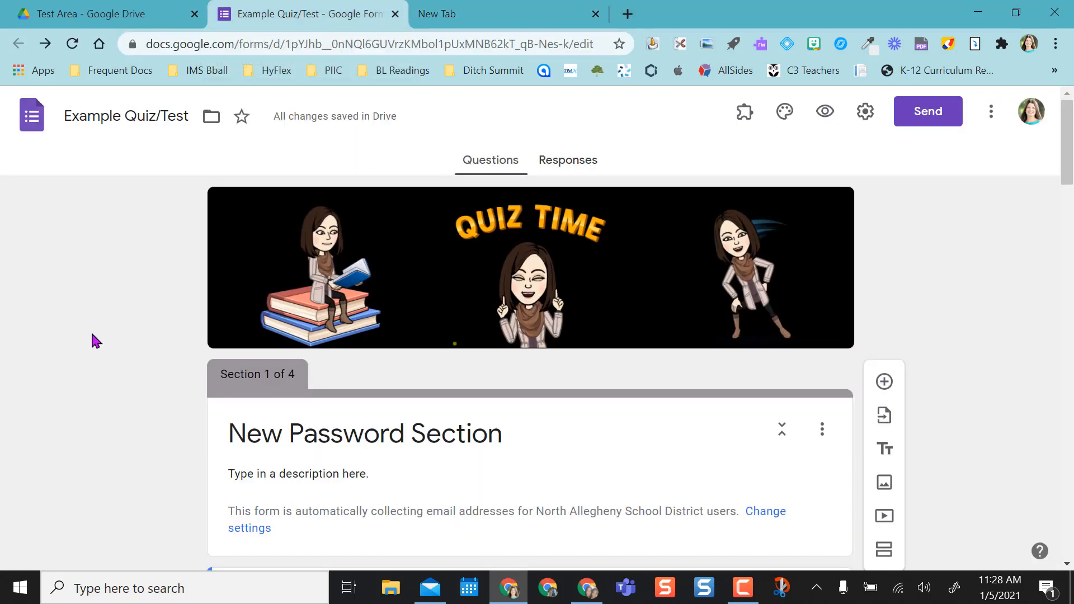
mouse_move(117, 362)
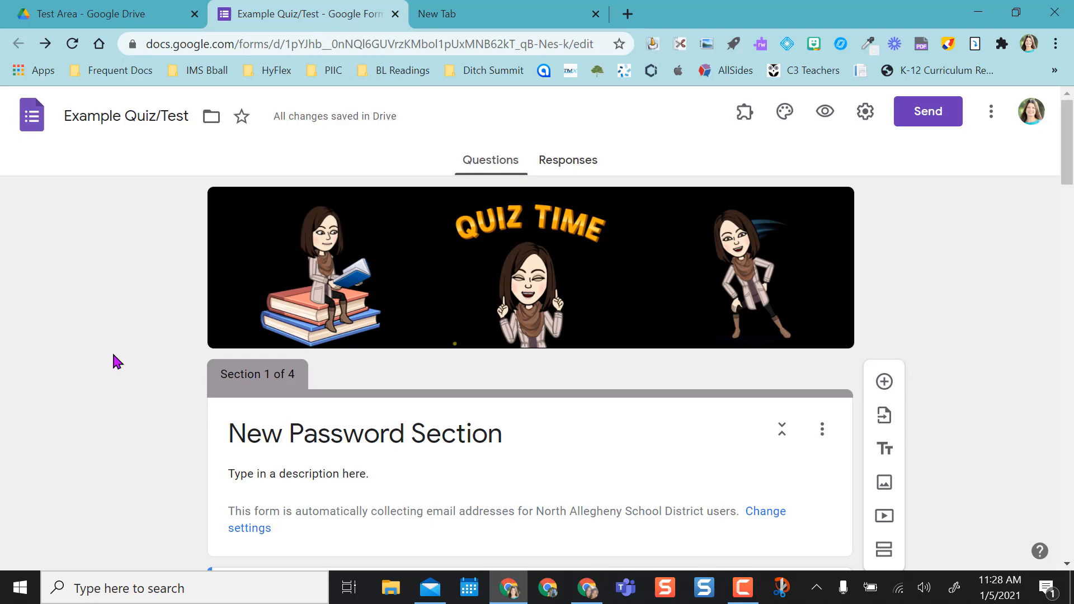